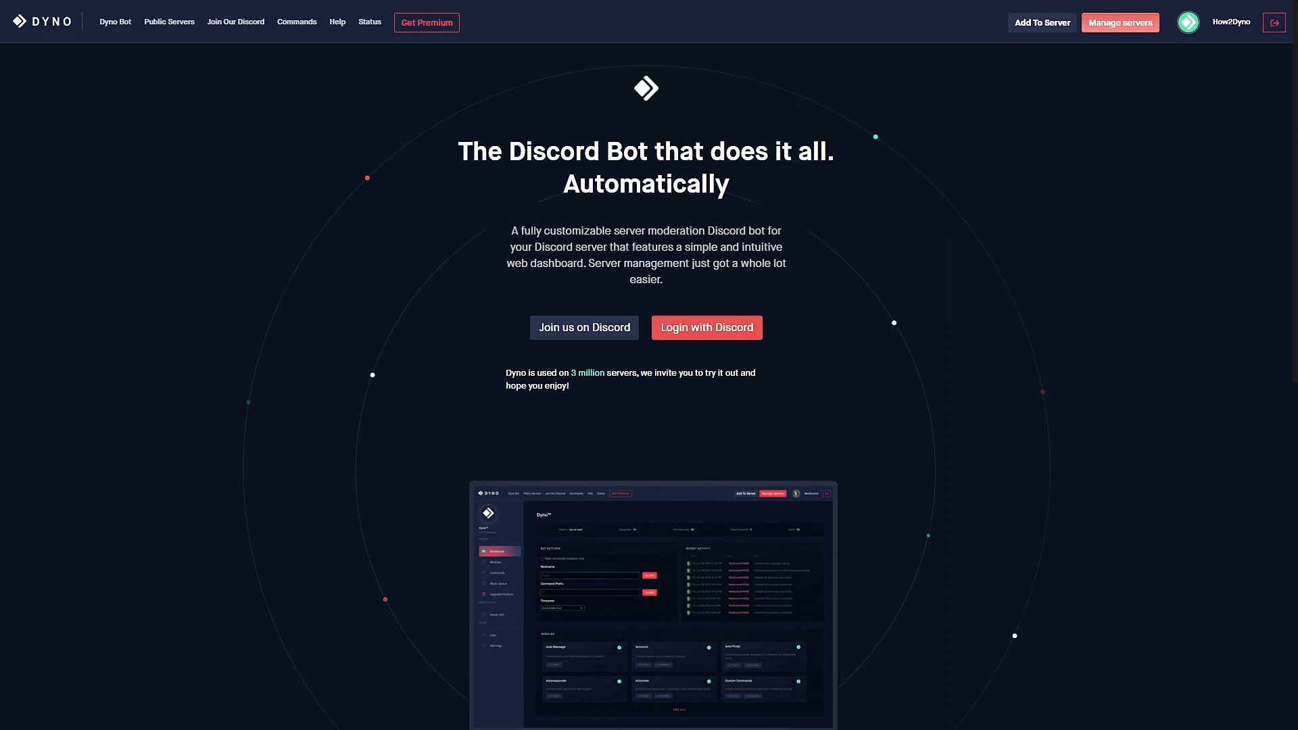
# Step: Go to the How2Dyno server's dashboard and view its Modules list
pyautogui.click(1120, 23)
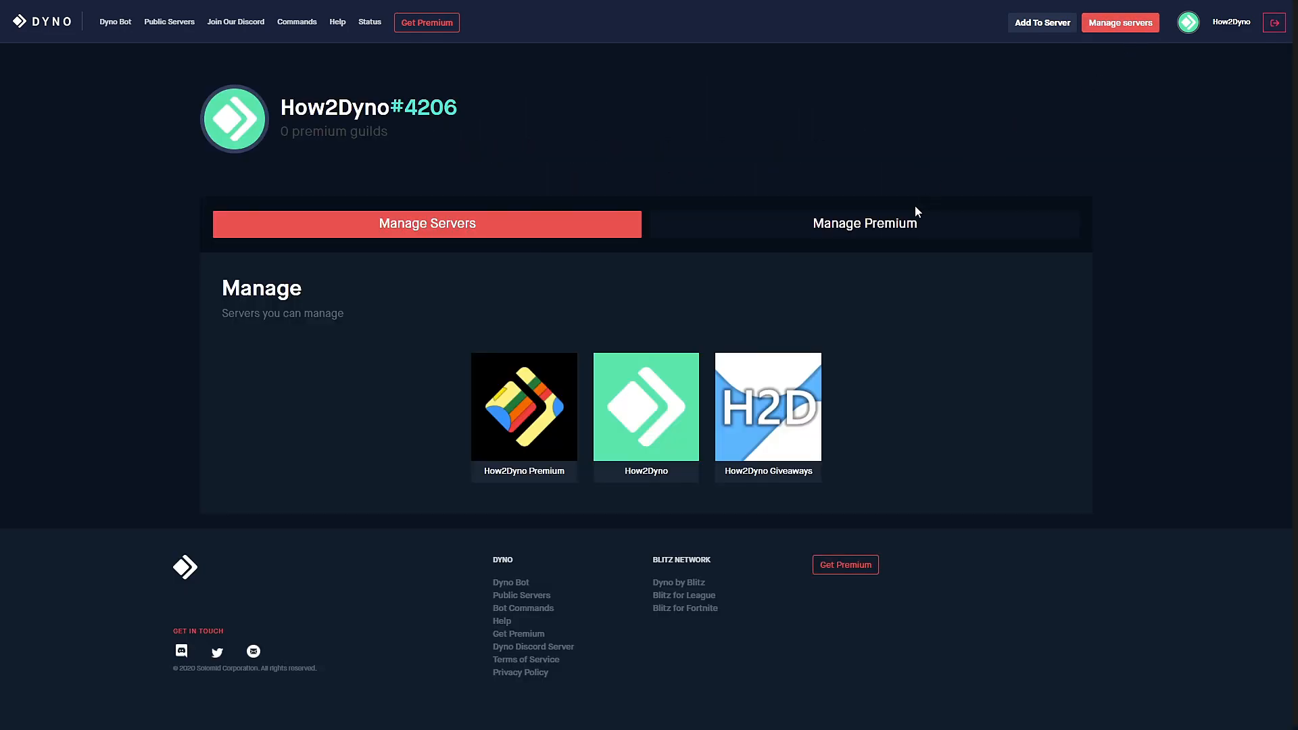
pyautogui.click(645, 407)
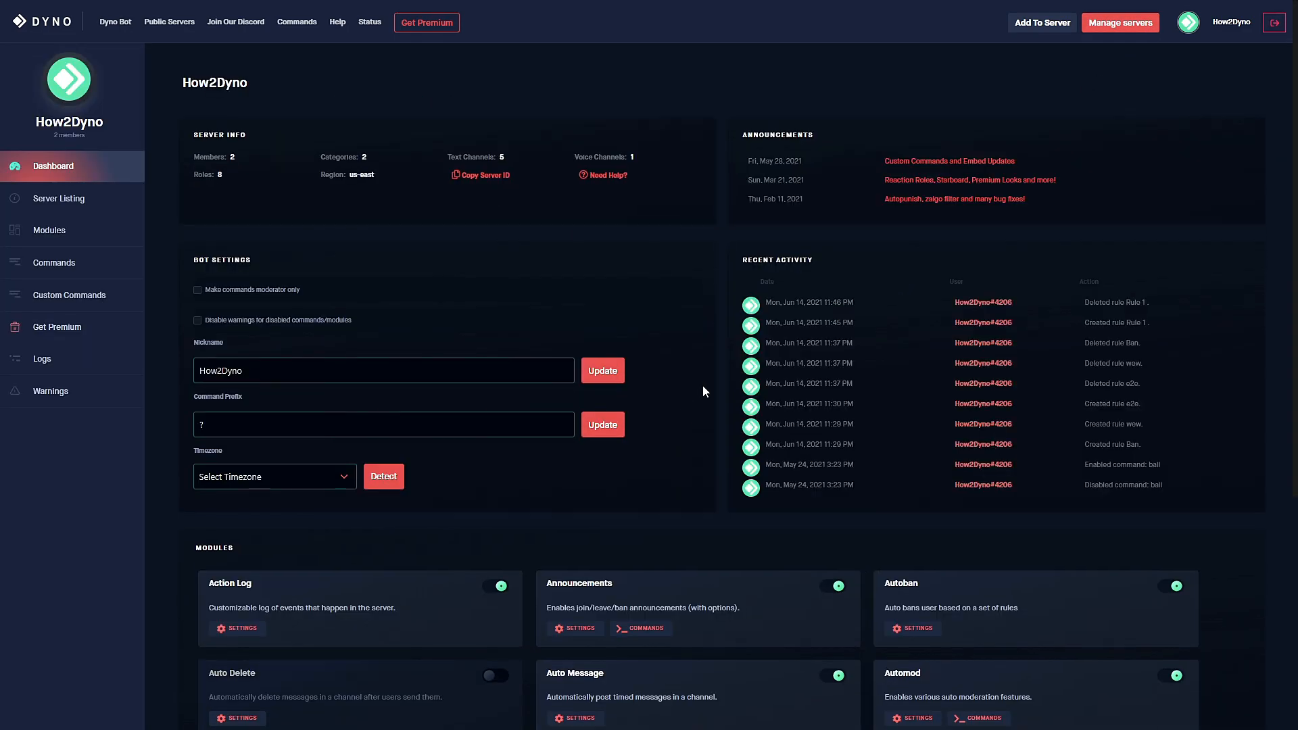
pyautogui.click(49, 230)
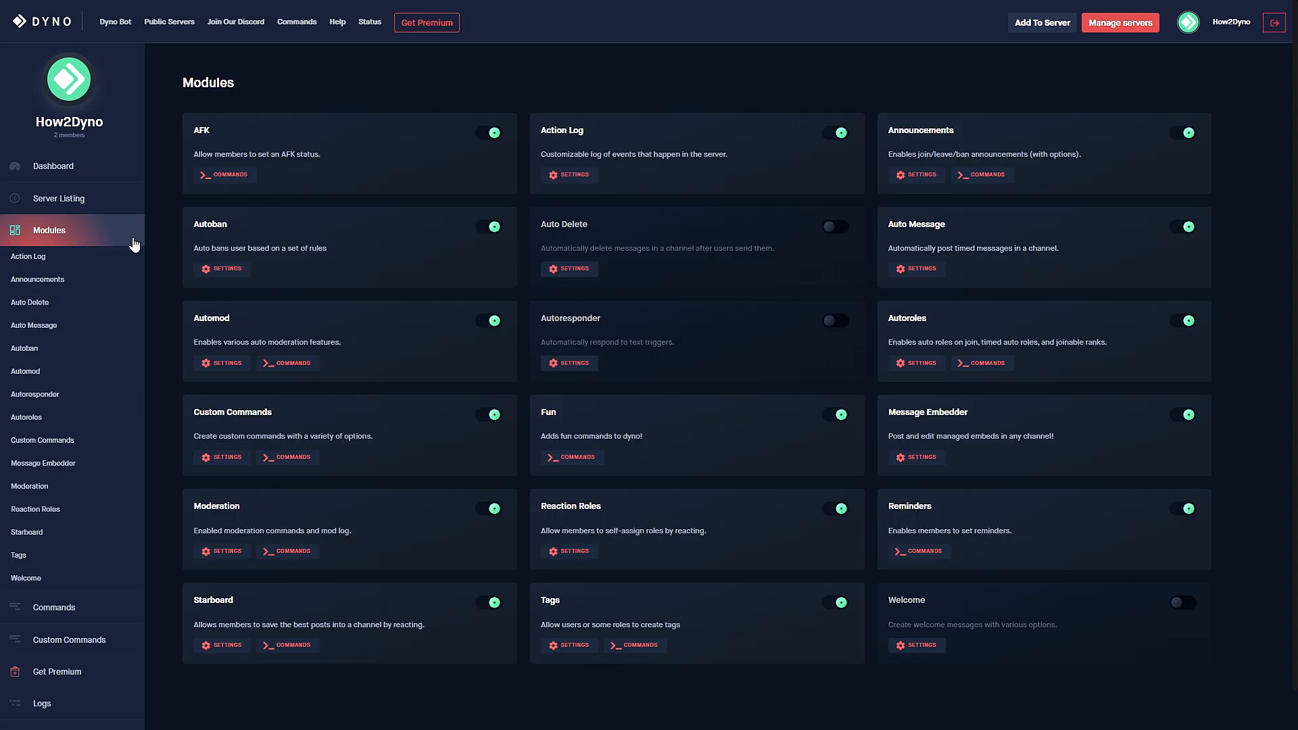
pyautogui.moveTo(70, 349)
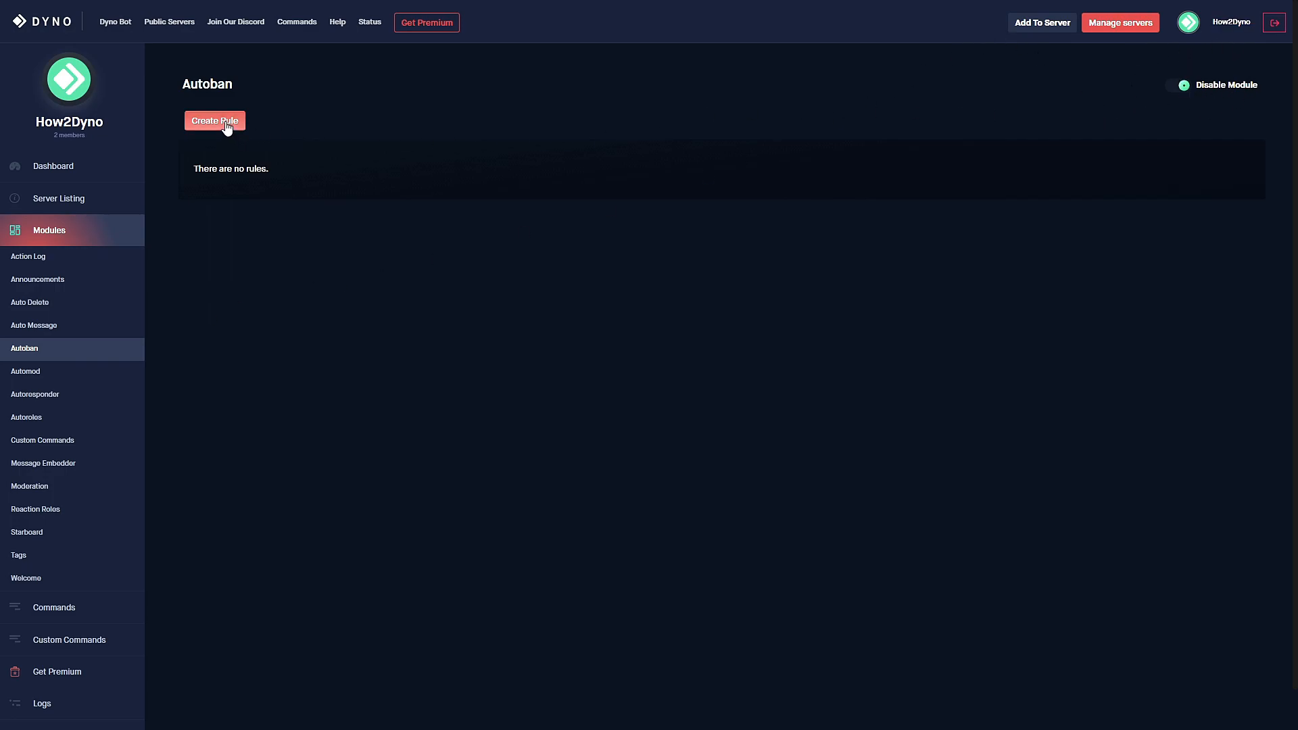
# Step: Start a new rule named 'Rule 1' and bring up the Rule Type choices
pyautogui.click(214, 120)
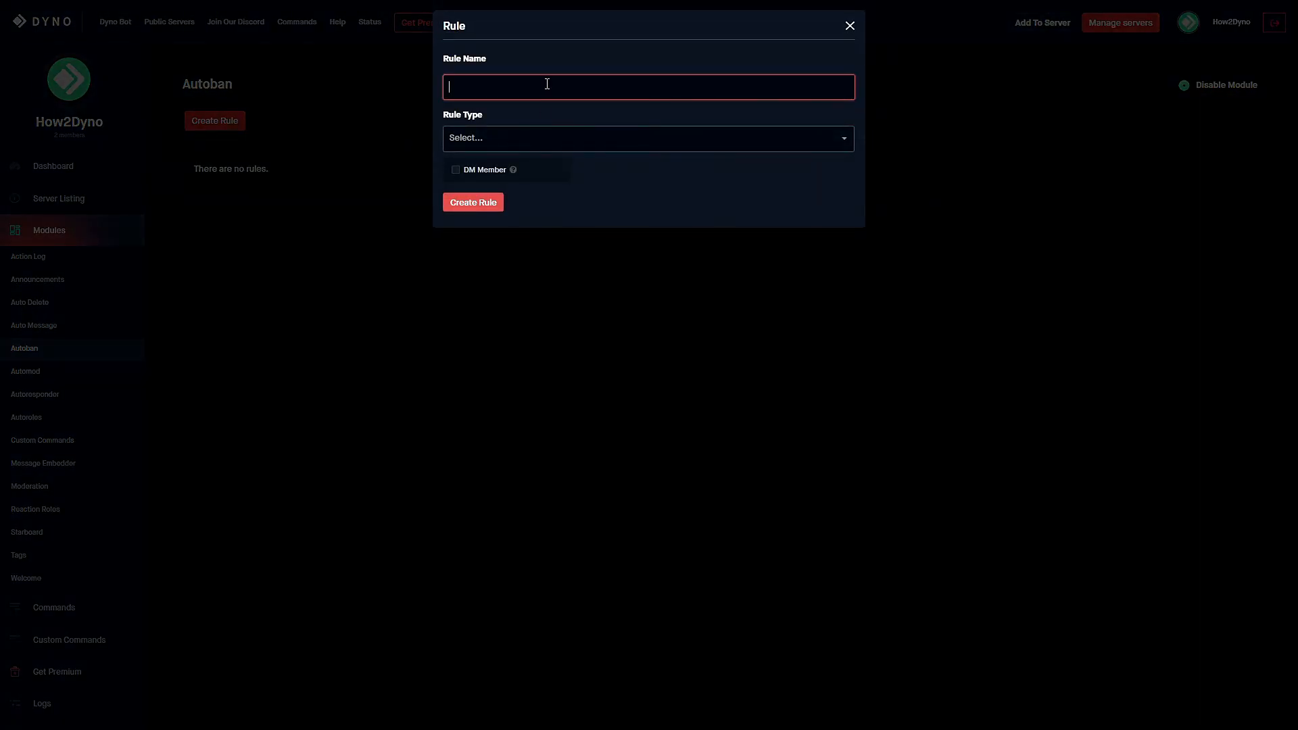
pyautogui.write('Rule 1')
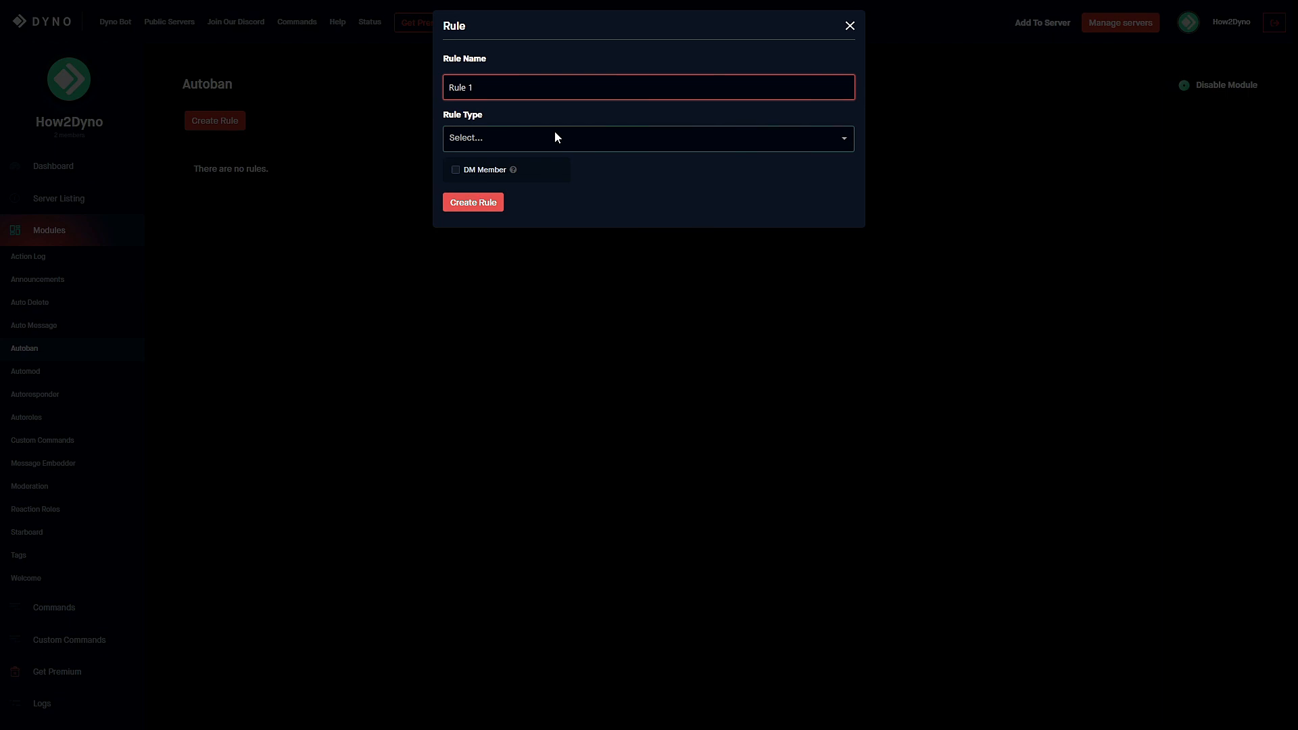
pyautogui.click(647, 138)
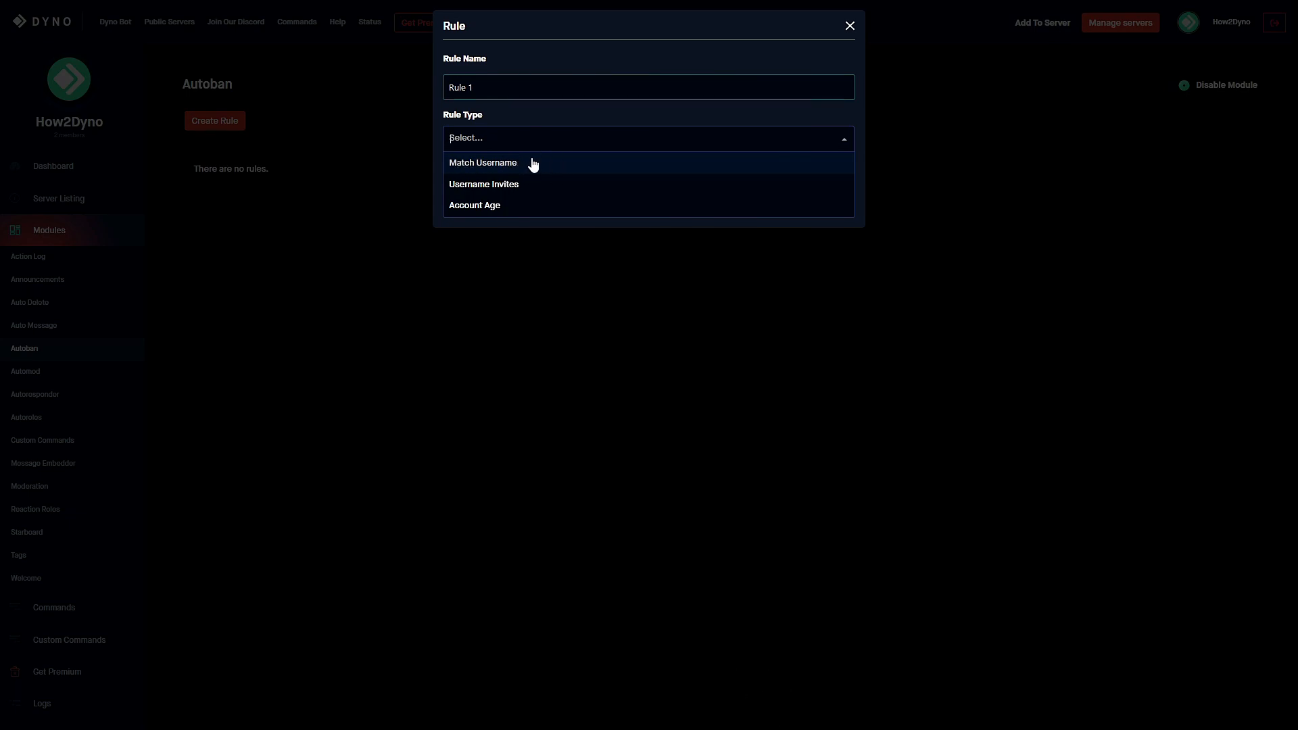
pyautogui.moveTo(554, 167)
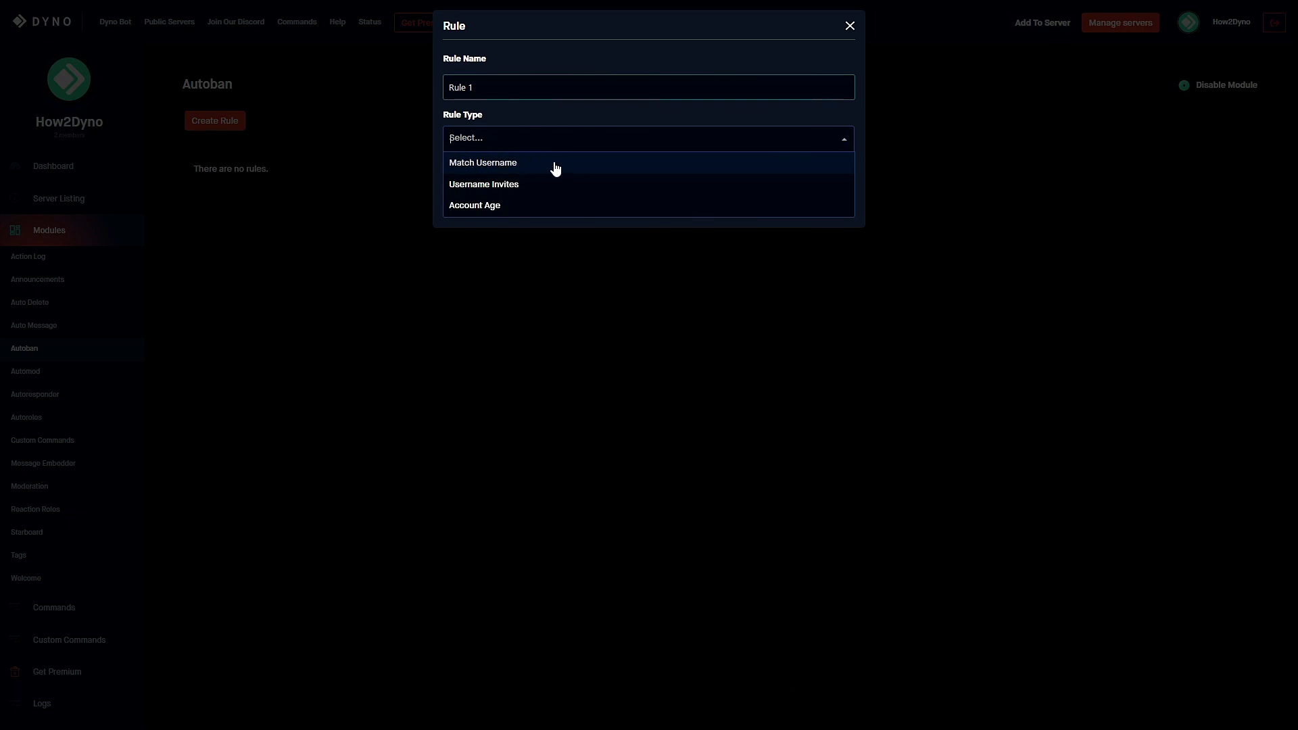
pyautogui.moveTo(537, 198)
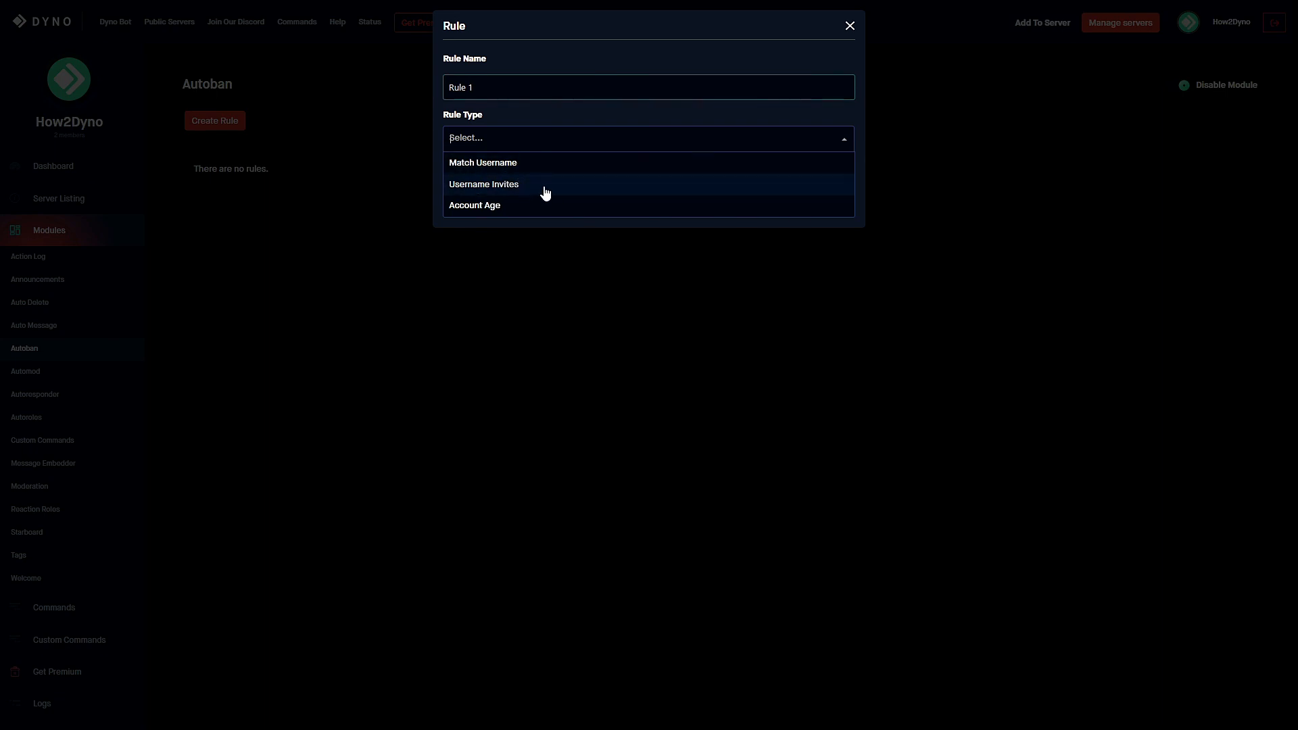
pyautogui.moveTo(527, 210)
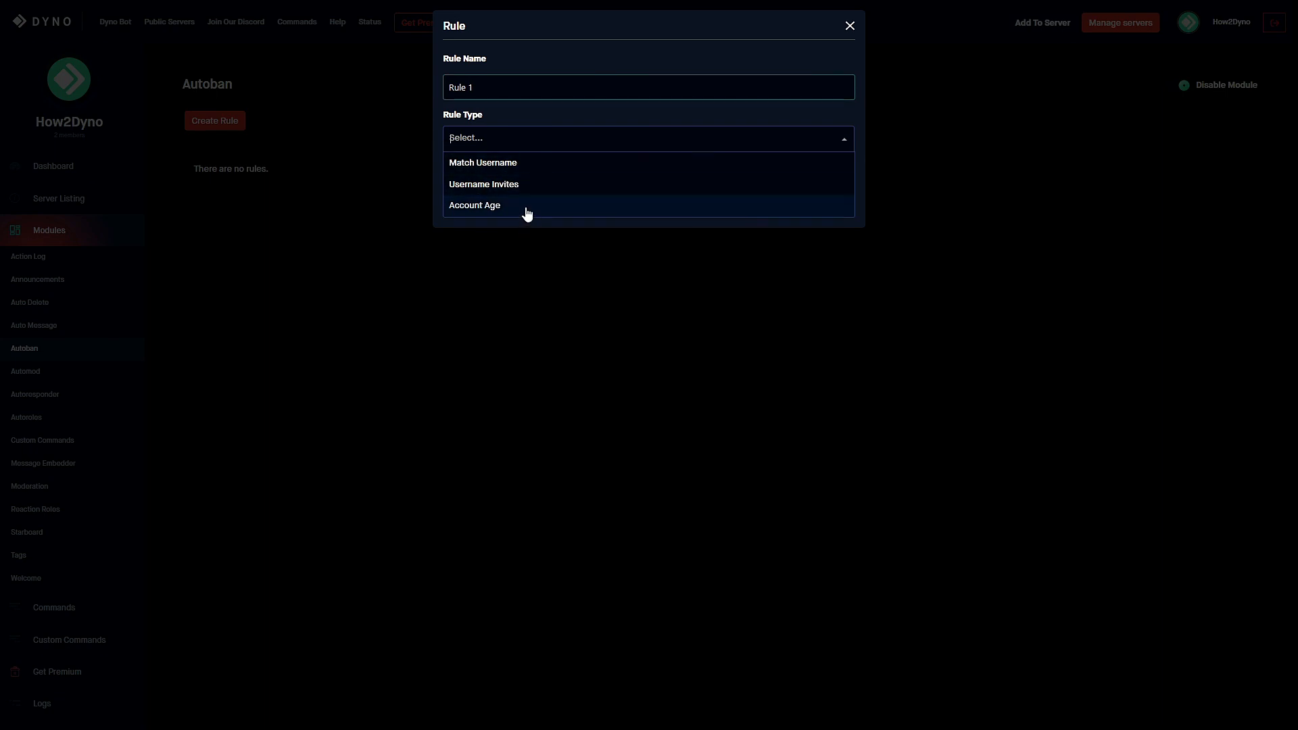
pyautogui.moveTo(515, 214)
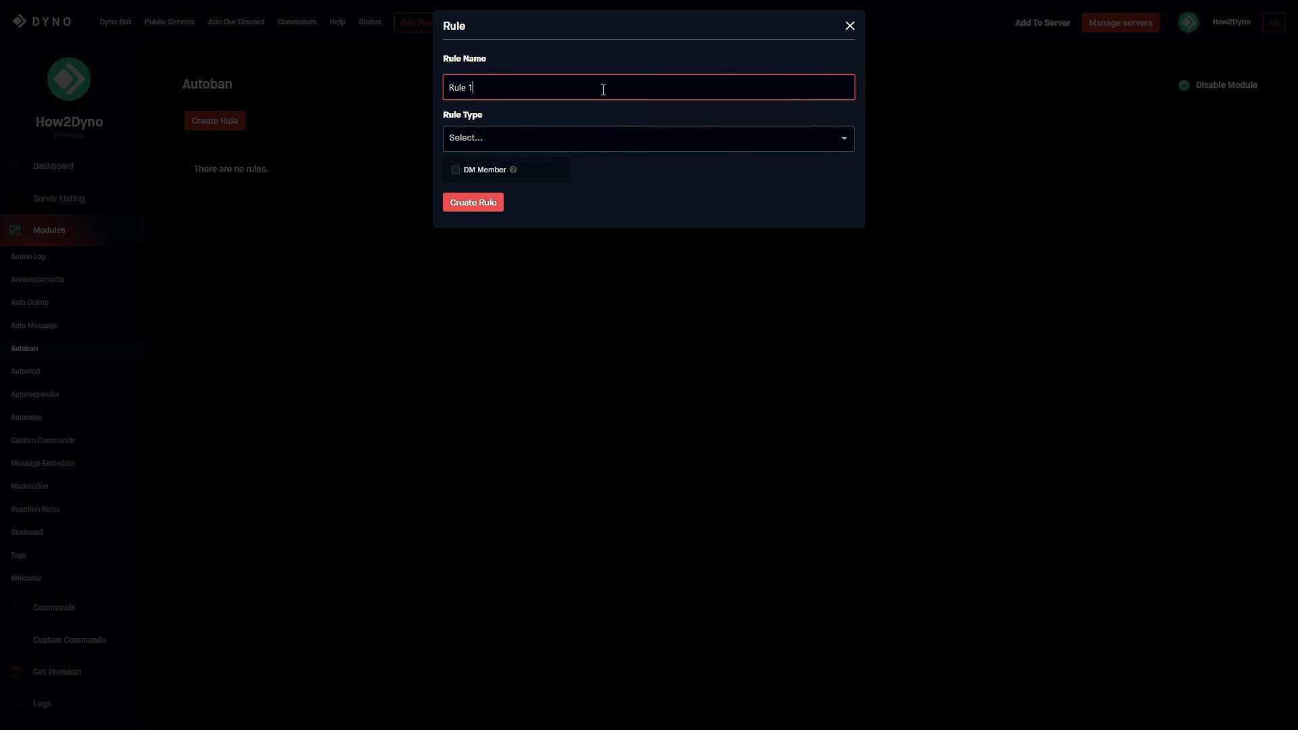
pyautogui.moveTo(596, 108)
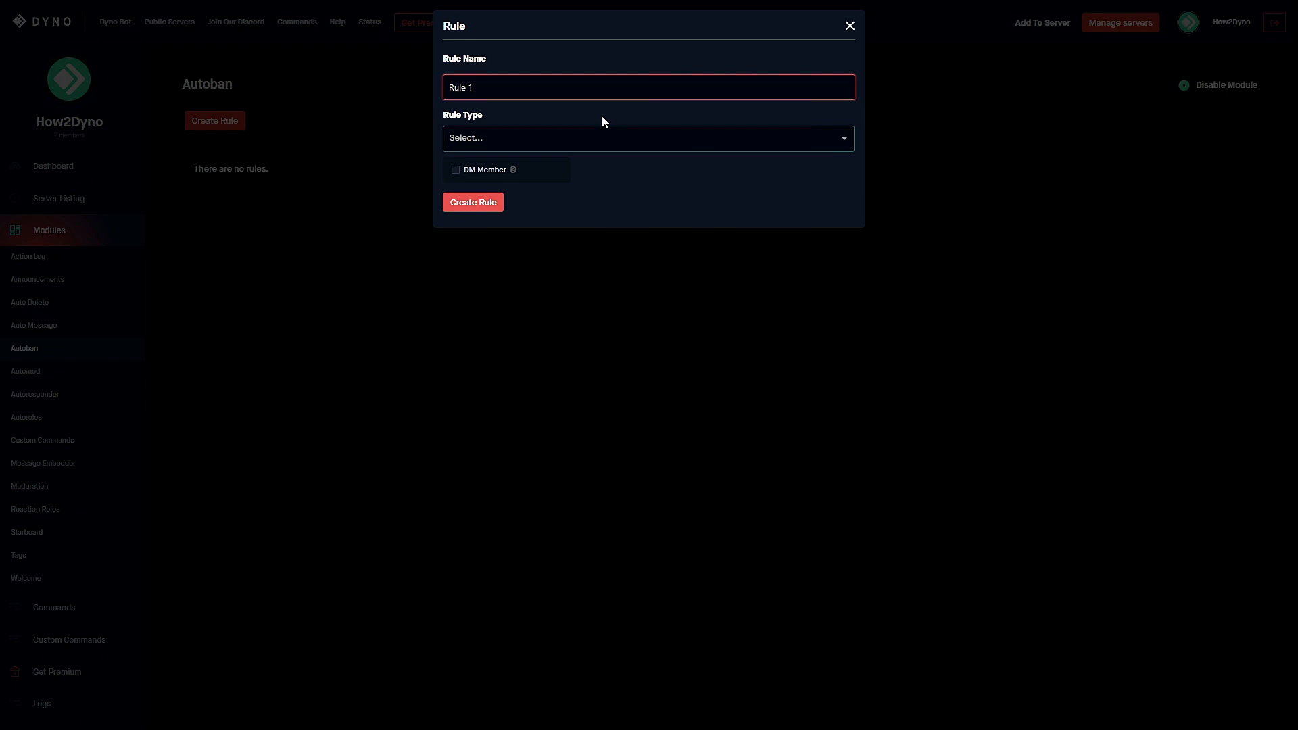
pyautogui.moveTo(541, 145)
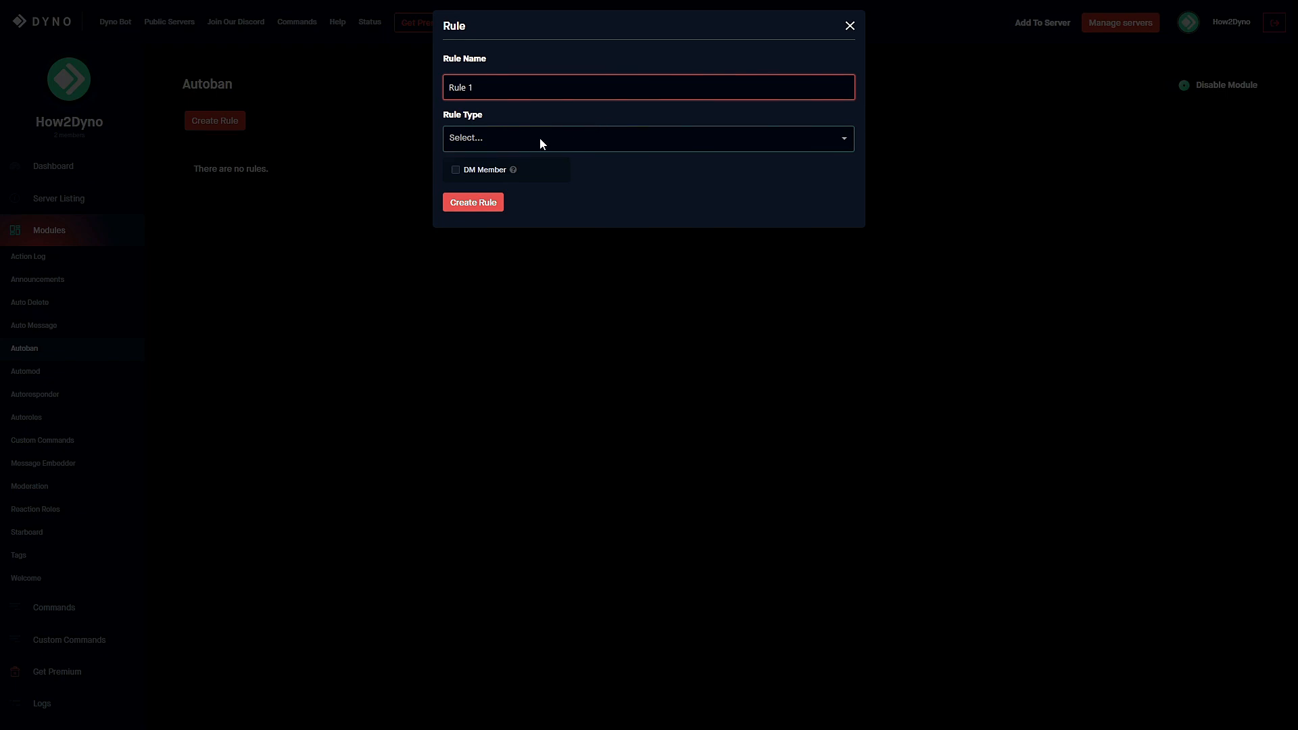
pyautogui.click(647, 138)
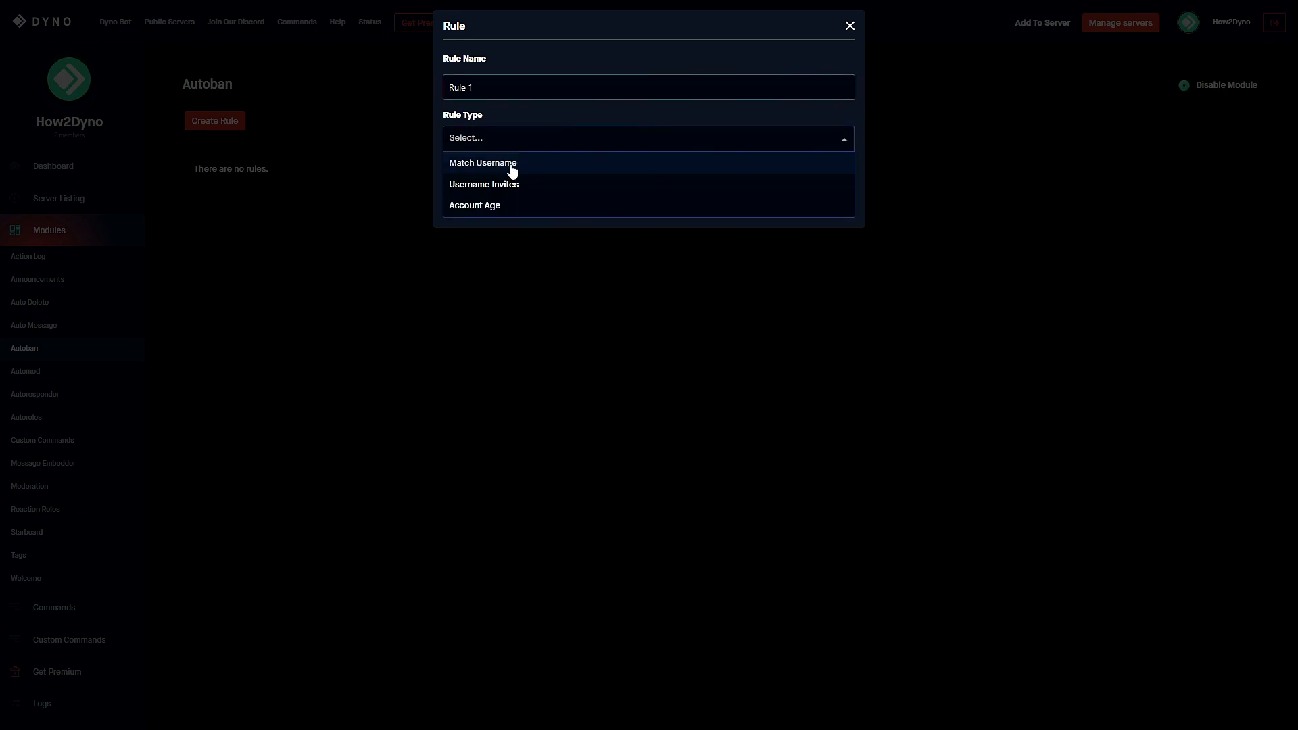
# Step: Choose Match Username and add Dyno, How2Dyno and TeamDyno to the Words List
pyautogui.click(483, 163)
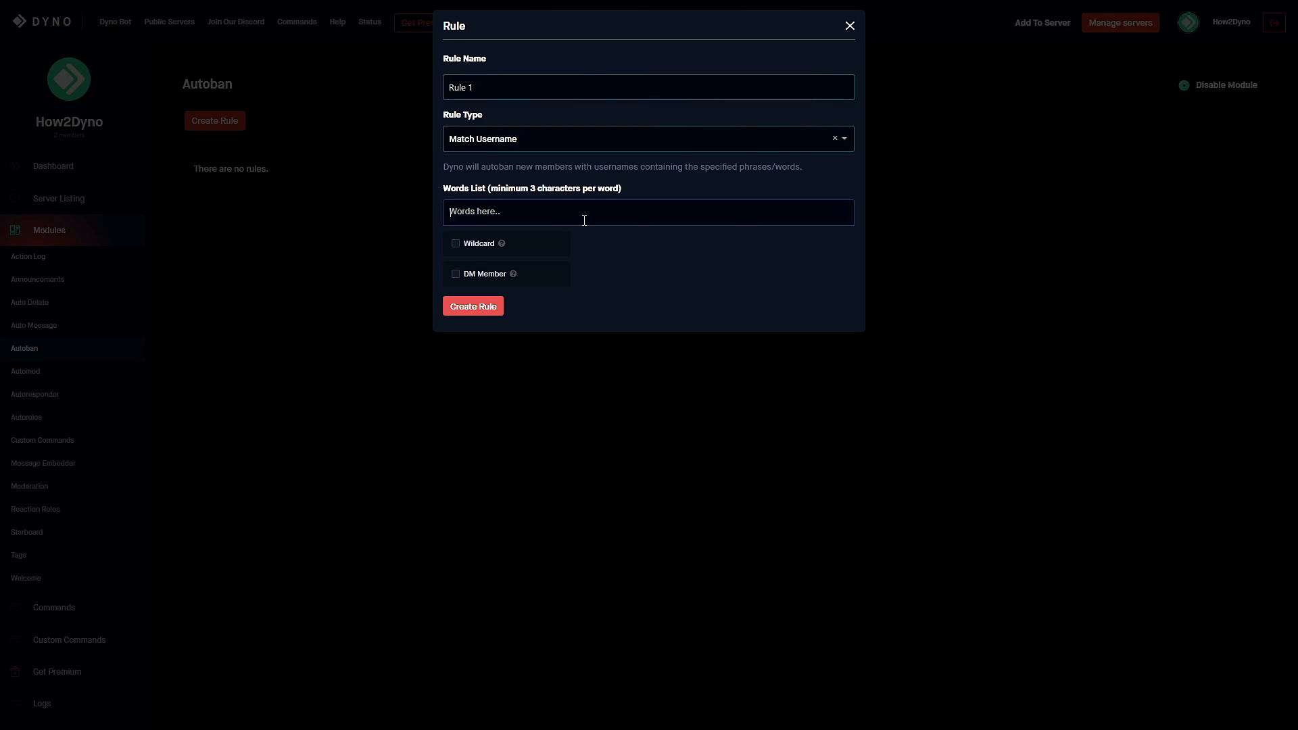
pyautogui.write('Dyn')
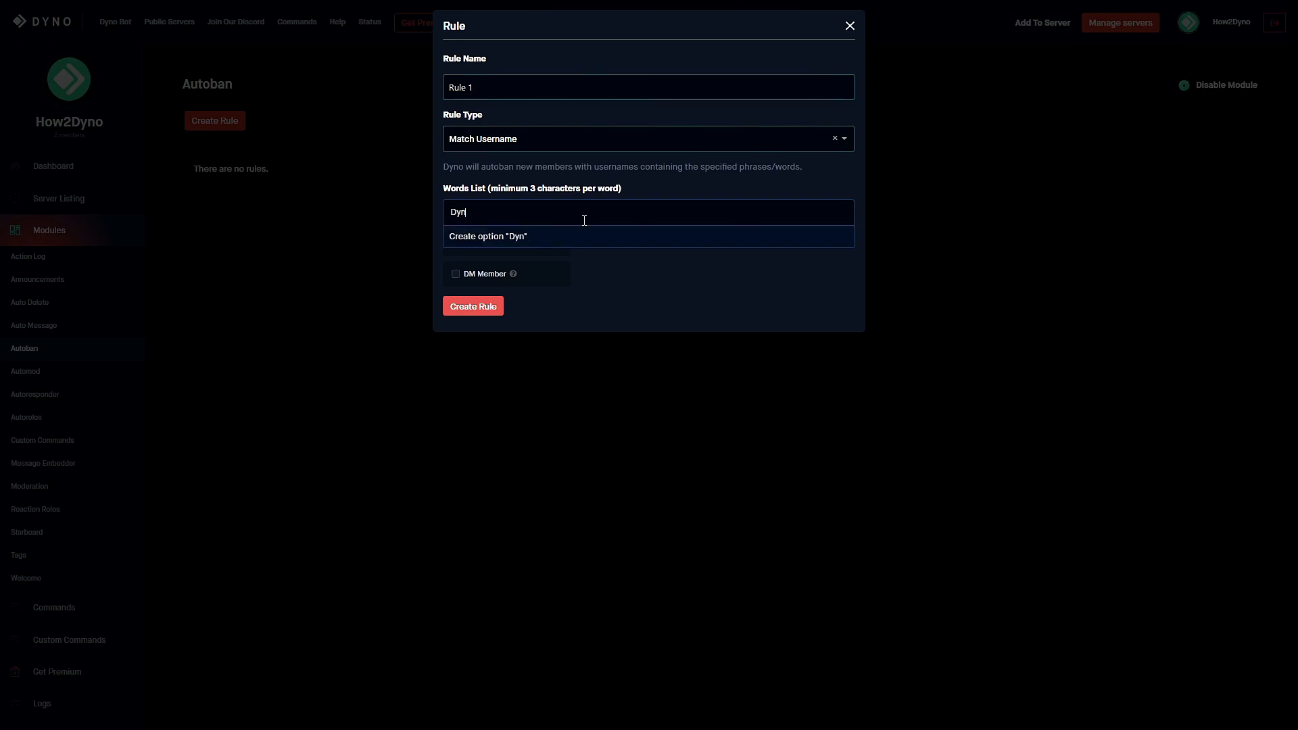
pyautogui.write('How2Dyno')
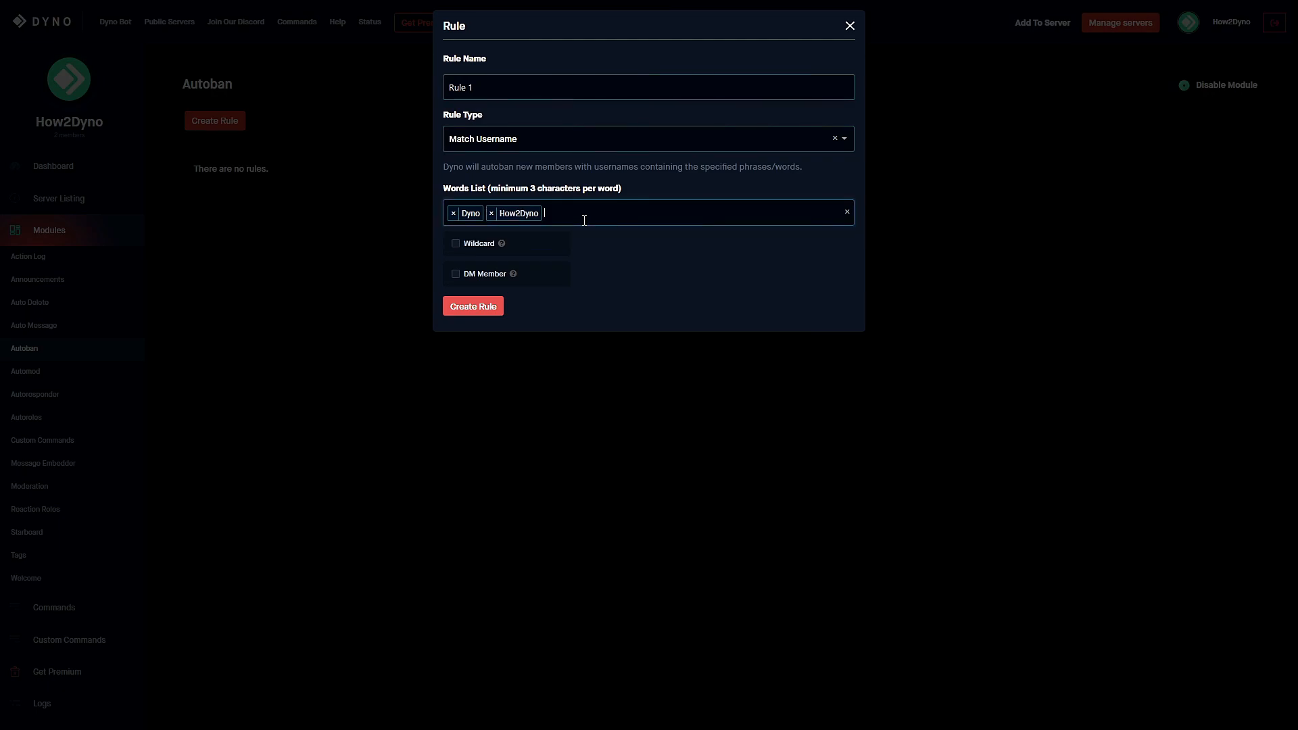
pyautogui.write('TeamDyno')
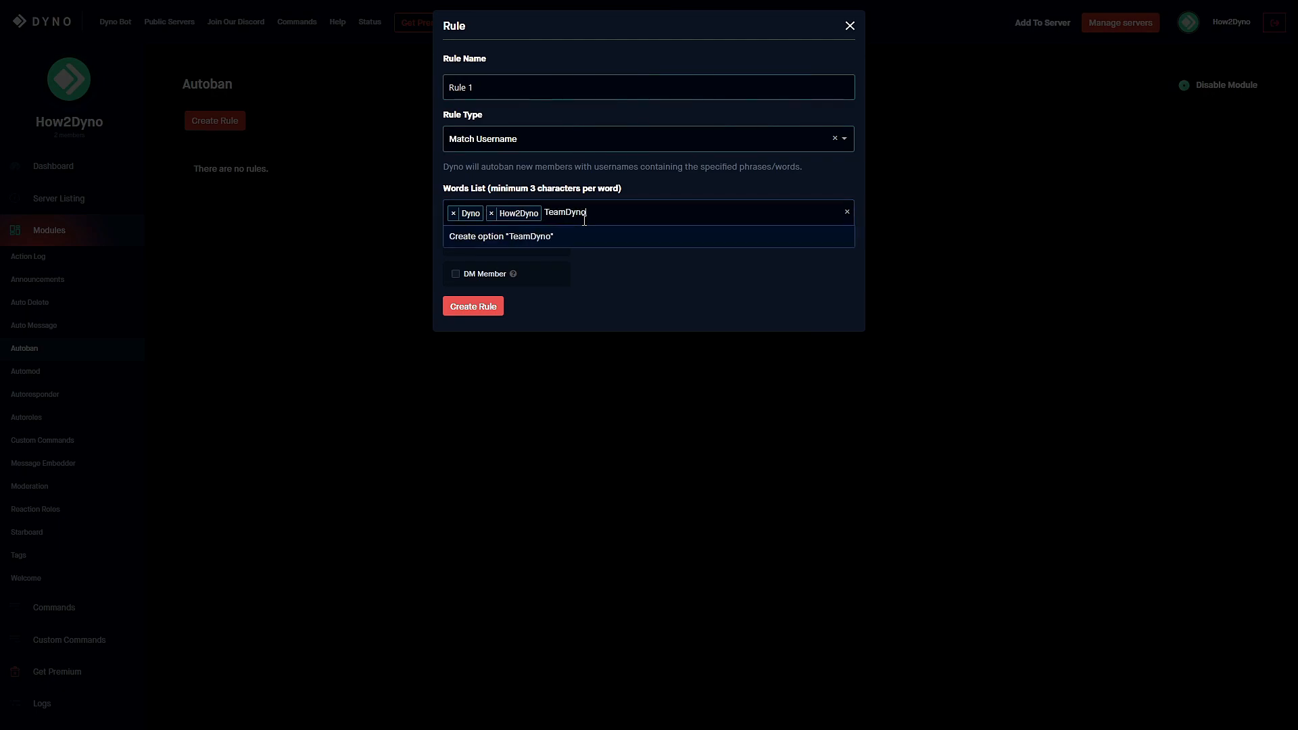
pyautogui.click(501, 235)
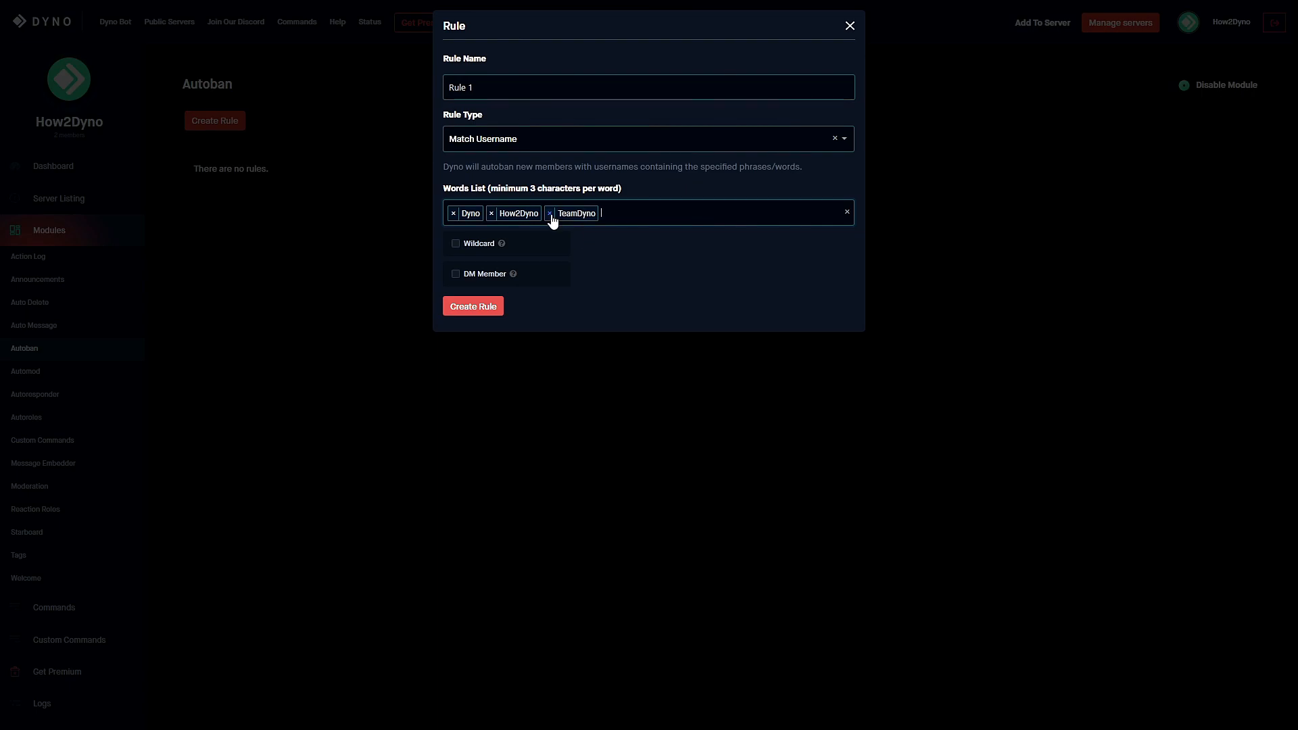
# Step: Remove and re-add TeamDyno, then add Dyno2 to the Words List
pyautogui.click(548, 212)
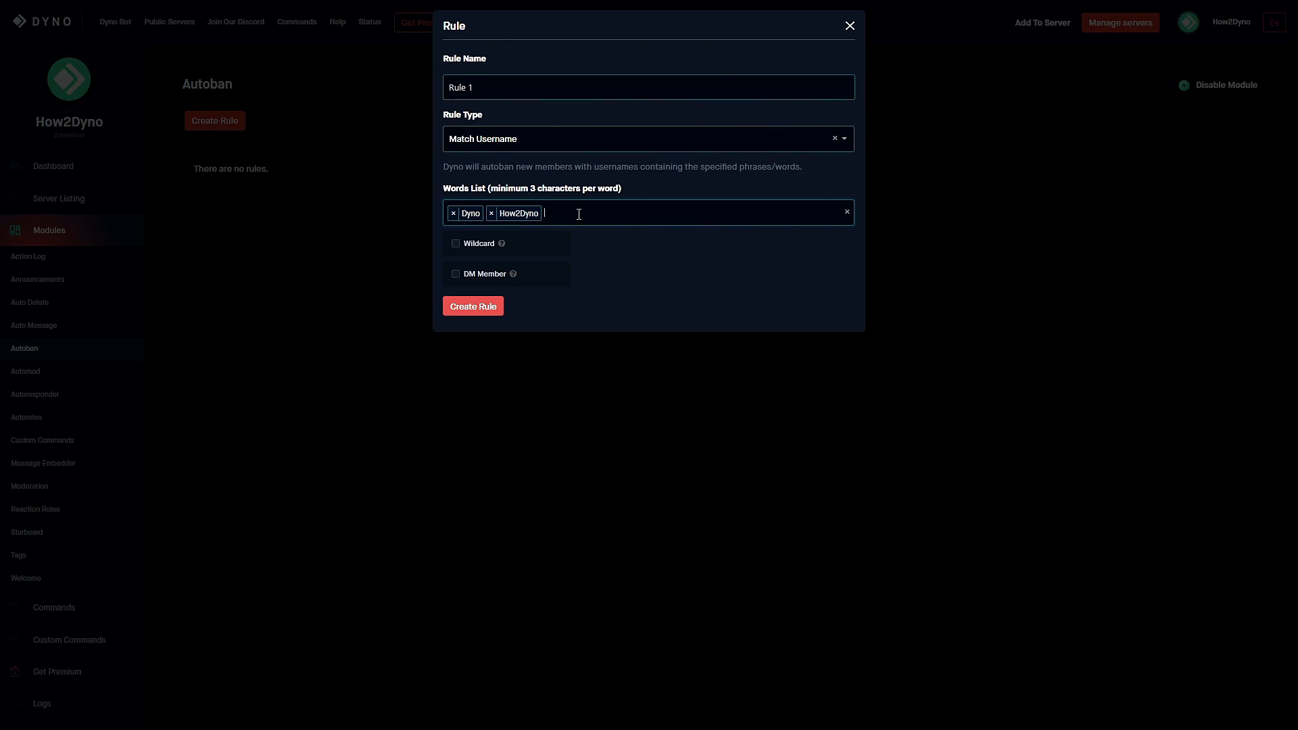
pyautogui.write('Team')
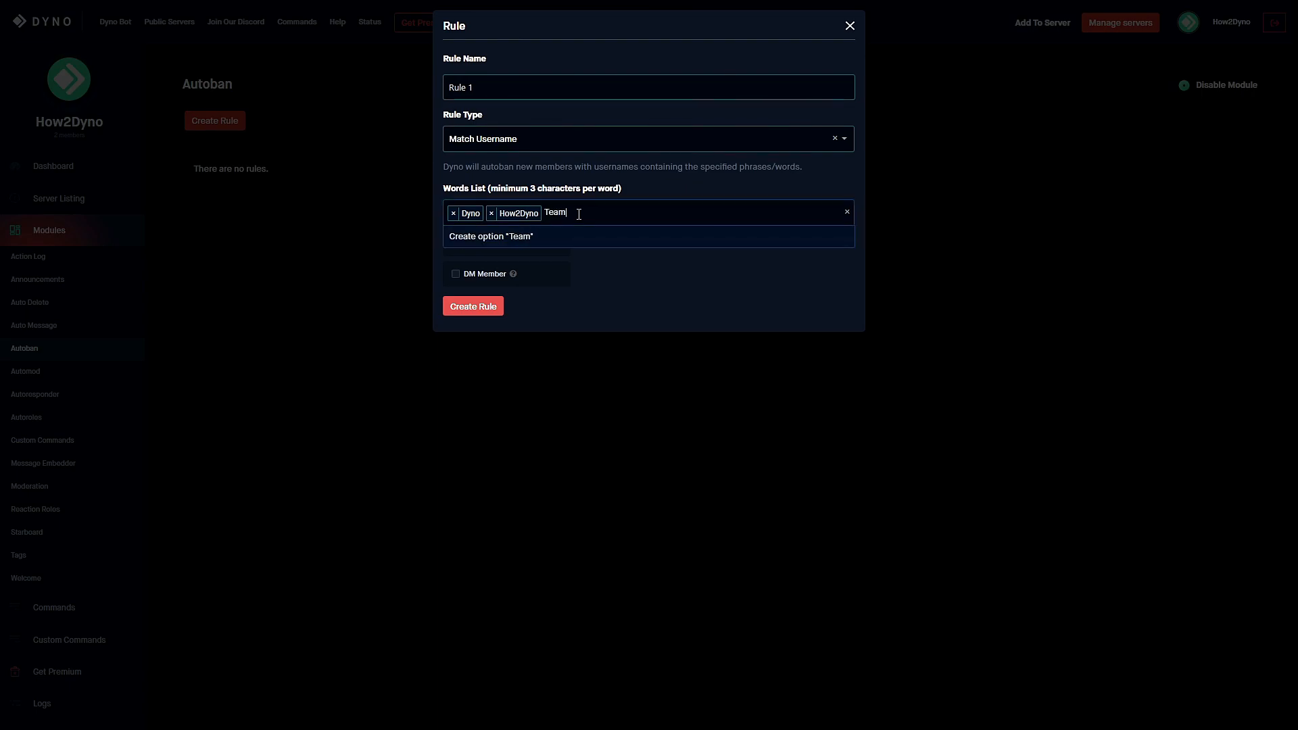
pyautogui.write('Dyno')
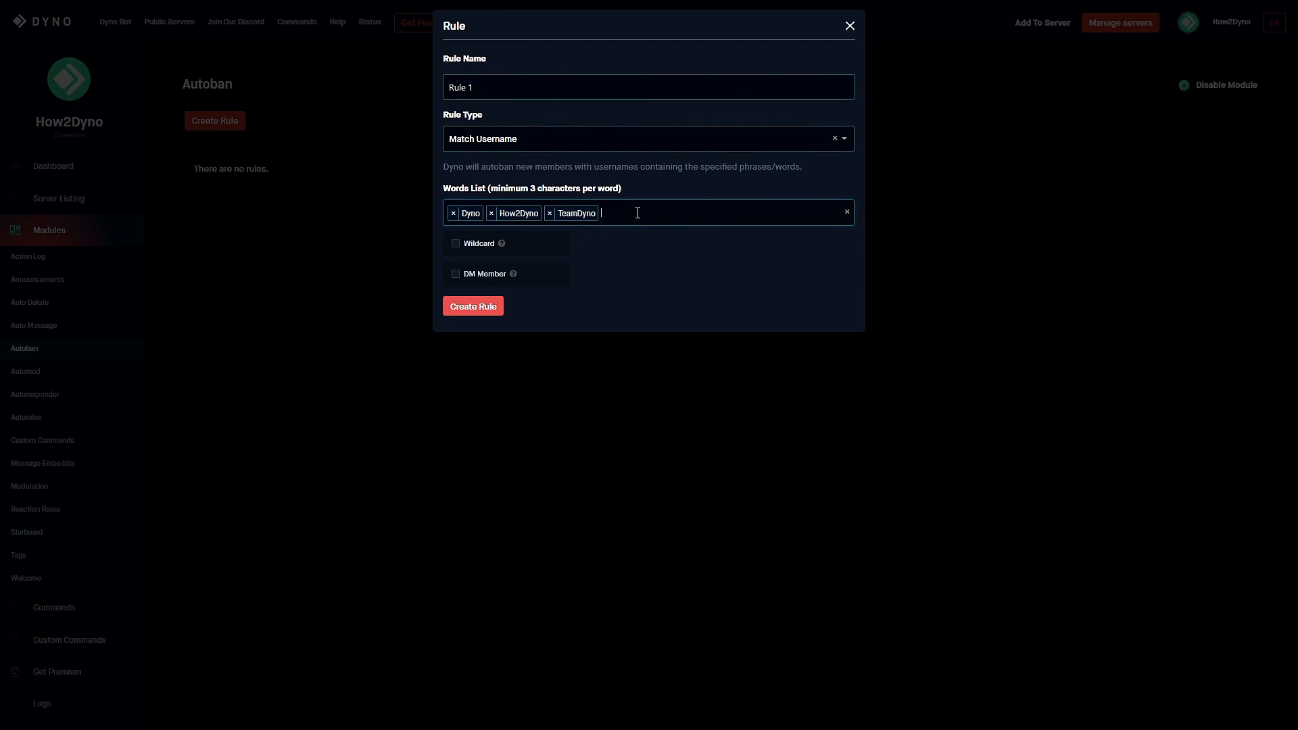
pyautogui.write('Dyno2')
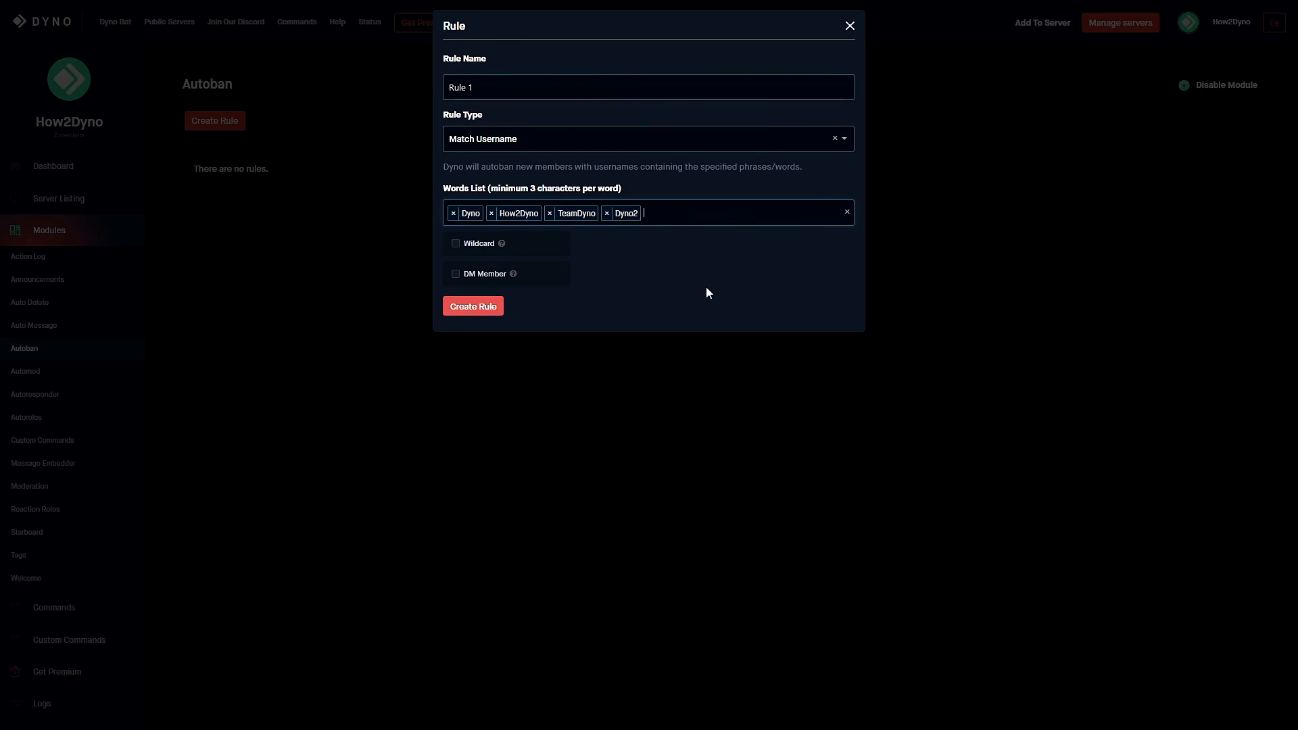
pyautogui.click(605, 212)
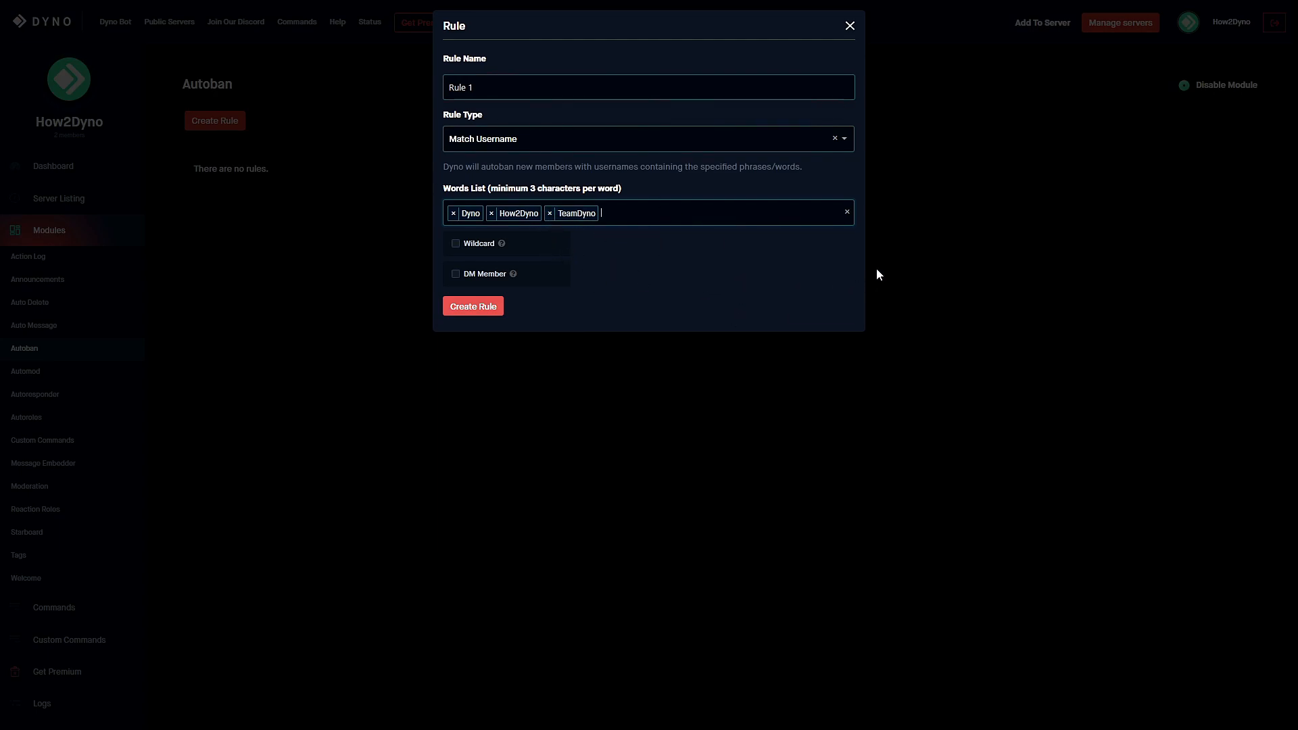
pyautogui.moveTo(849, 214)
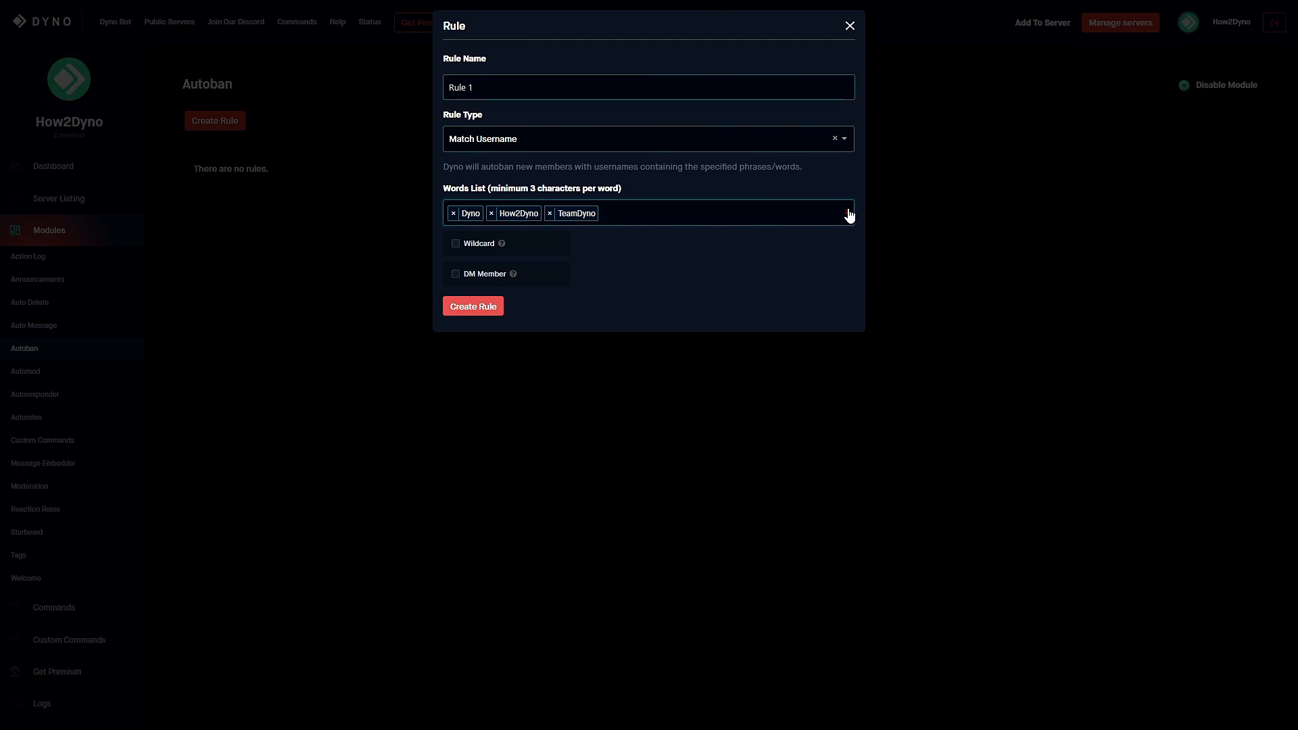
pyautogui.moveTo(843, 151)
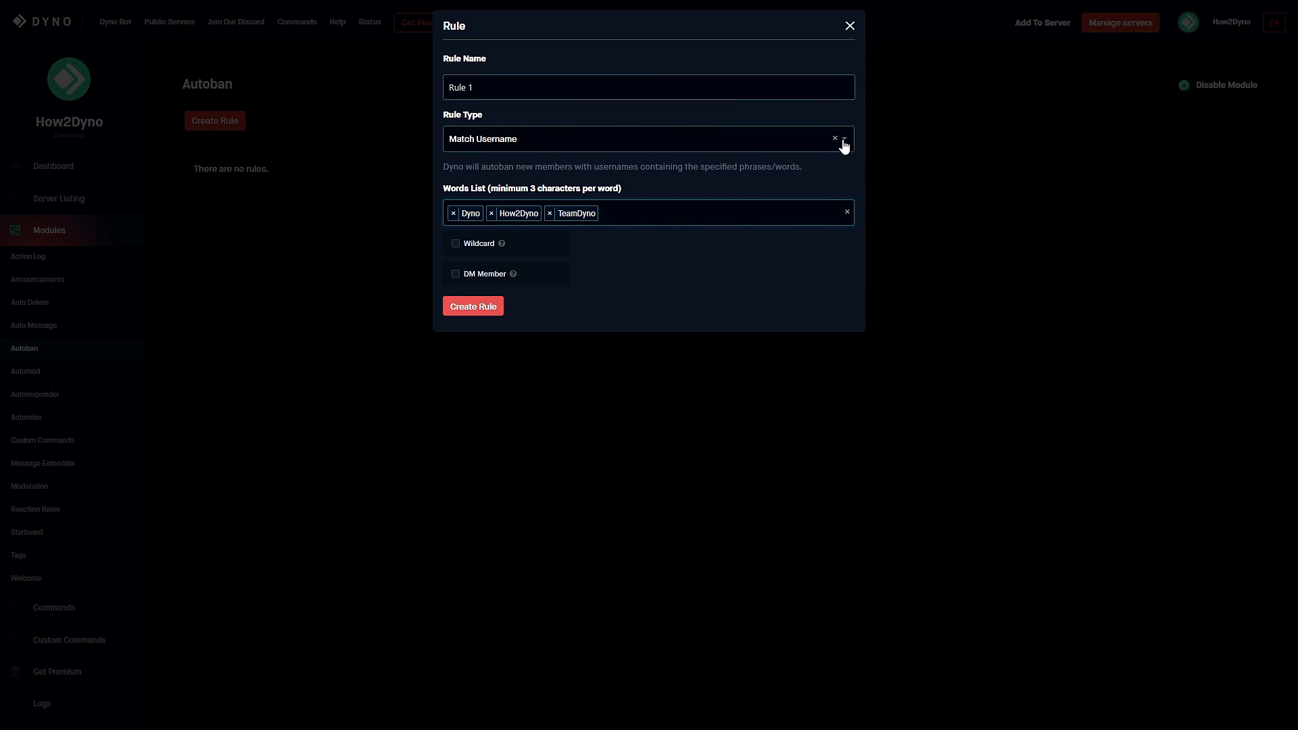
pyautogui.moveTo(646, 288)
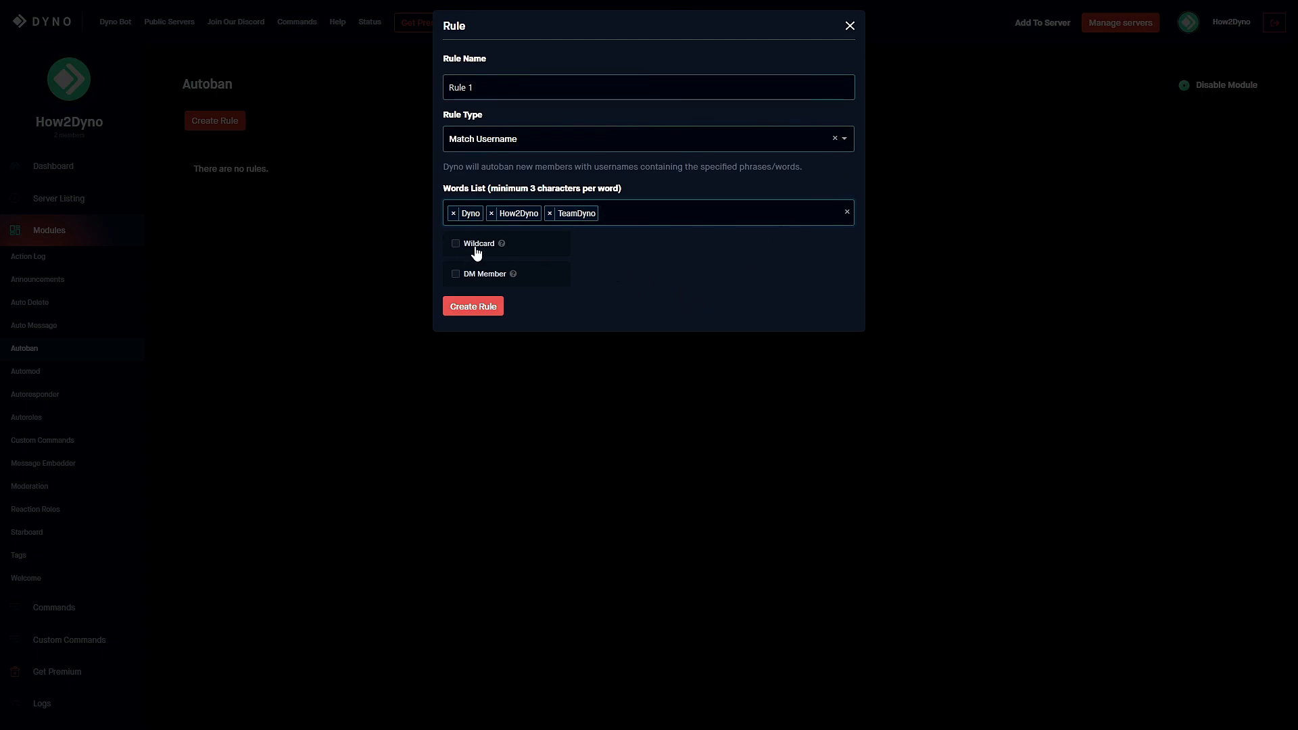
pyautogui.moveTo(509, 241)
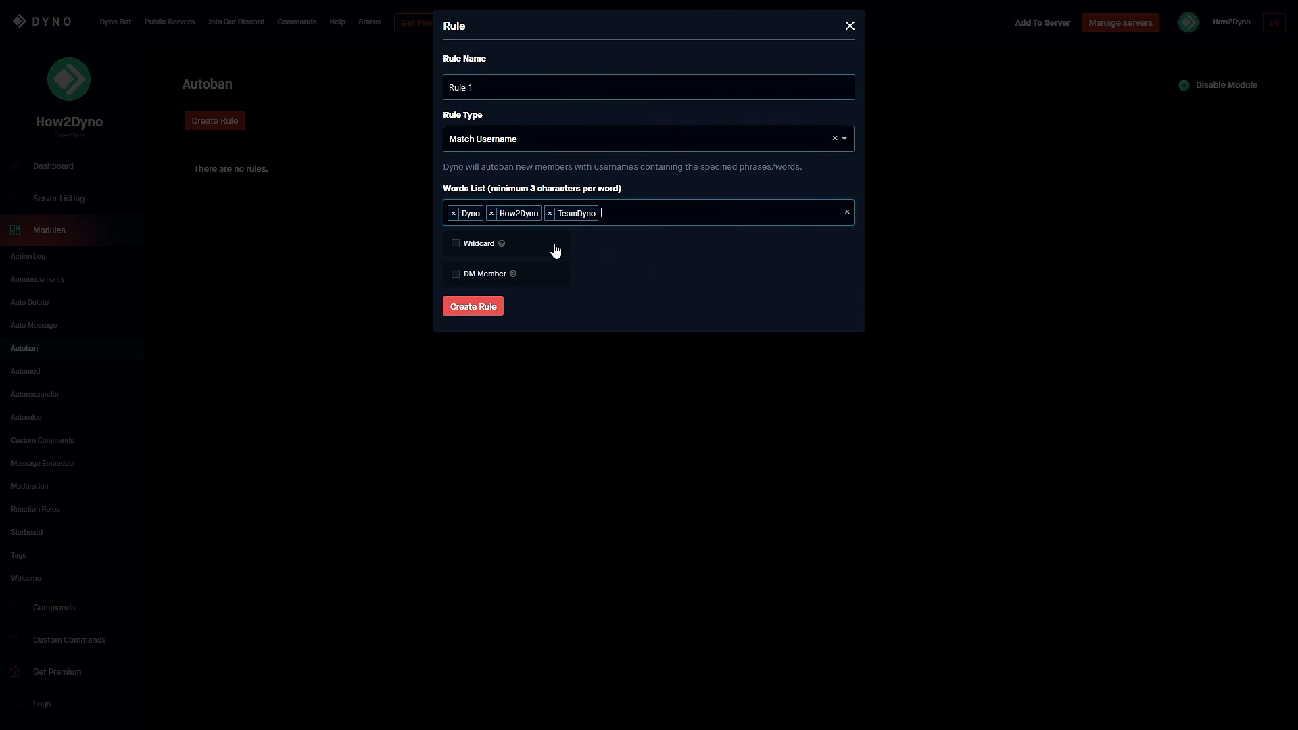
pyautogui.moveTo(673, 260)
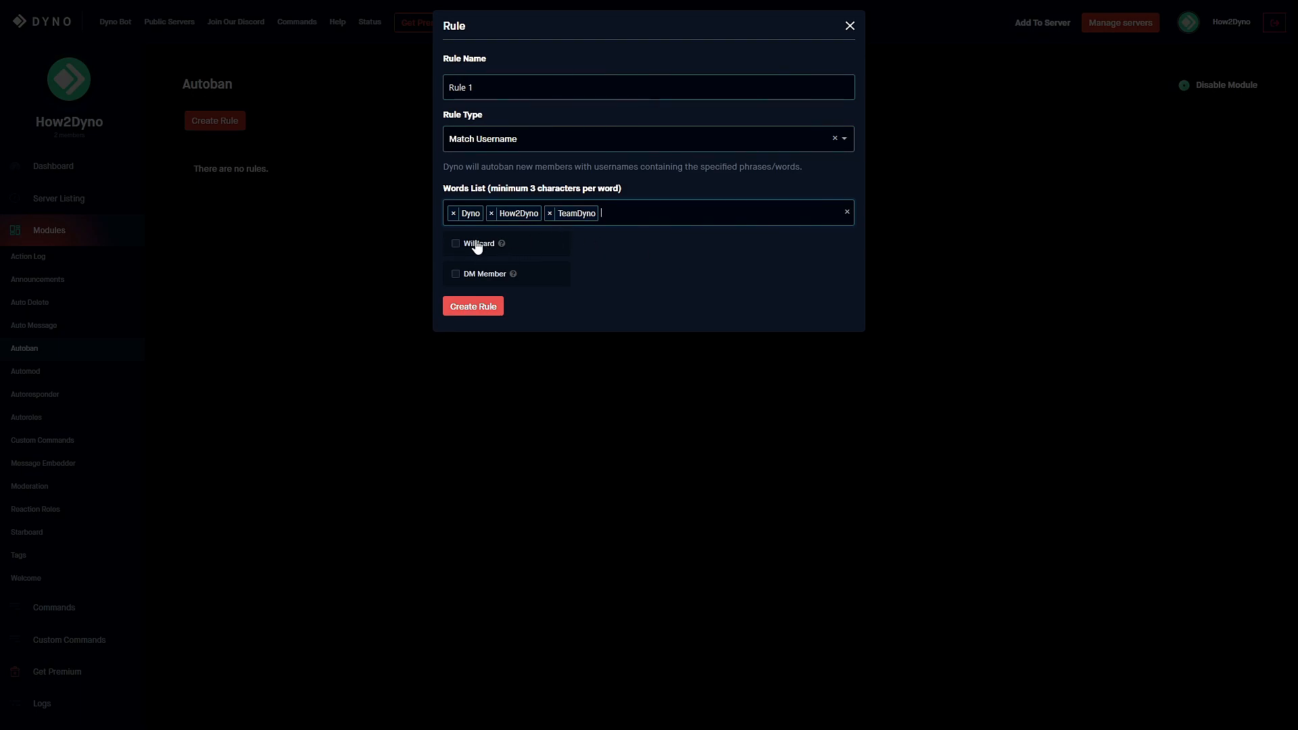
pyautogui.moveTo(703, 278)
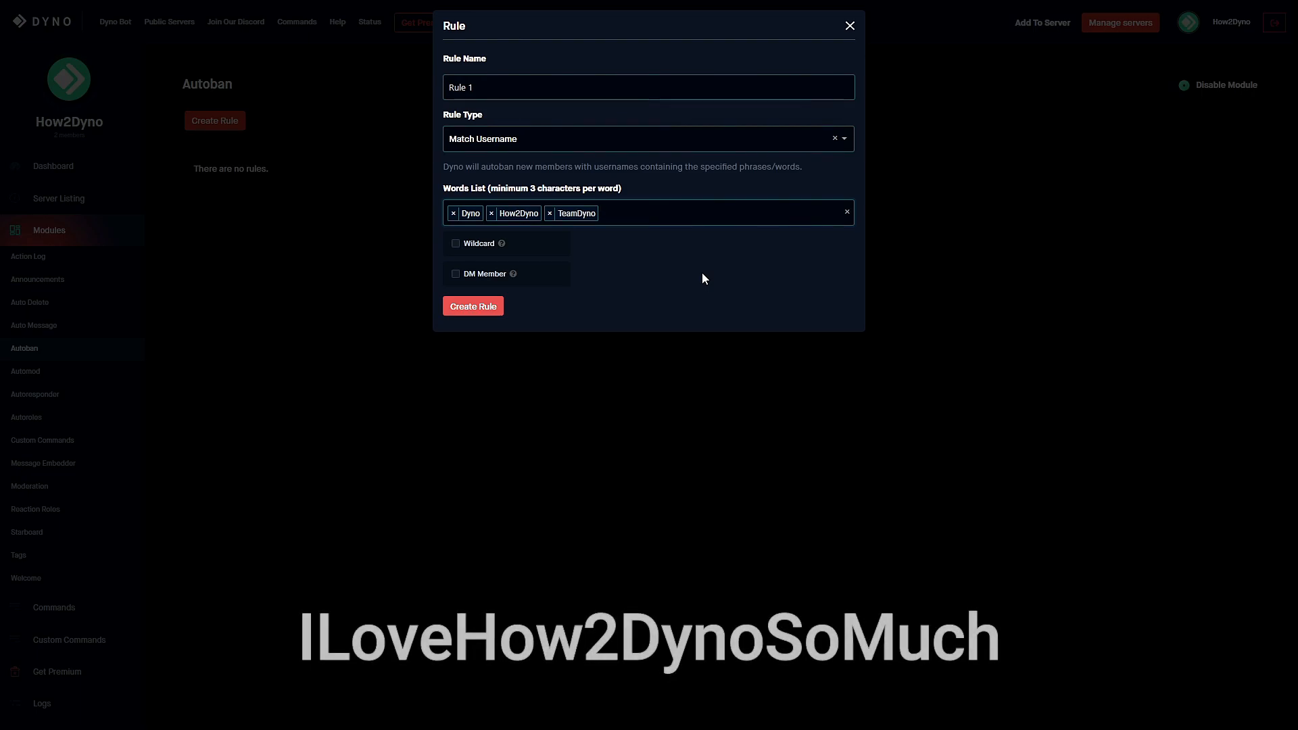
pyautogui.moveTo(727, 261)
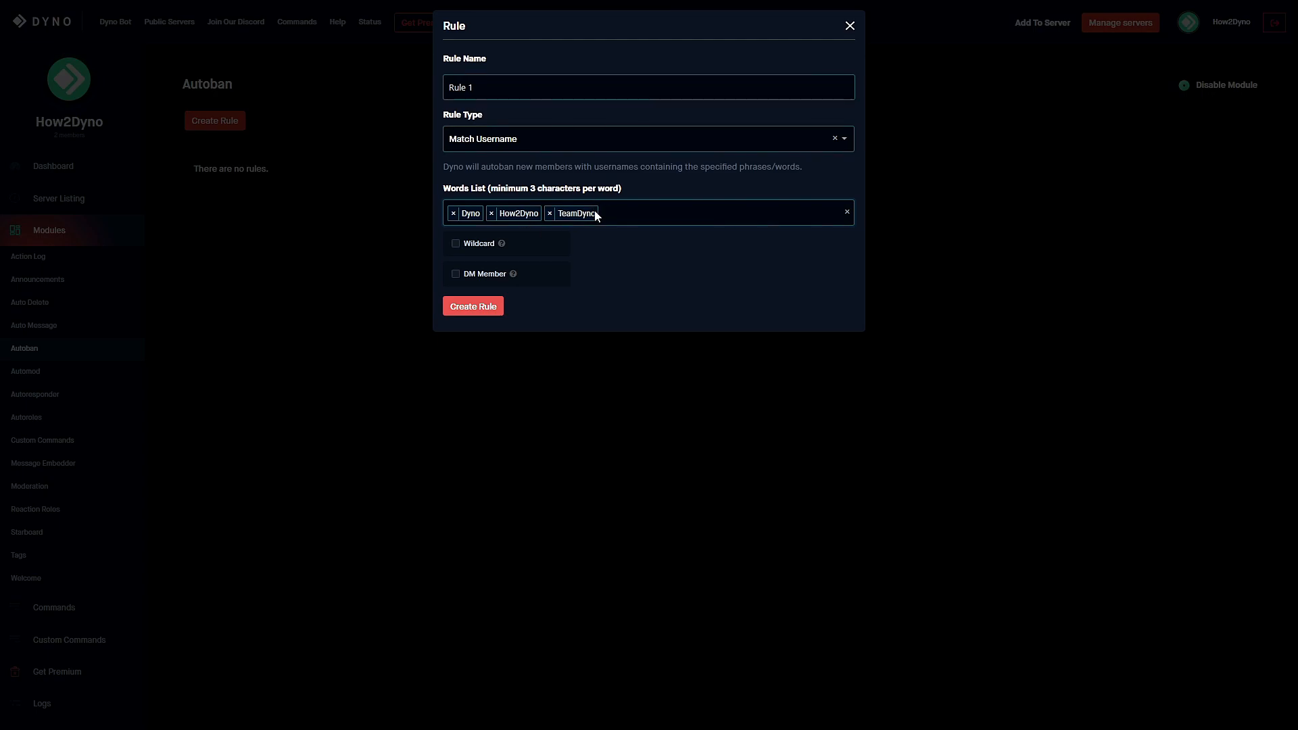
# Step: Turn on Wildcard matching for Rule 1's word list
pyautogui.click(456, 241)
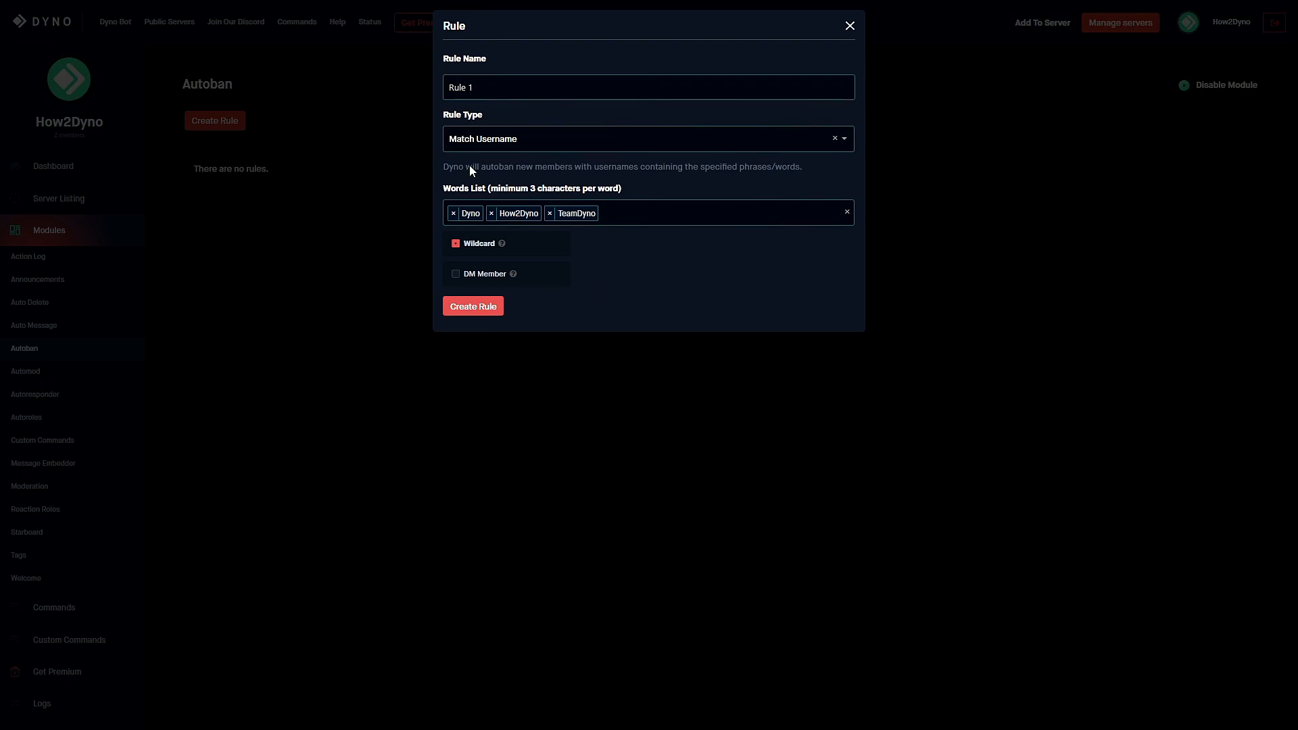
pyautogui.moveTo(519, 234)
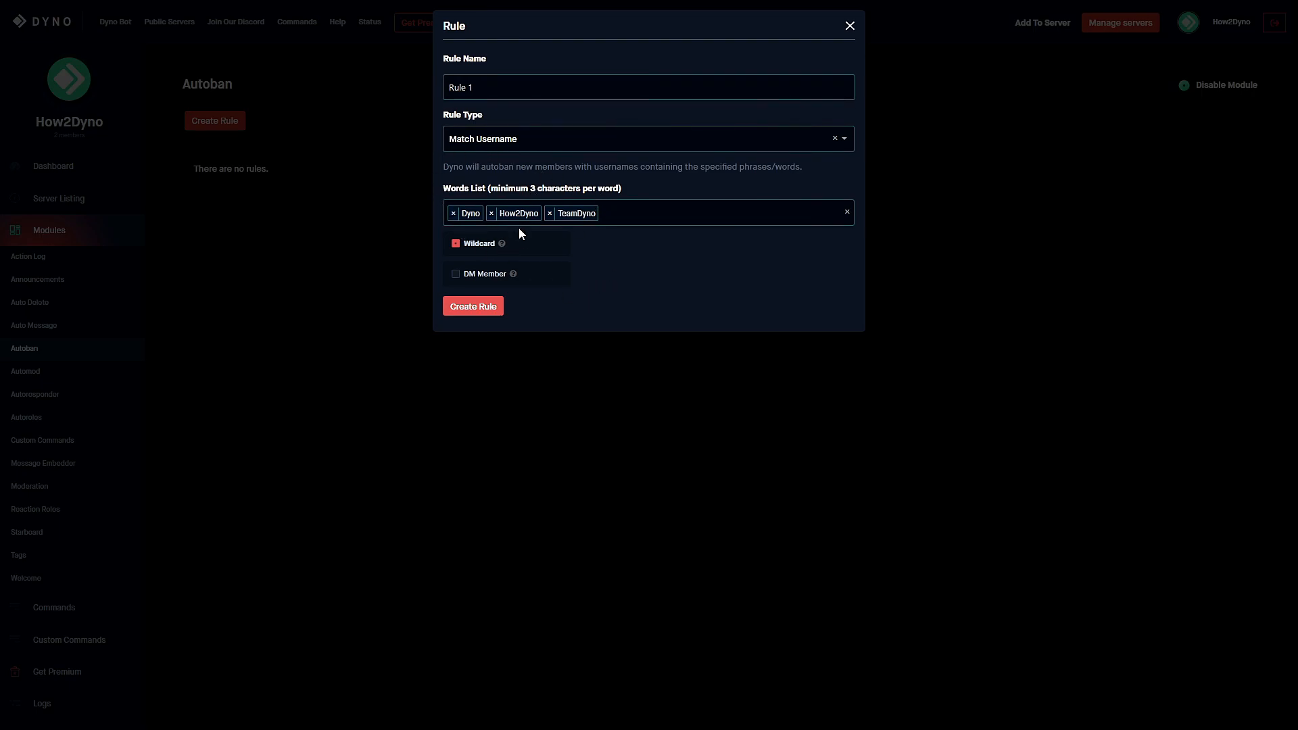
pyautogui.moveTo(629, 243)
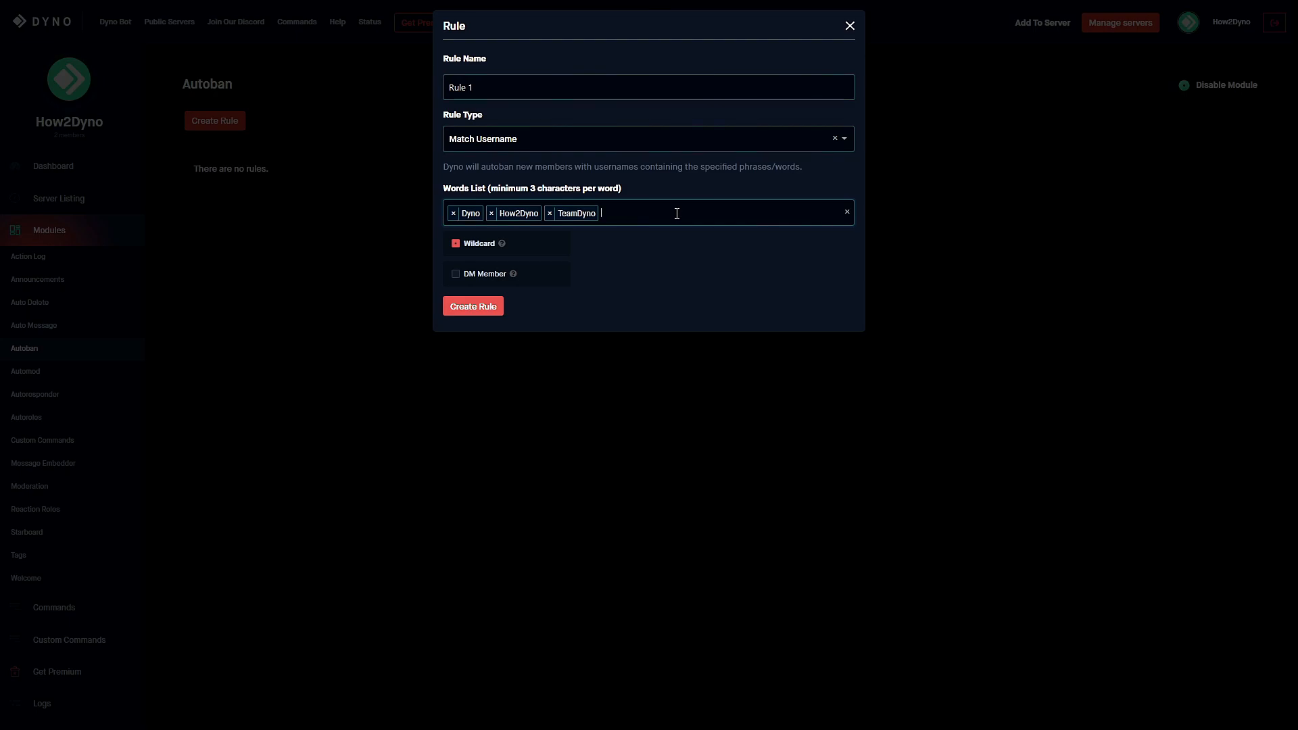
pyautogui.write('i')
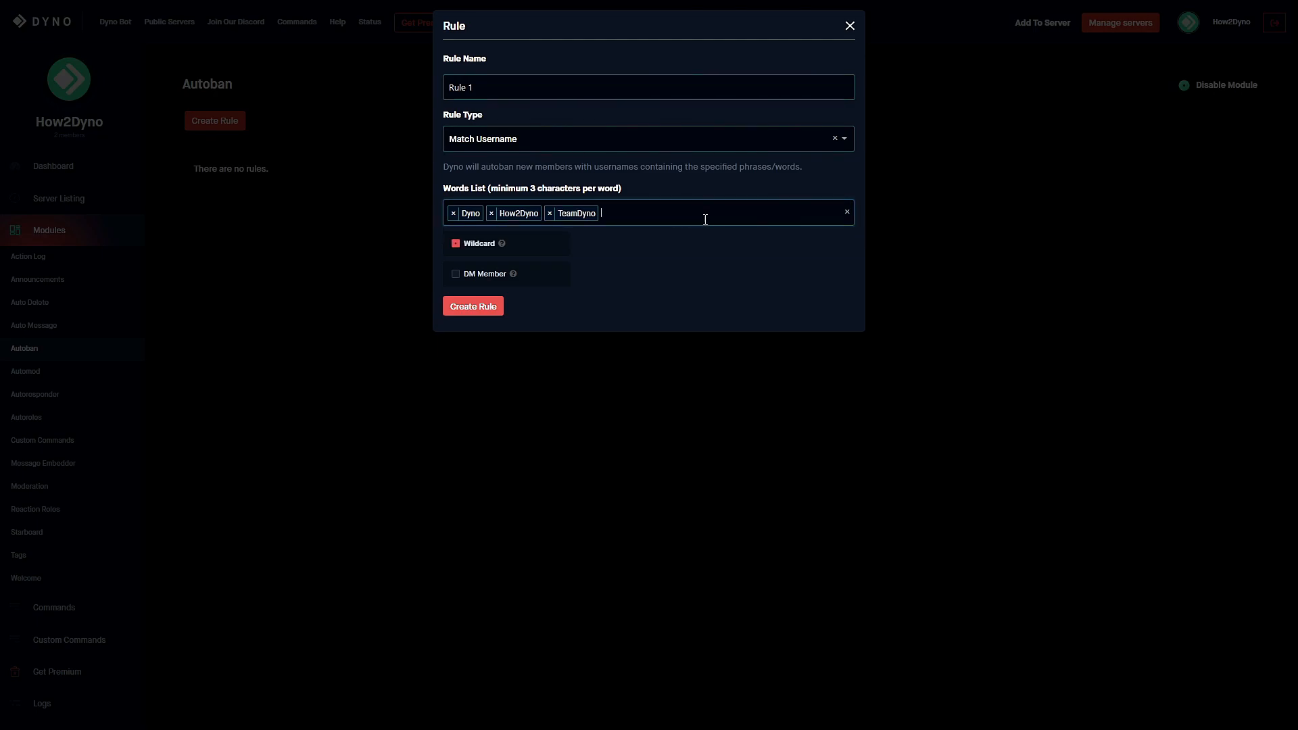
pyautogui.write('i')
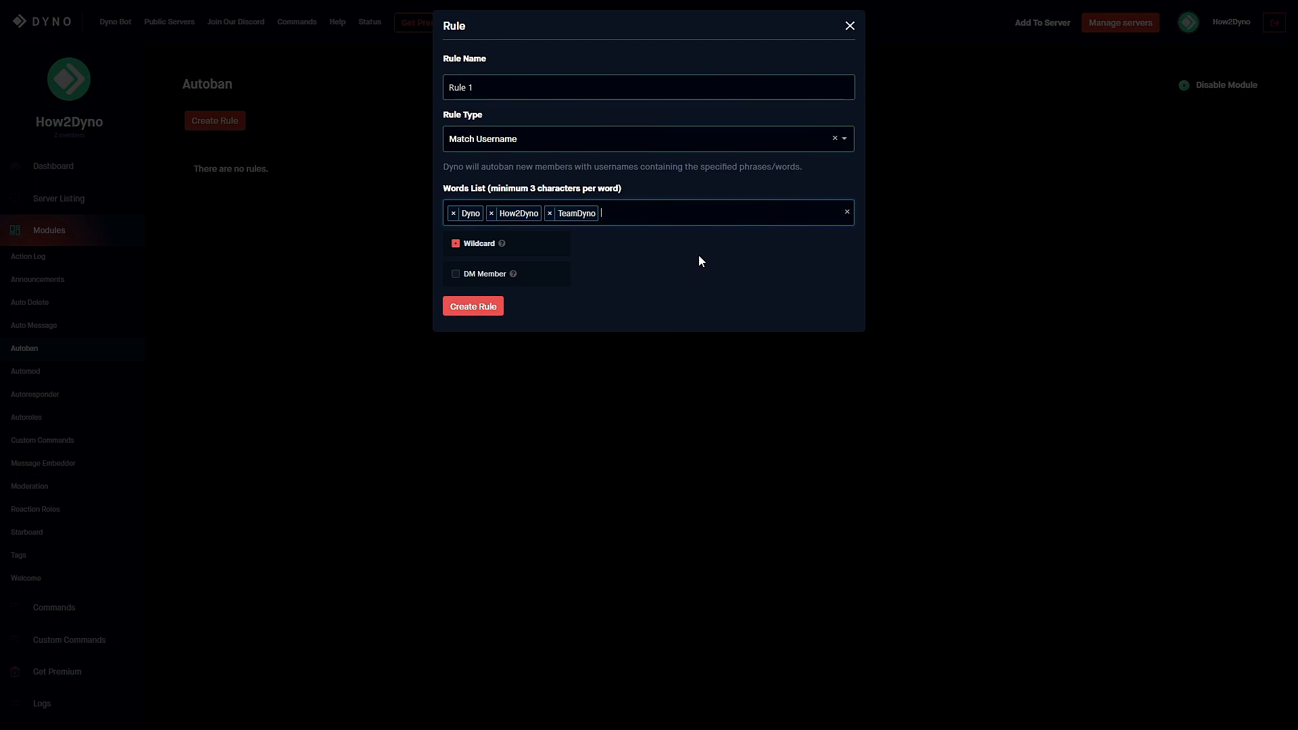
pyautogui.moveTo(703, 283)
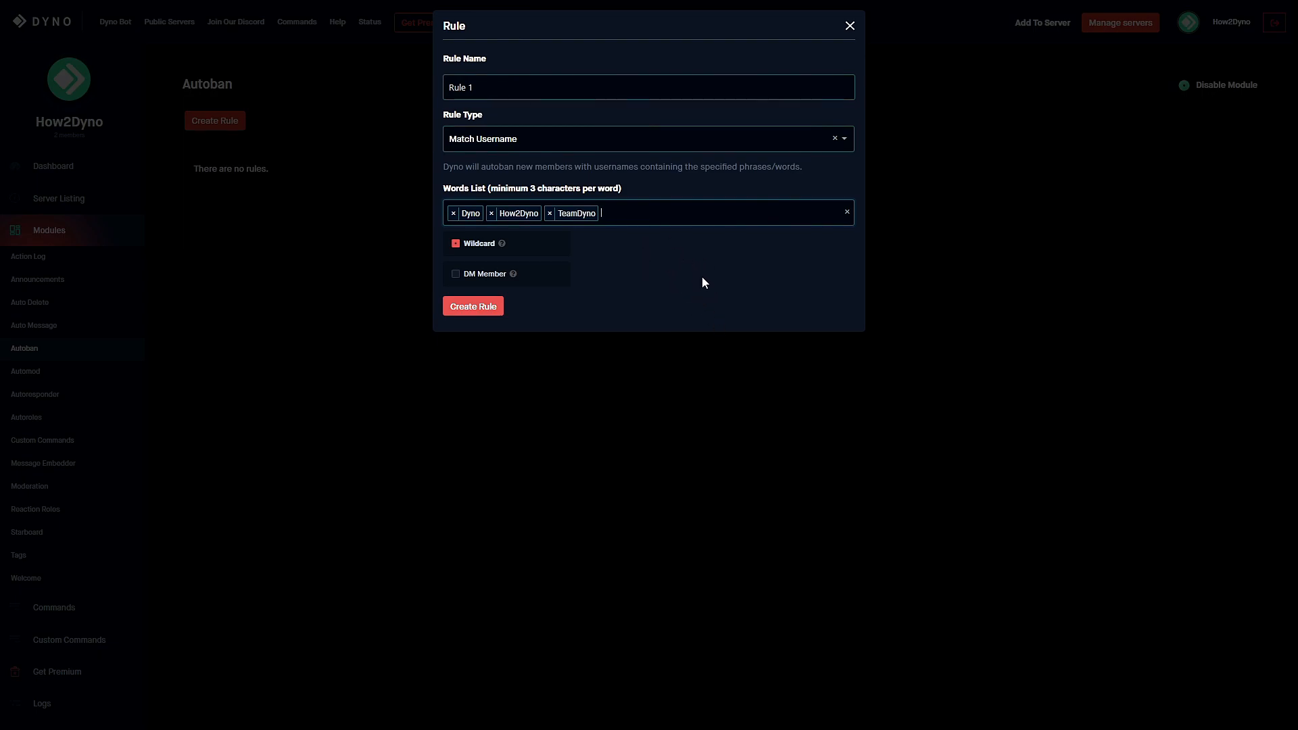
pyautogui.moveTo(684, 272)
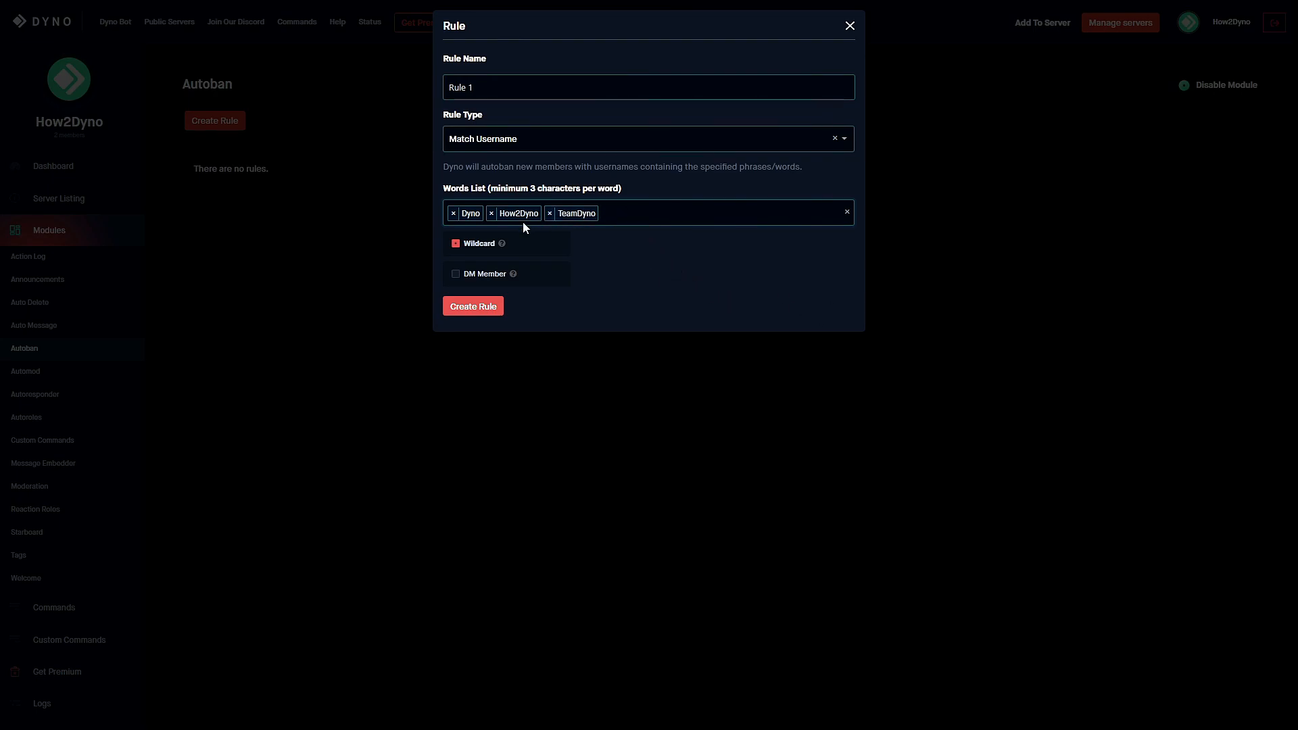
pyautogui.moveTo(699, 253)
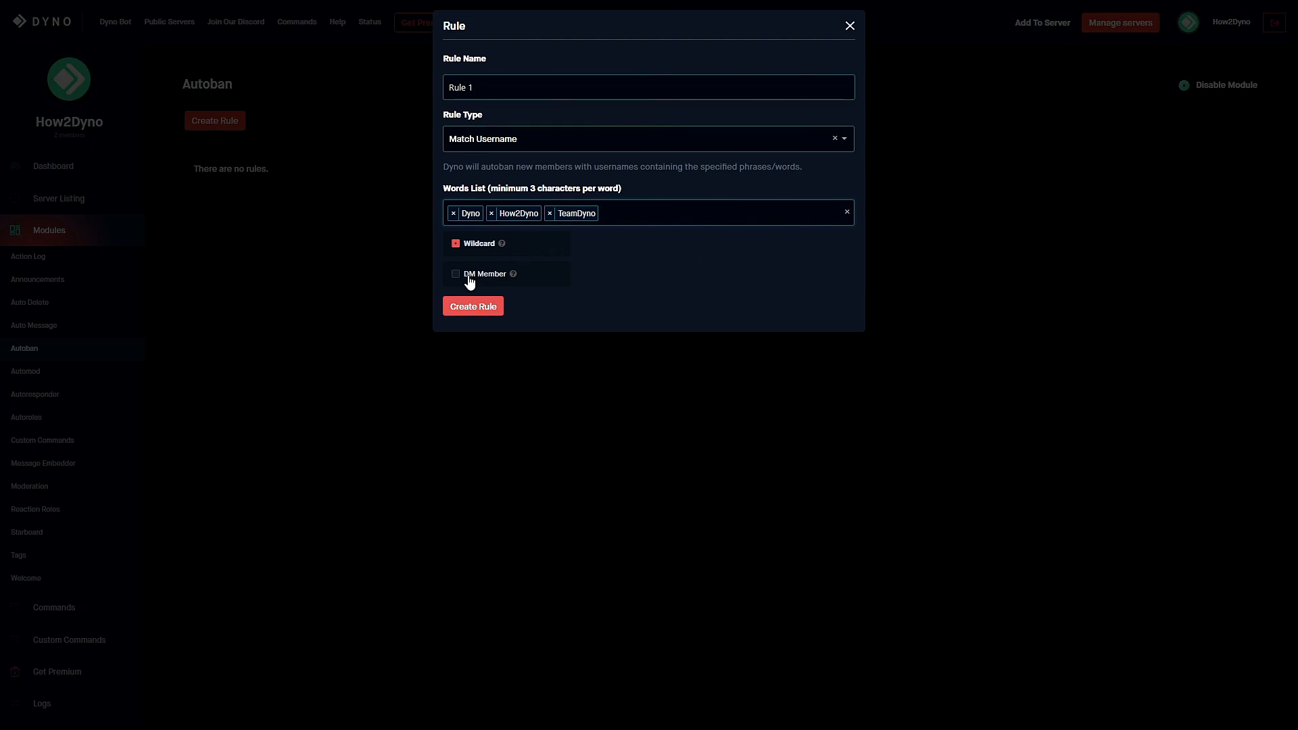
# Step: Enable DM Member and create Rule 1
pyautogui.click(456, 274)
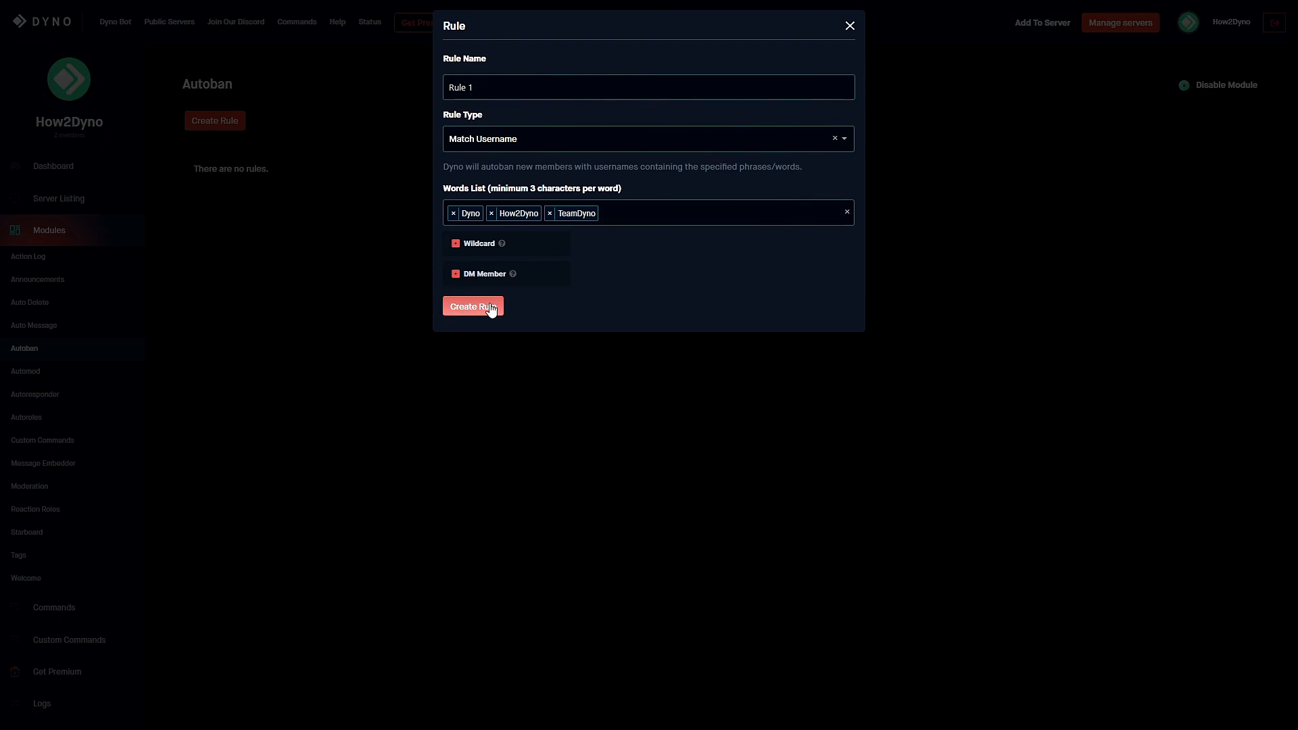
pyautogui.click(473, 306)
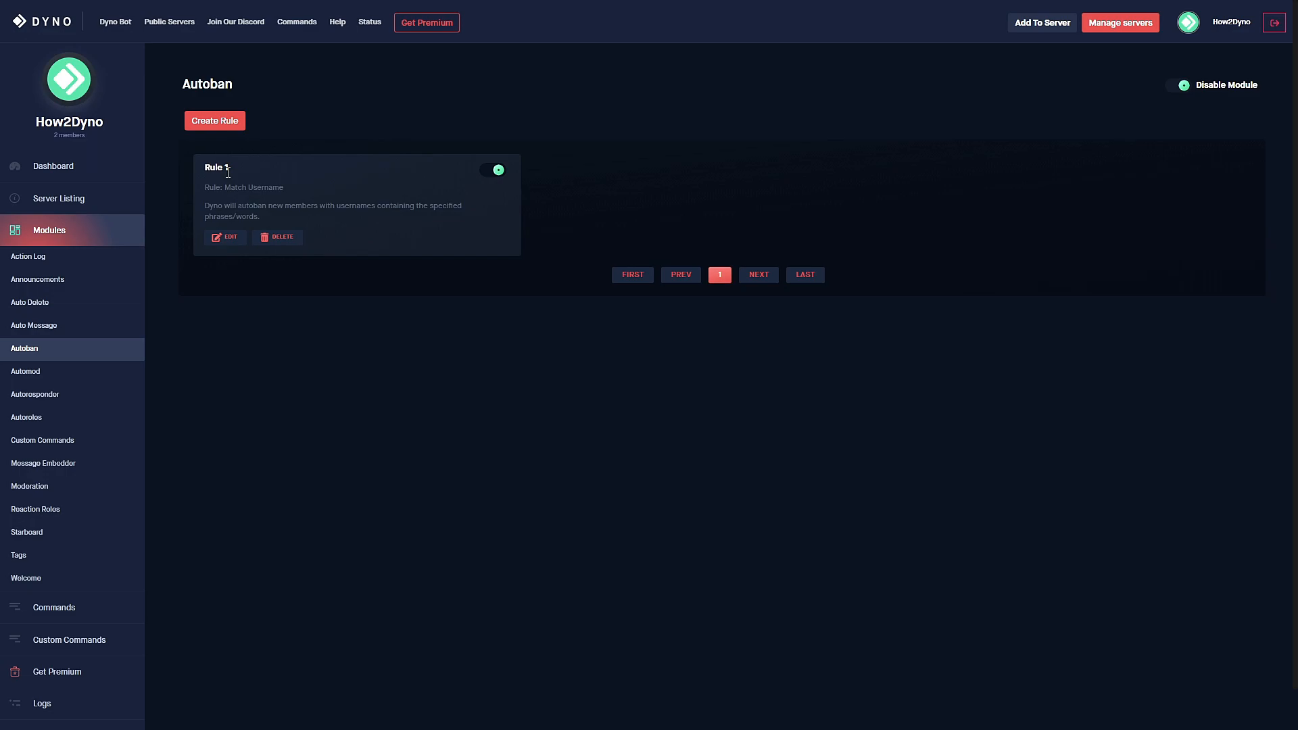
pyautogui.moveTo(289, 189)
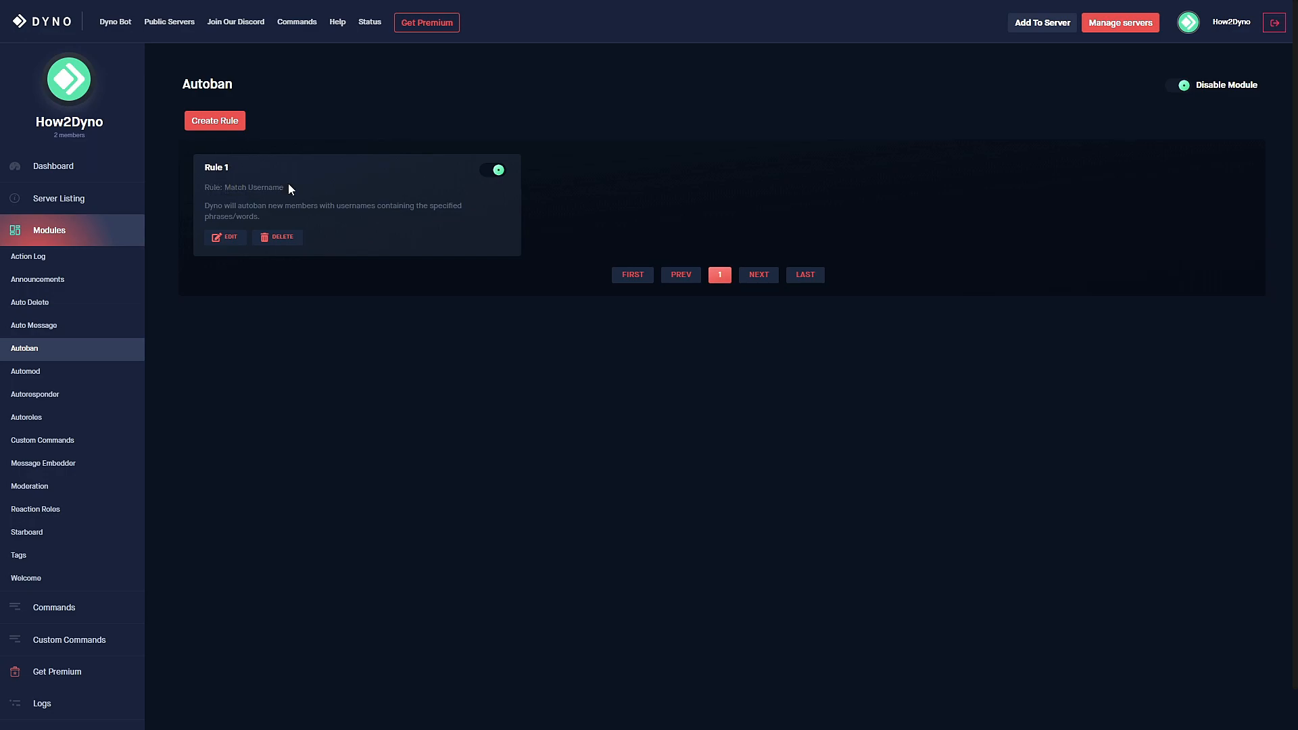
pyautogui.moveTo(219, 205)
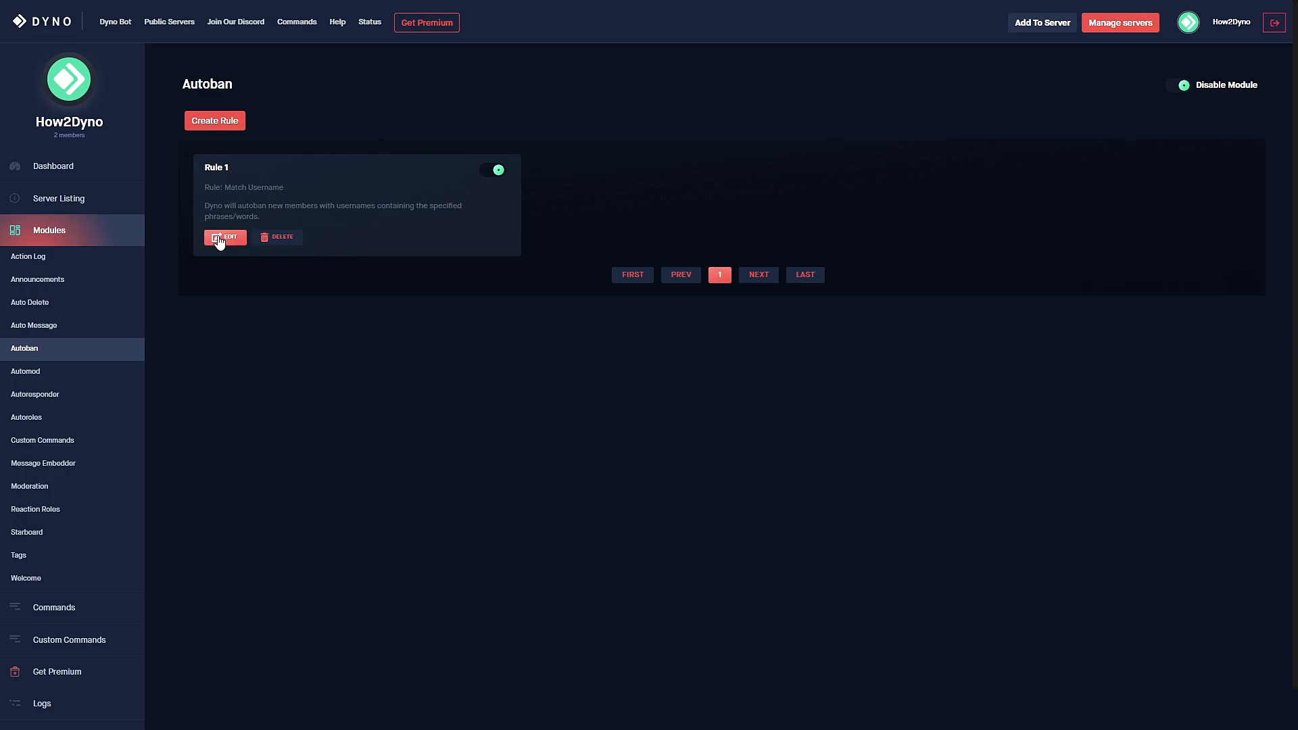
# Step: Review Rule 1's edit form, close it, then reopen it
pyautogui.click(225, 236)
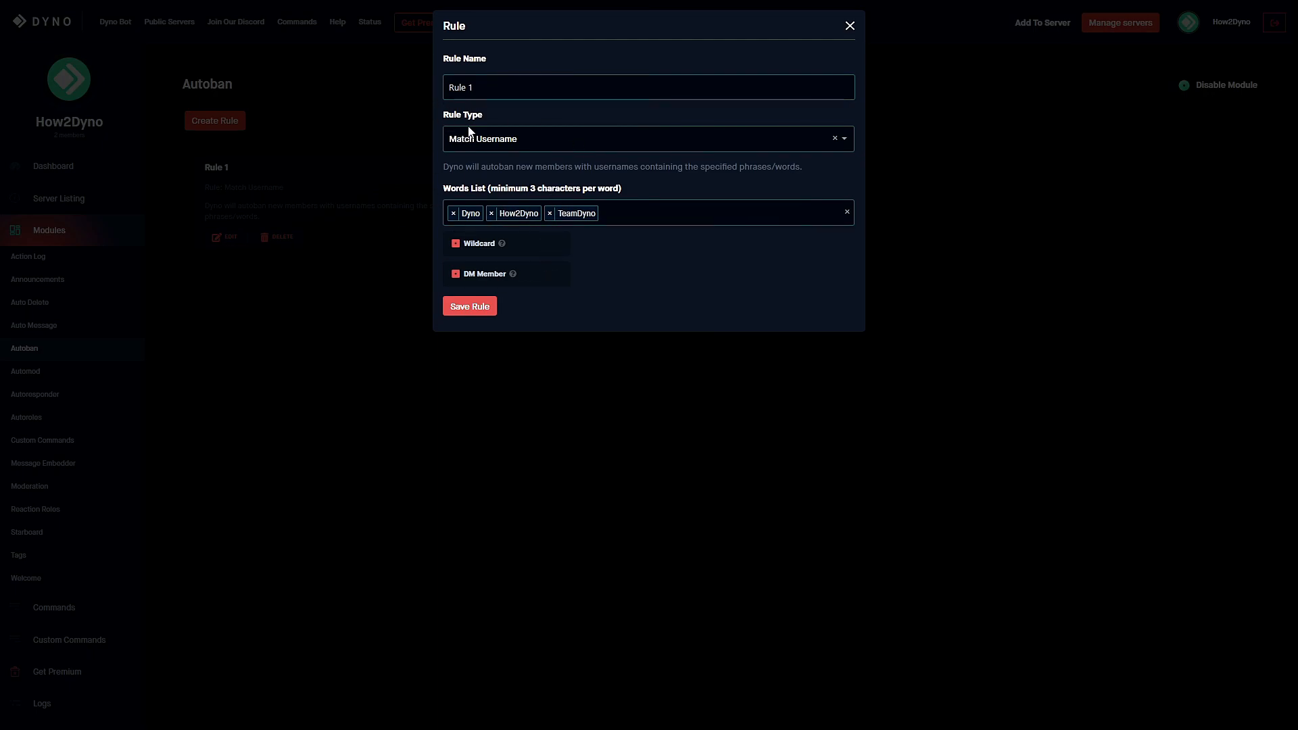
pyautogui.click(849, 26)
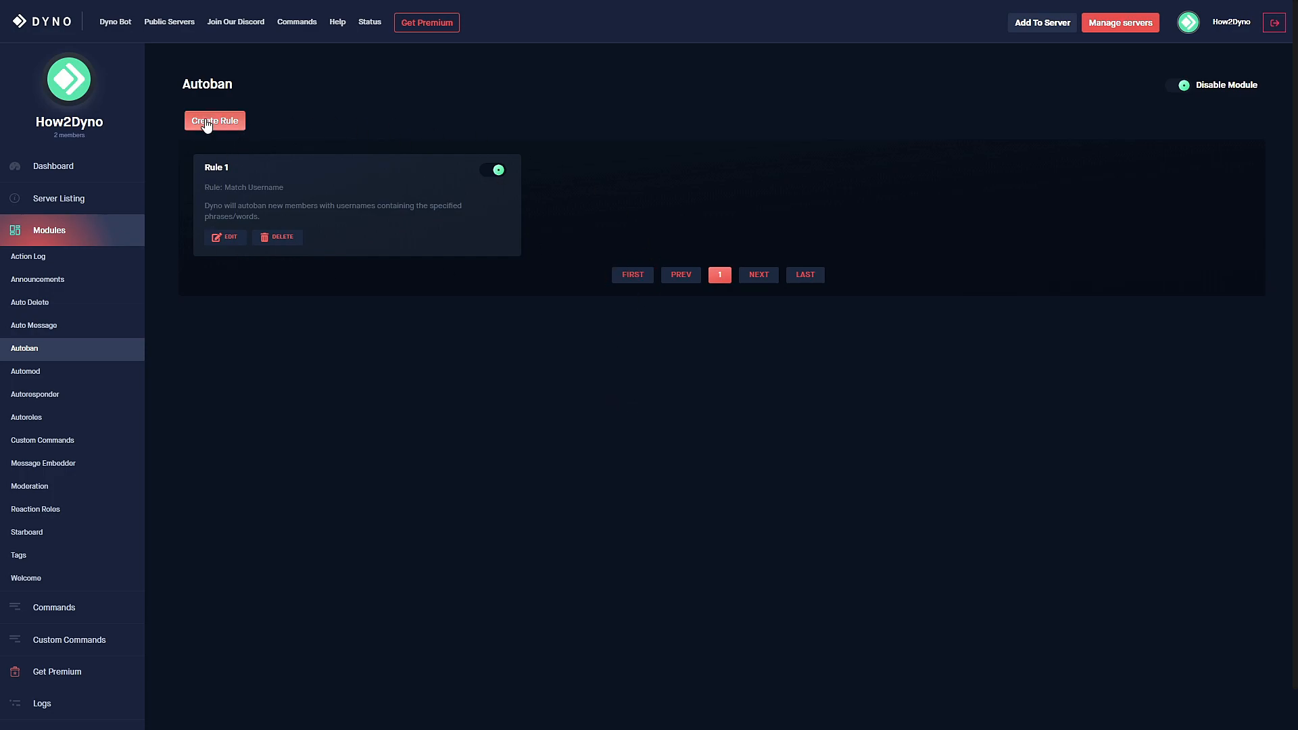
pyautogui.click(213, 120)
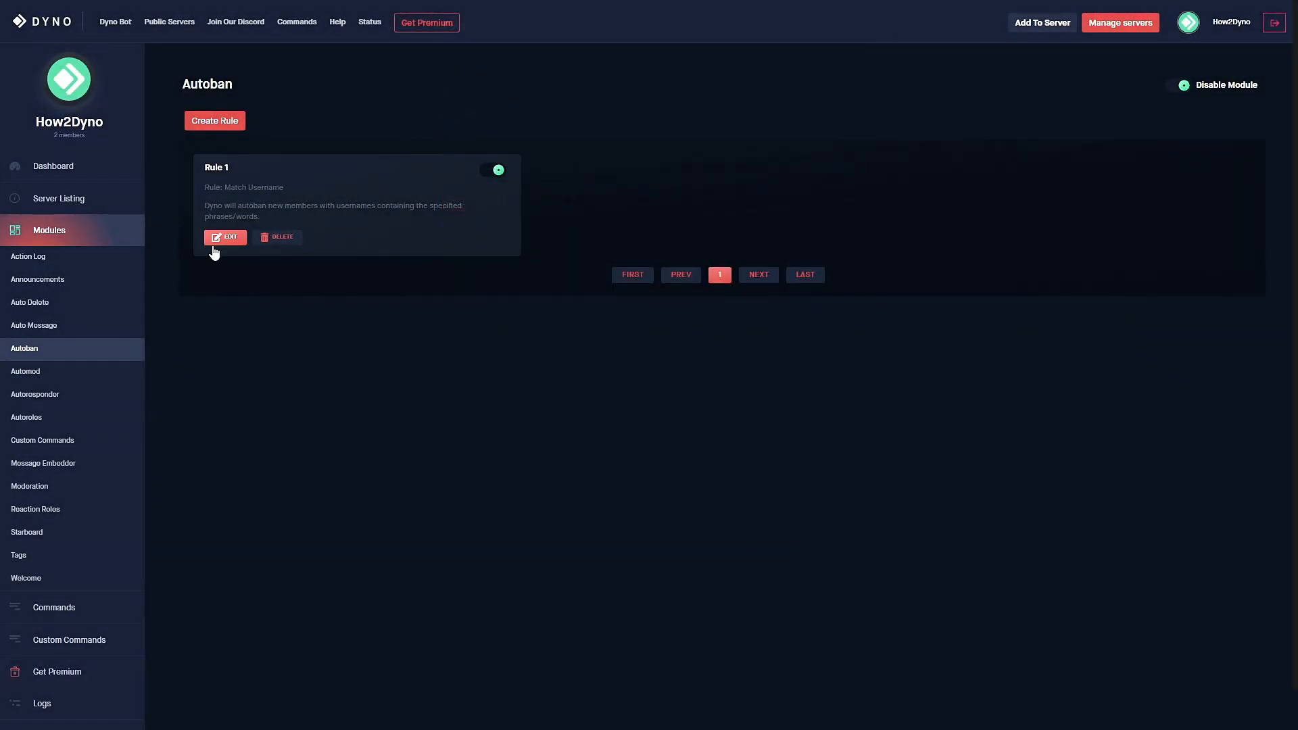
pyautogui.click(224, 236)
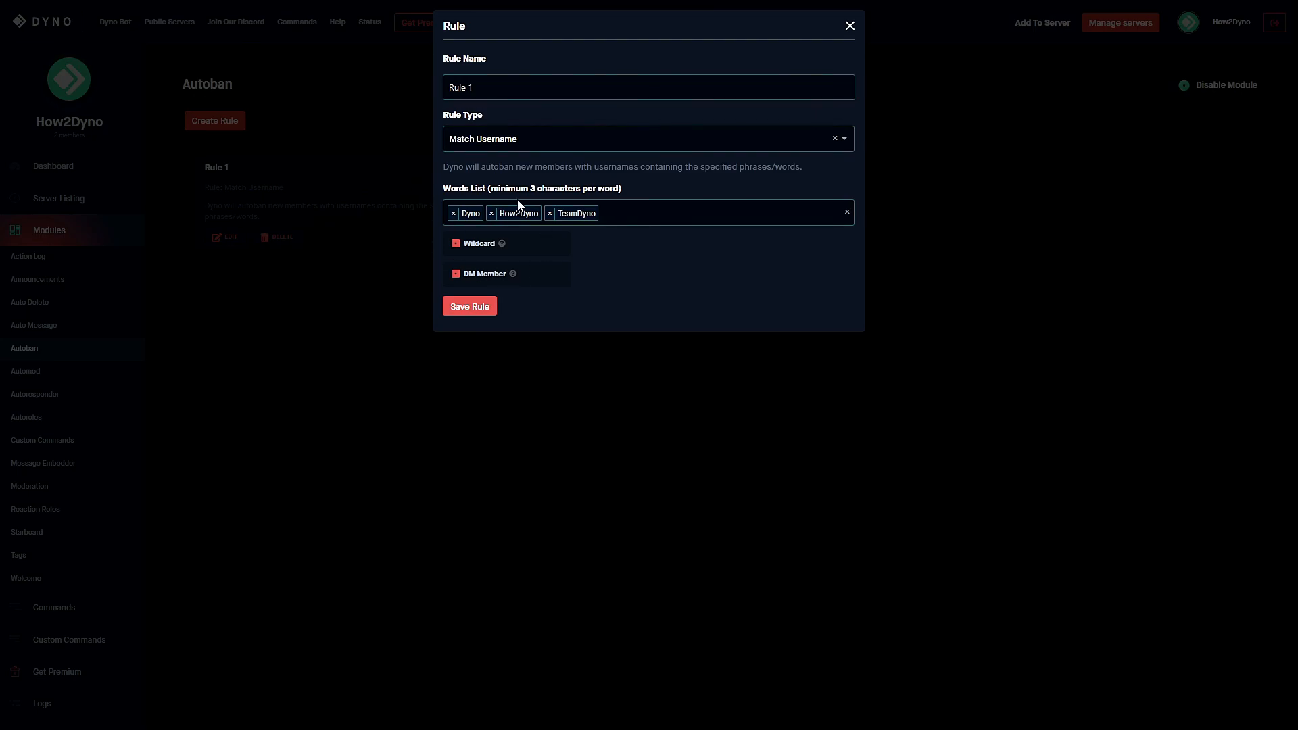
pyautogui.moveTo(838, 16)
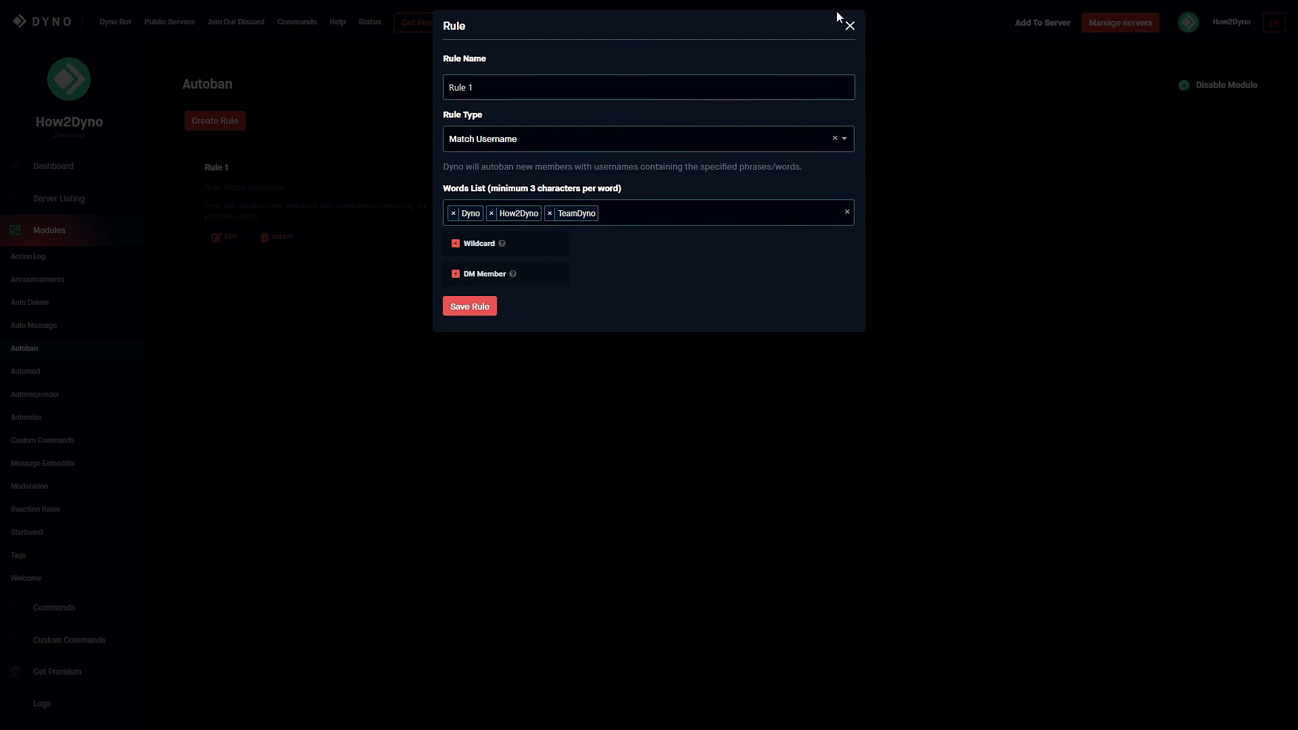
# Step: Create 'Rule 2' as a Username Invites rule with DM Member enabled
pyautogui.click(214, 120)
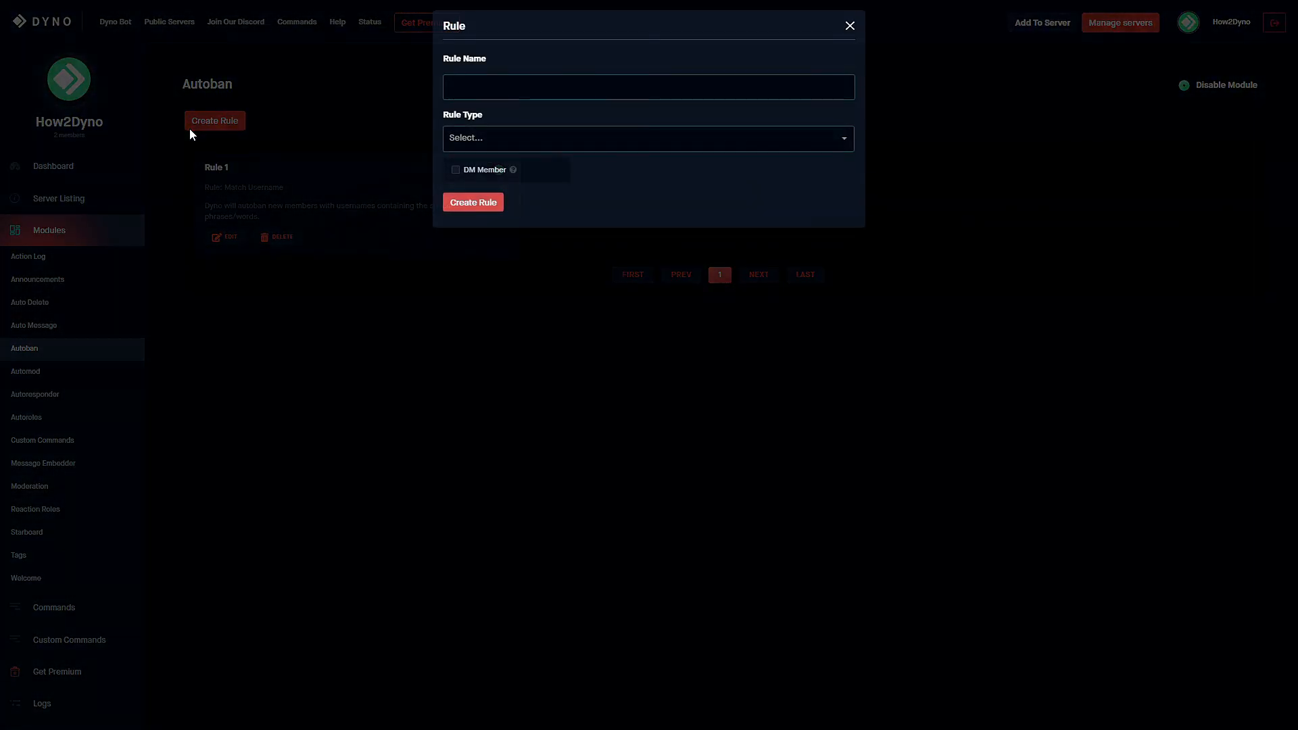
pyautogui.click(647, 86)
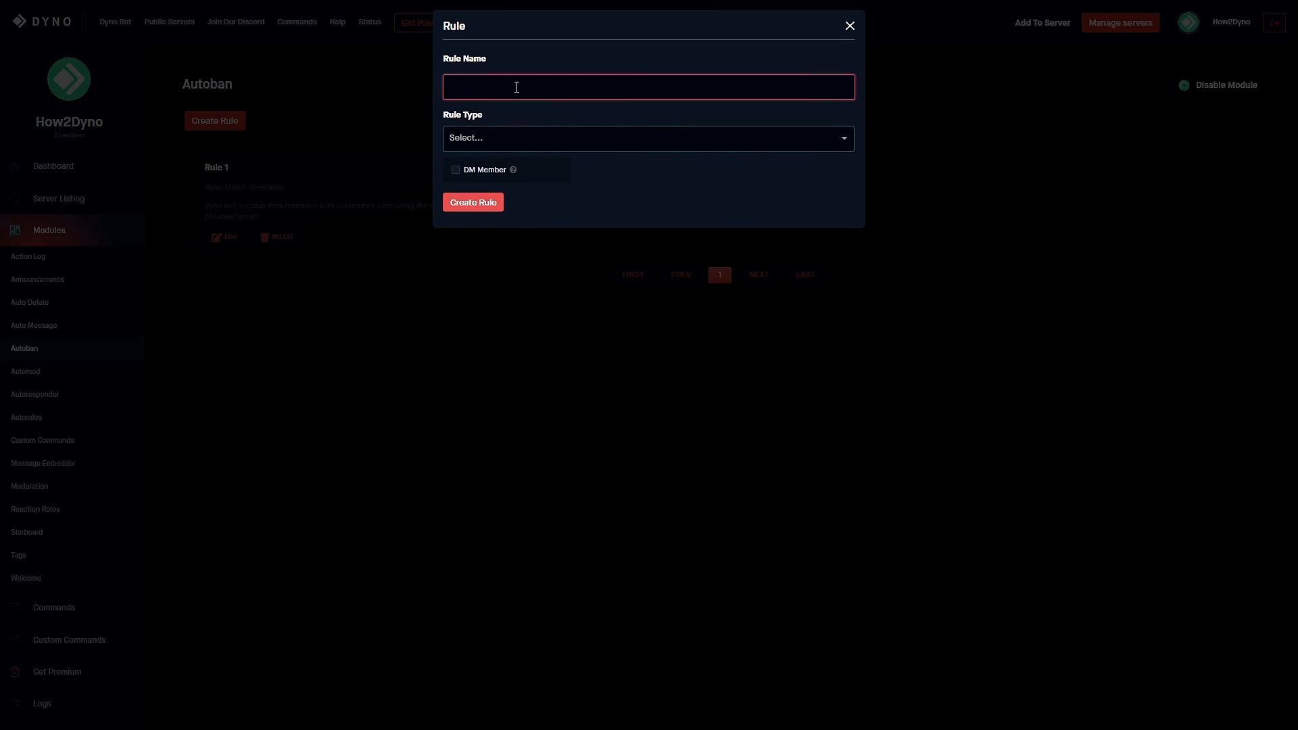
pyautogui.write('Rule 2')
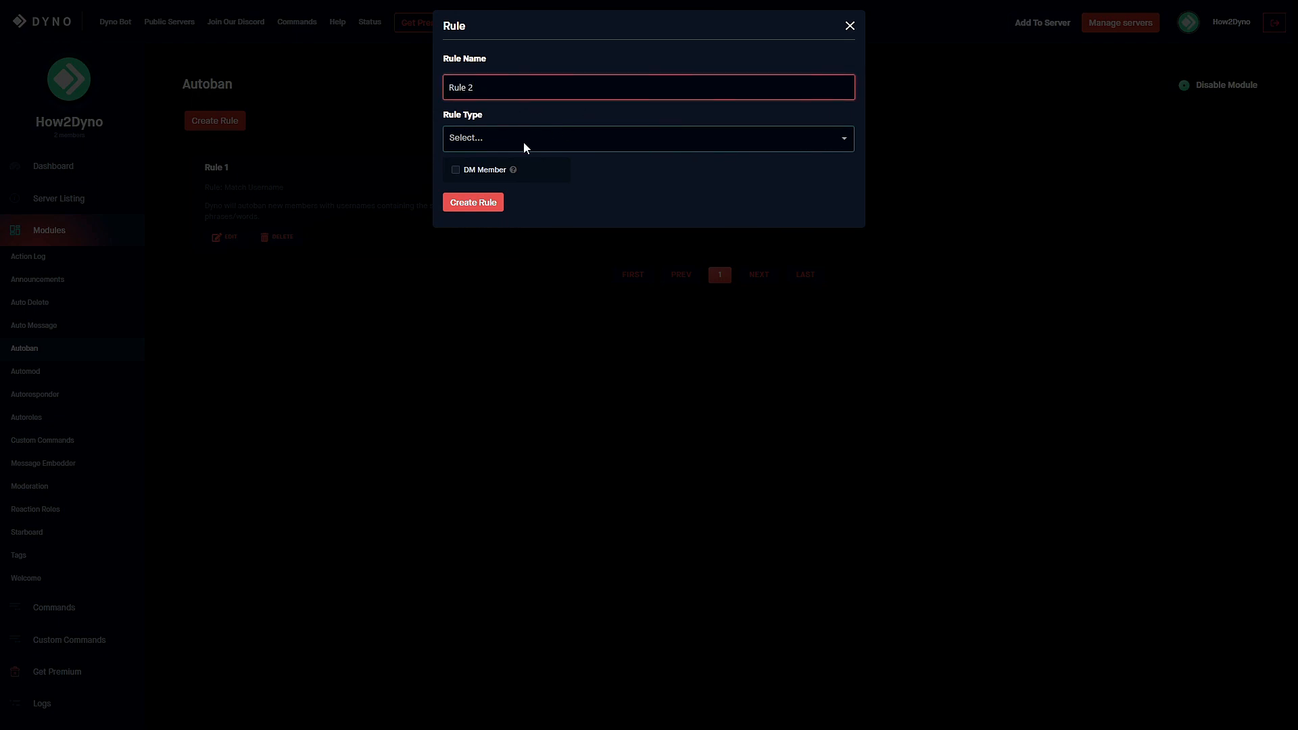
pyautogui.click(648, 138)
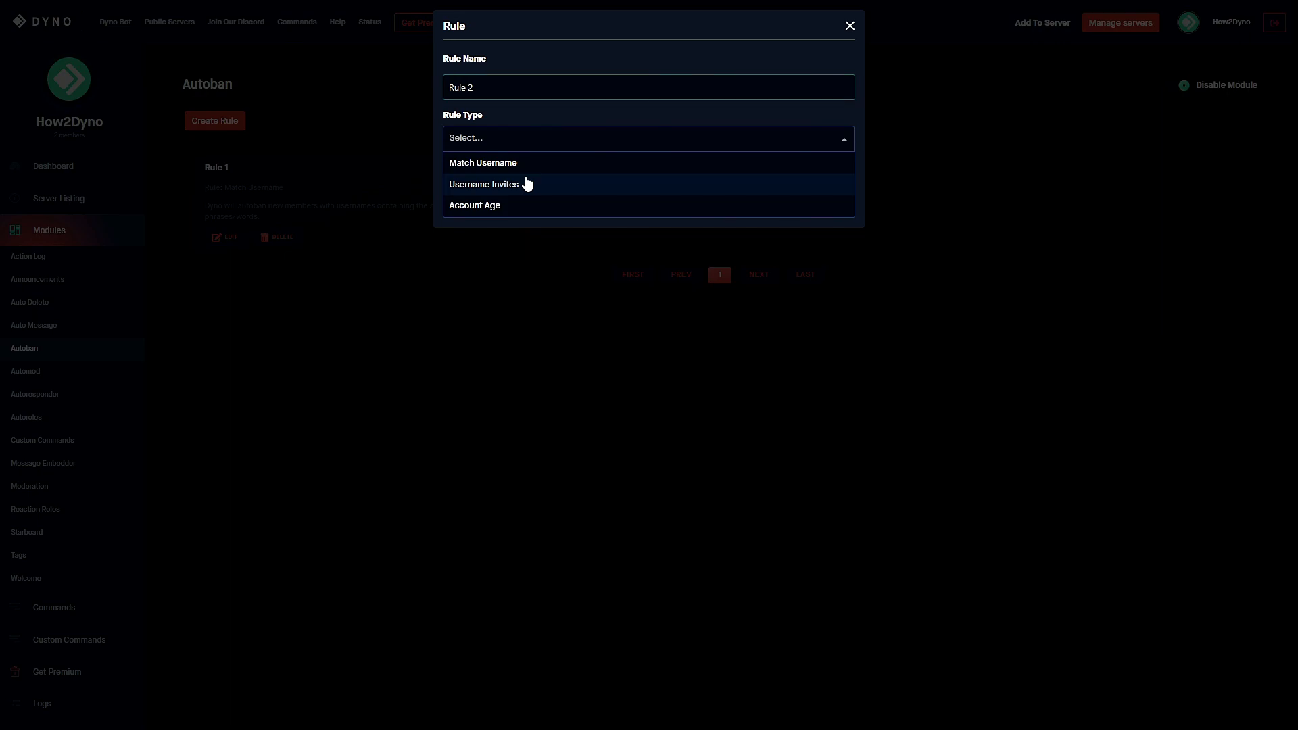
pyautogui.moveTo(556, 185)
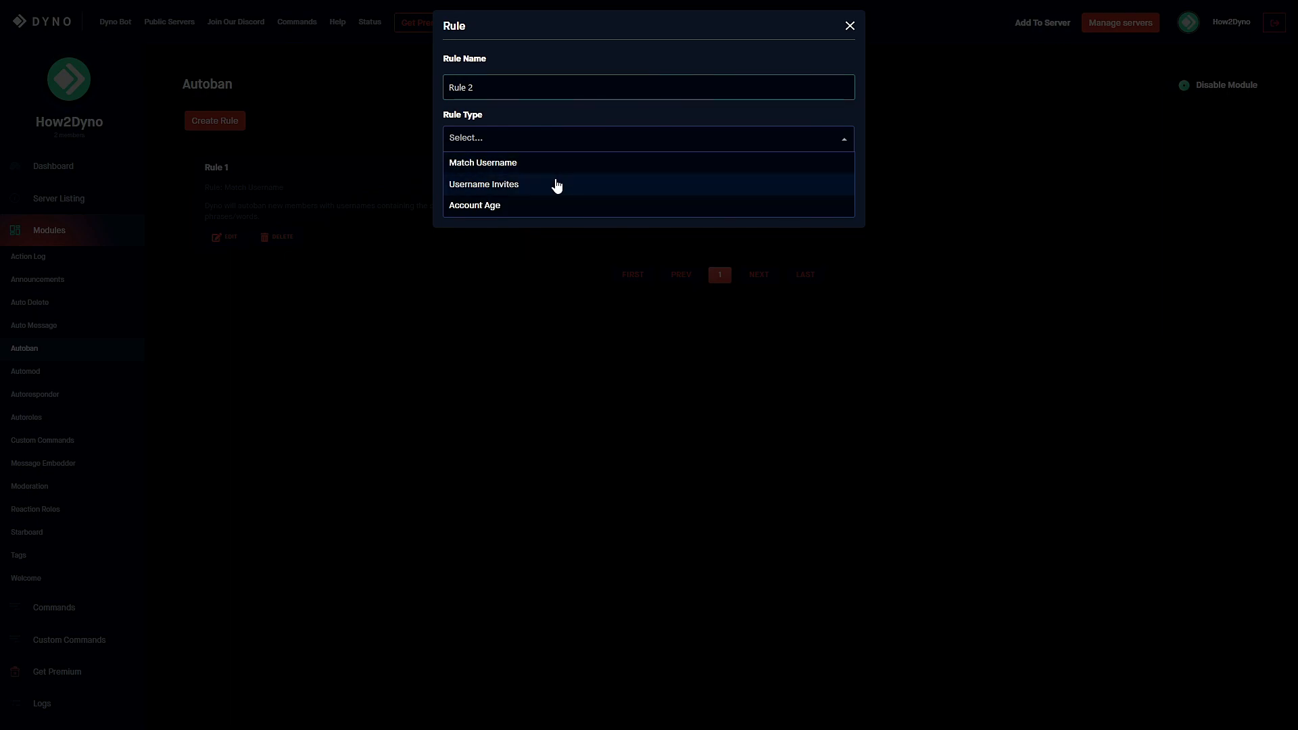
pyautogui.click(484, 184)
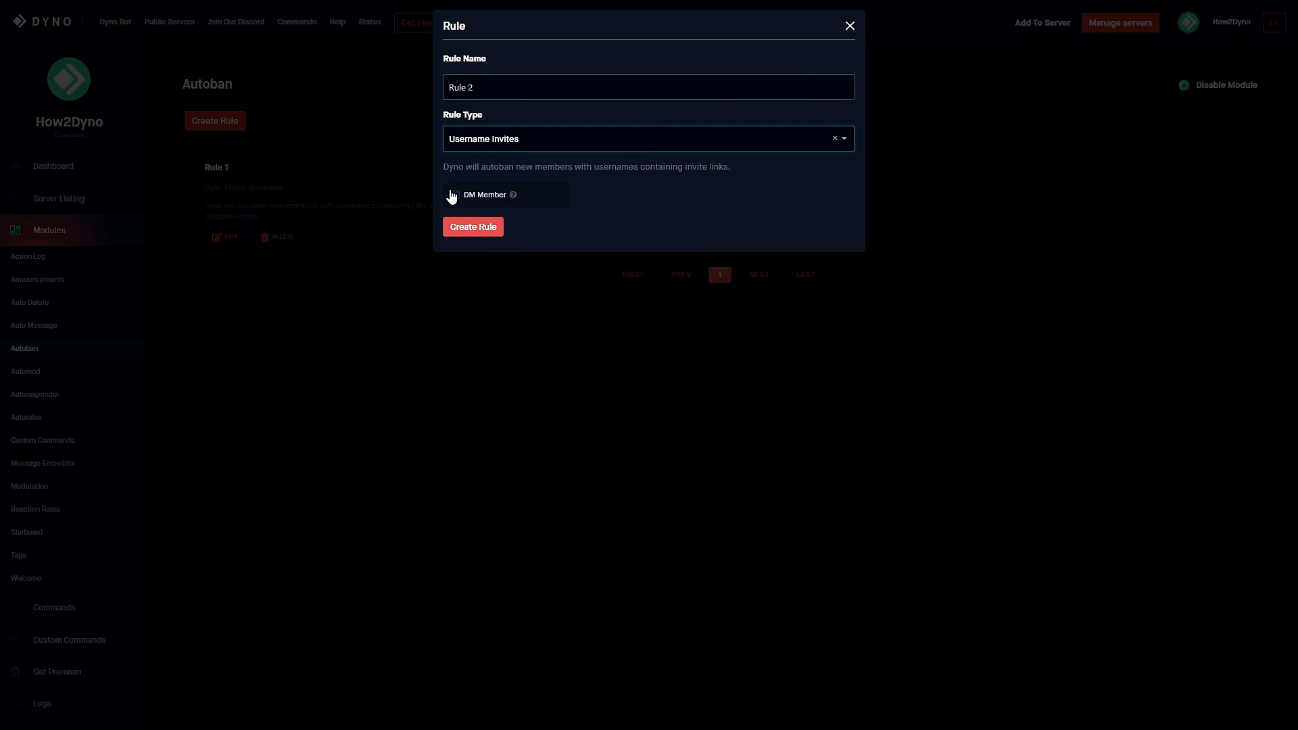
pyautogui.click(454, 195)
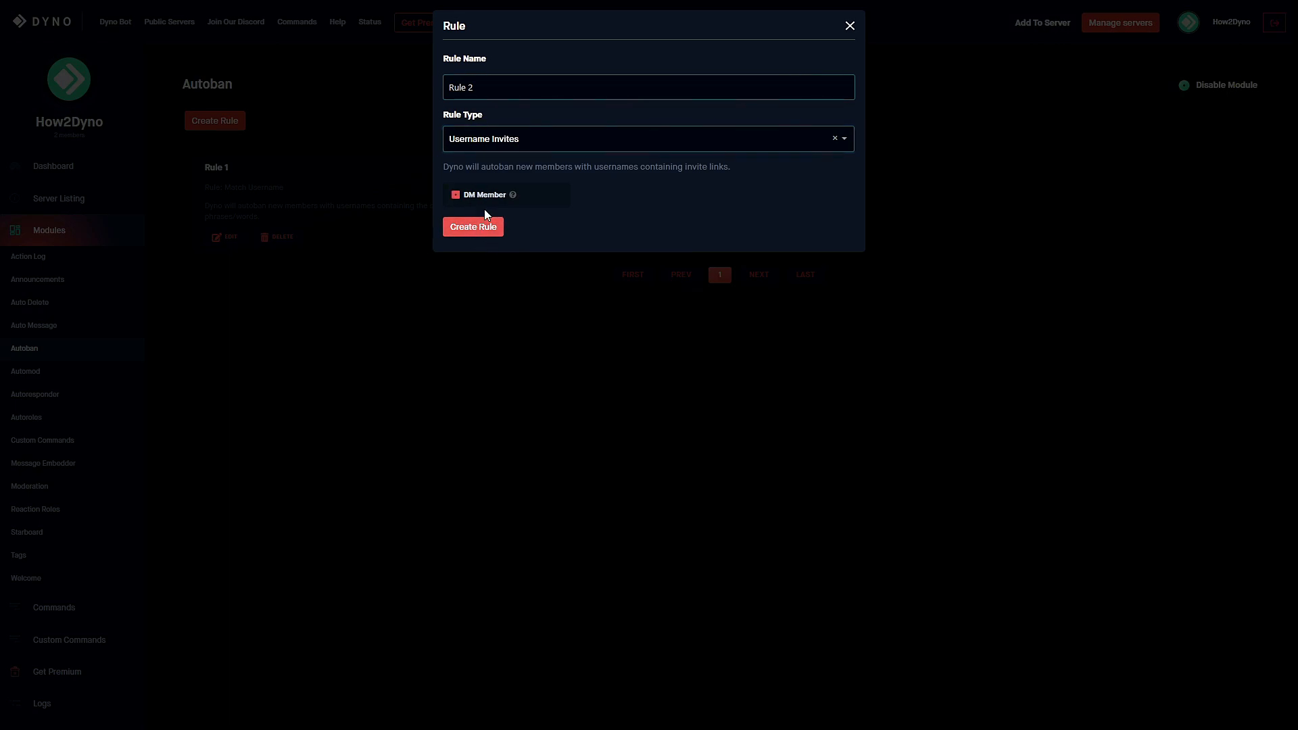
pyautogui.click(473, 225)
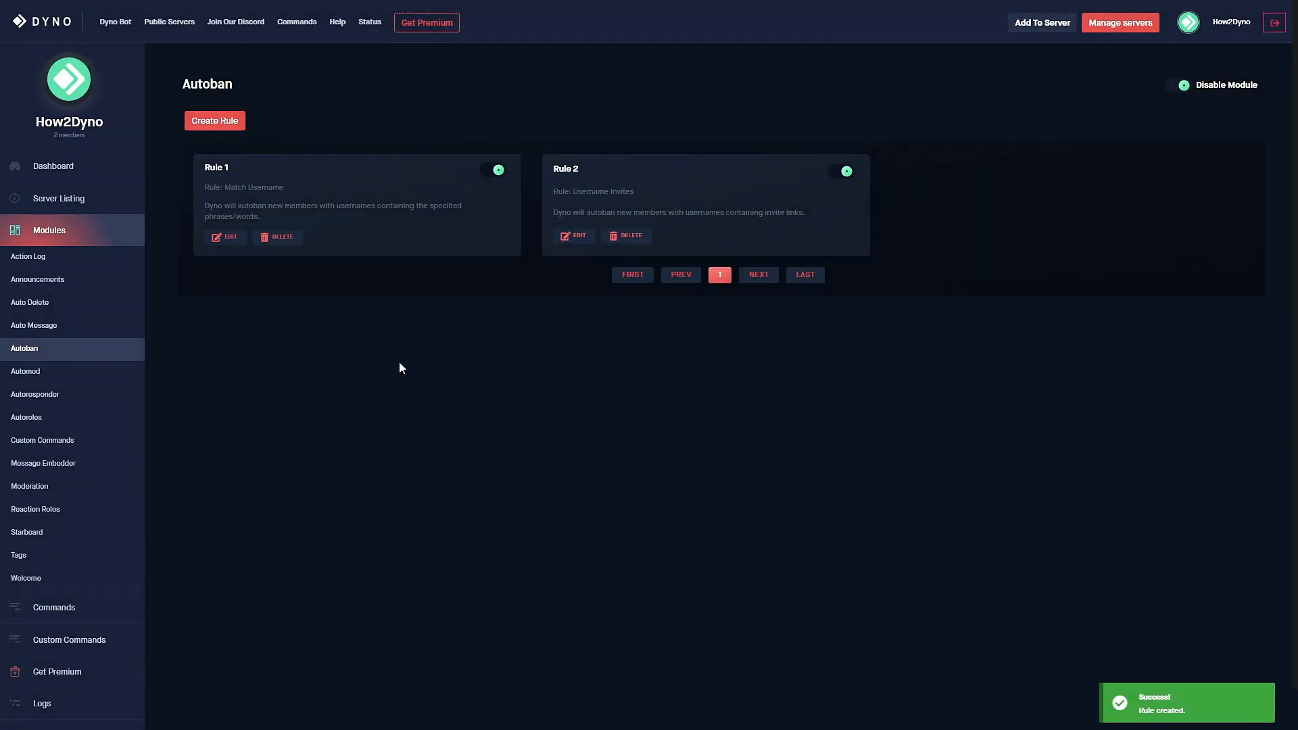
# Step: Start a third rule and choose the Account Age rule type
pyautogui.click(213, 120)
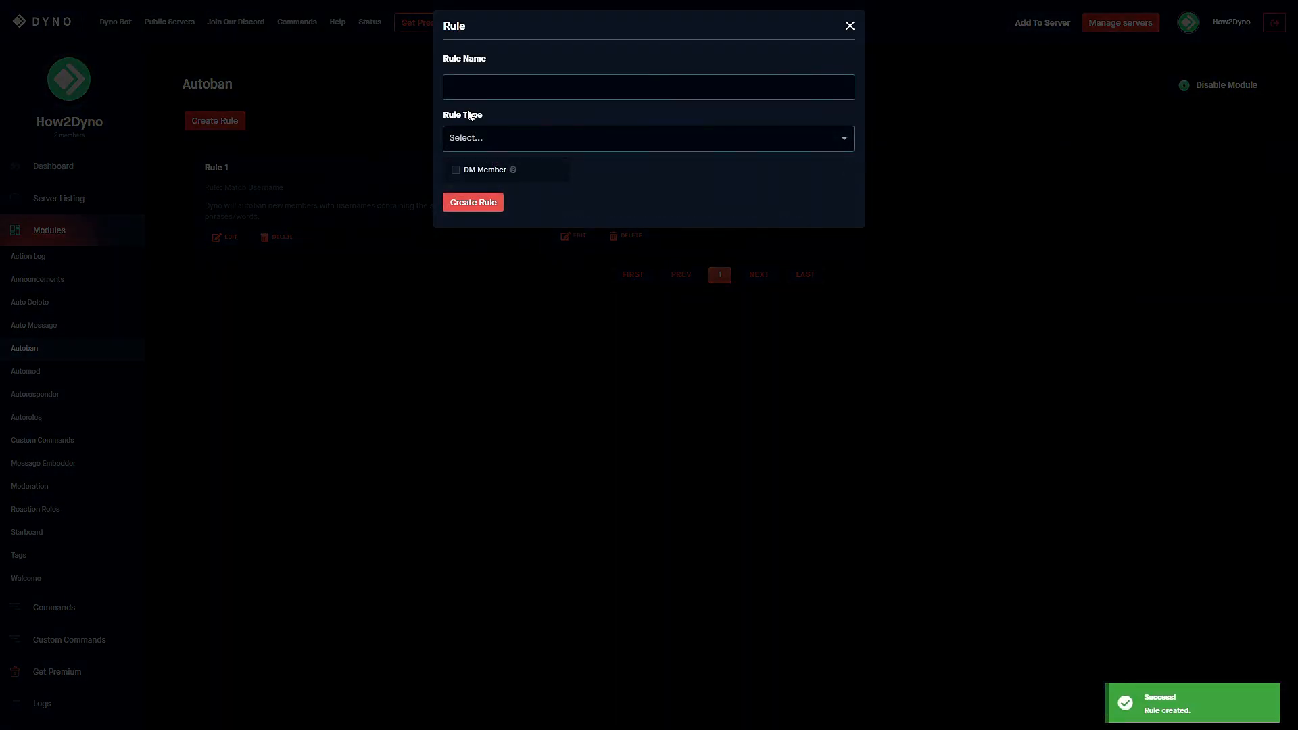
pyautogui.write('R')
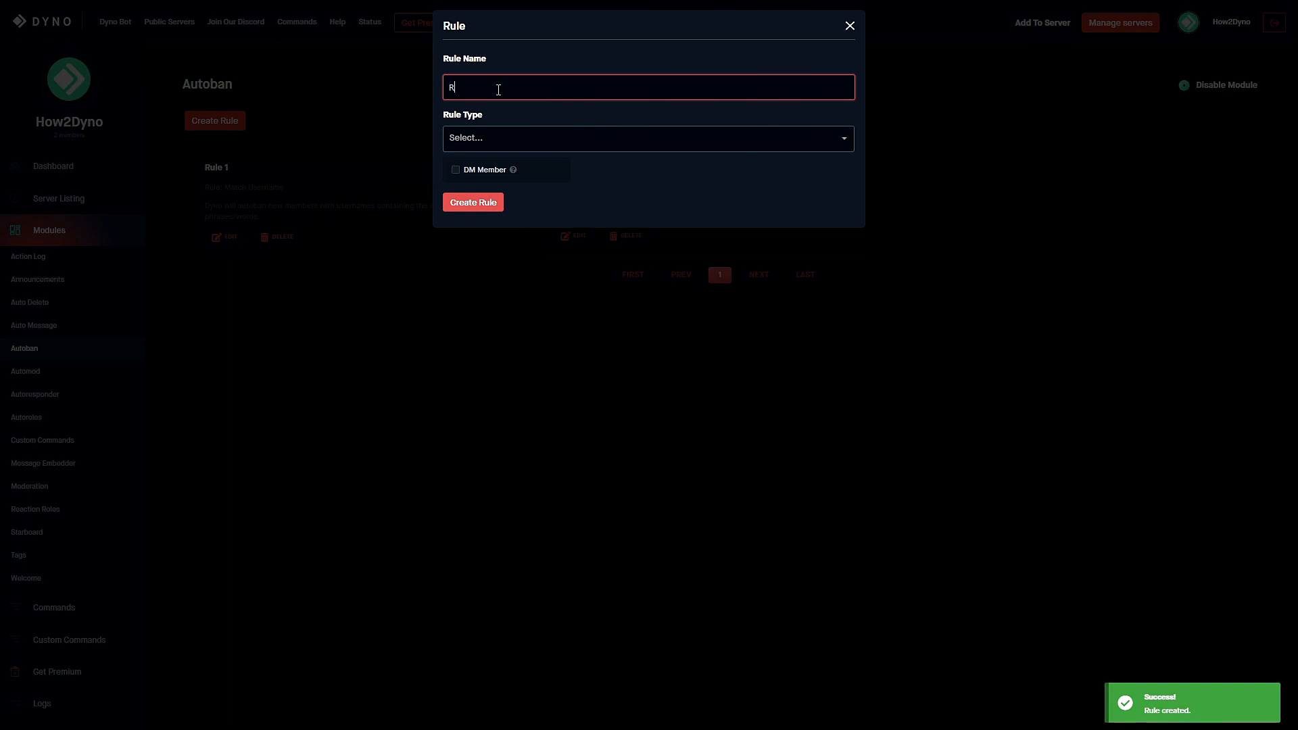
pyautogui.write('ule 2')
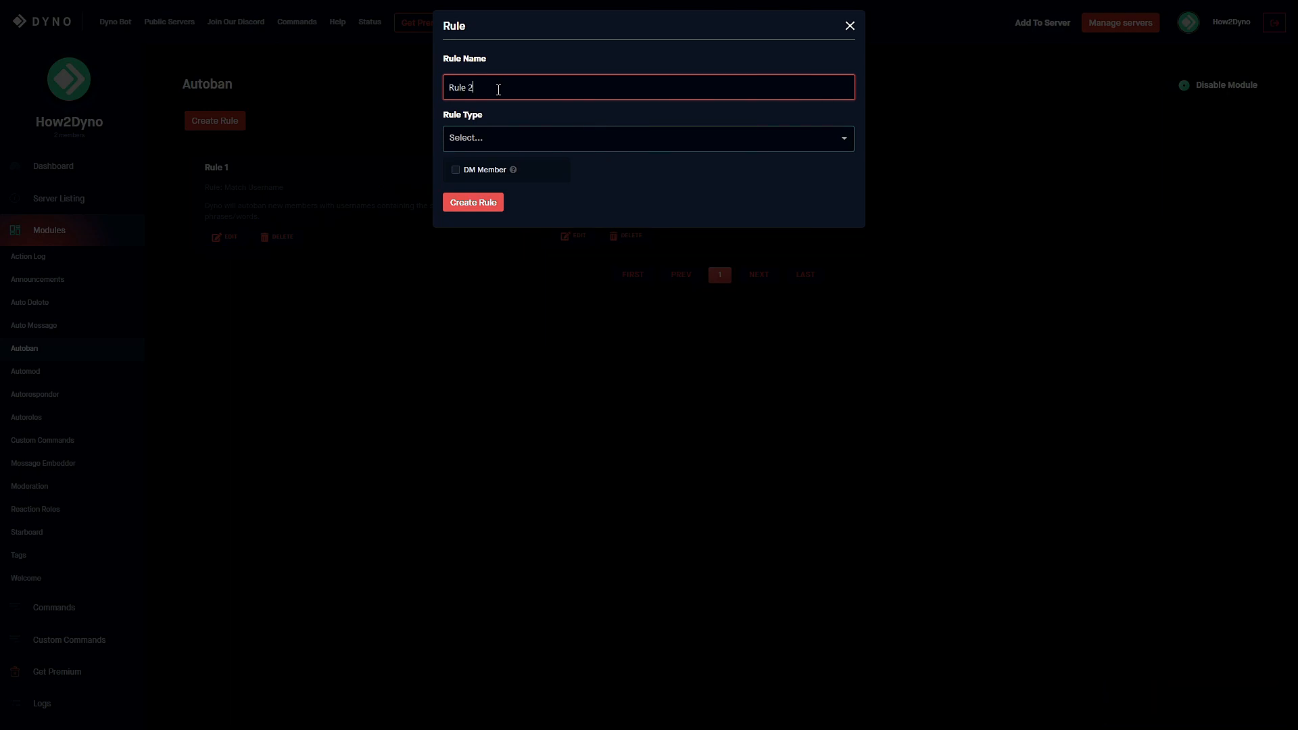
pyautogui.click(647, 138)
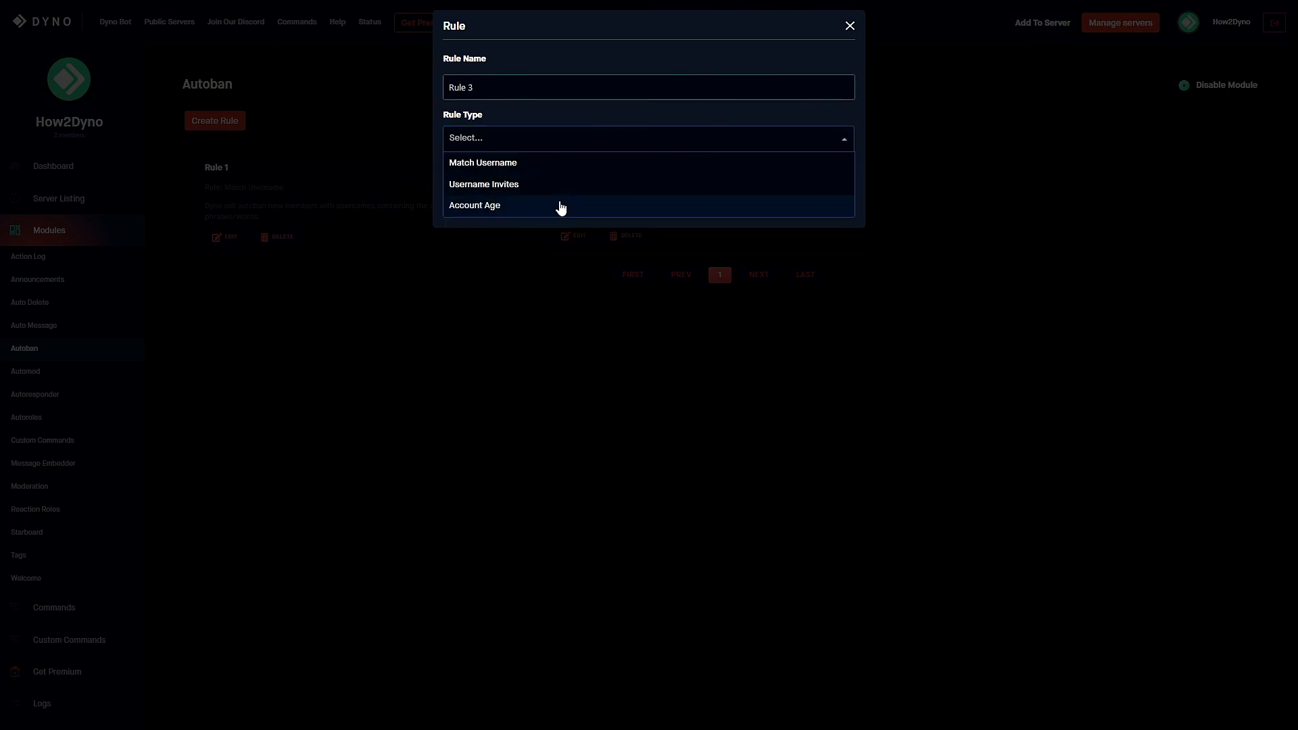
pyautogui.click(475, 204)
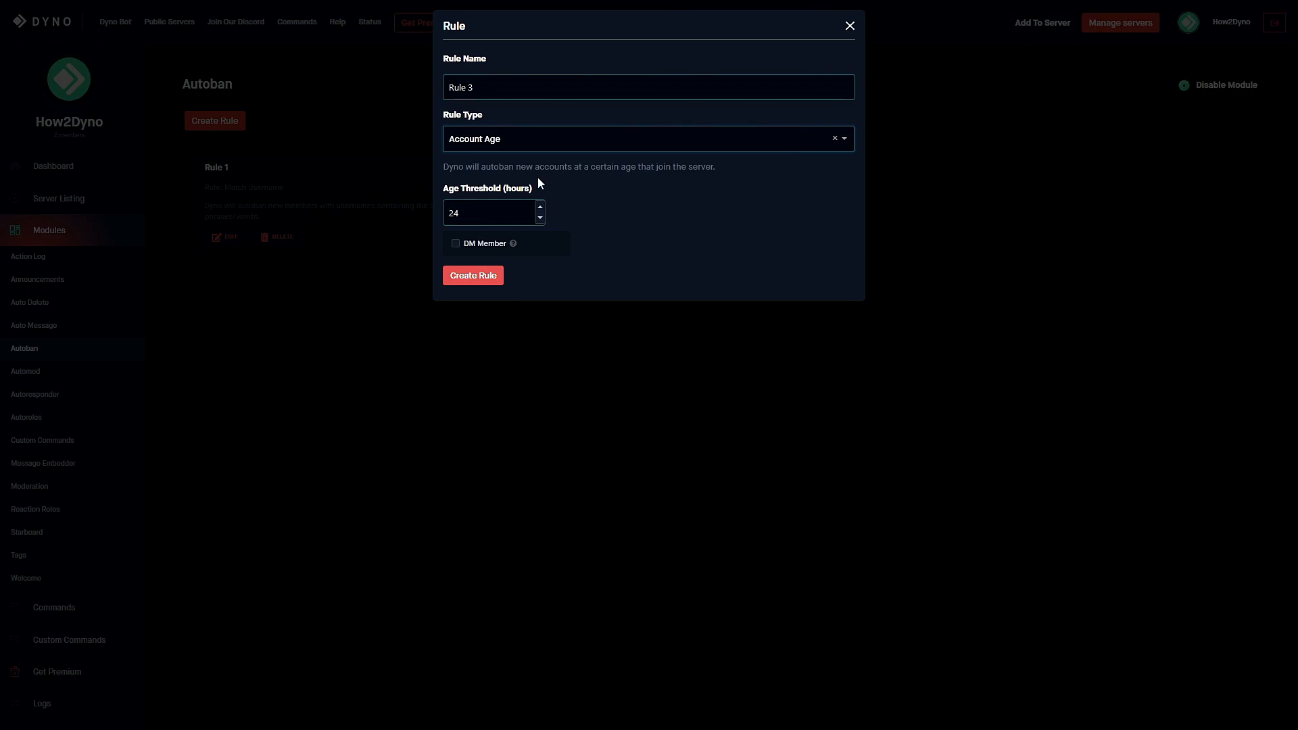
pyautogui.moveTo(604, 216)
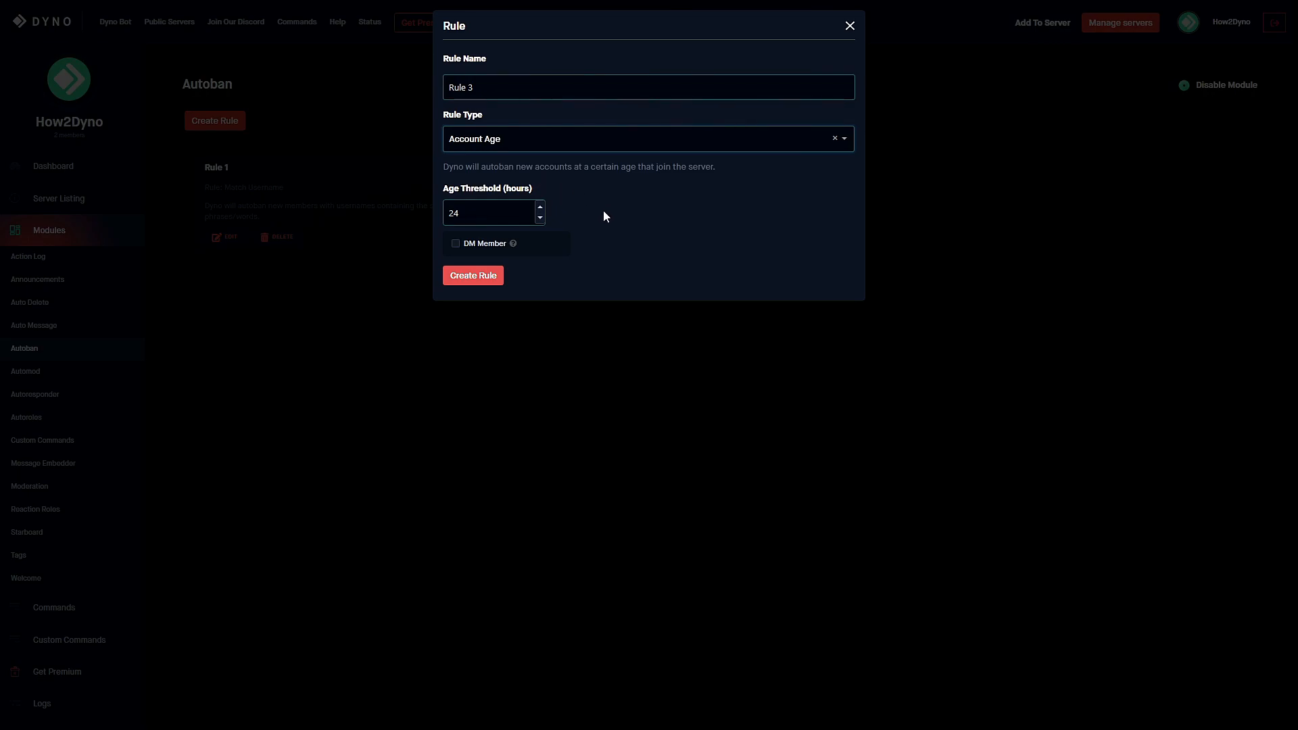
pyautogui.moveTo(669, 206)
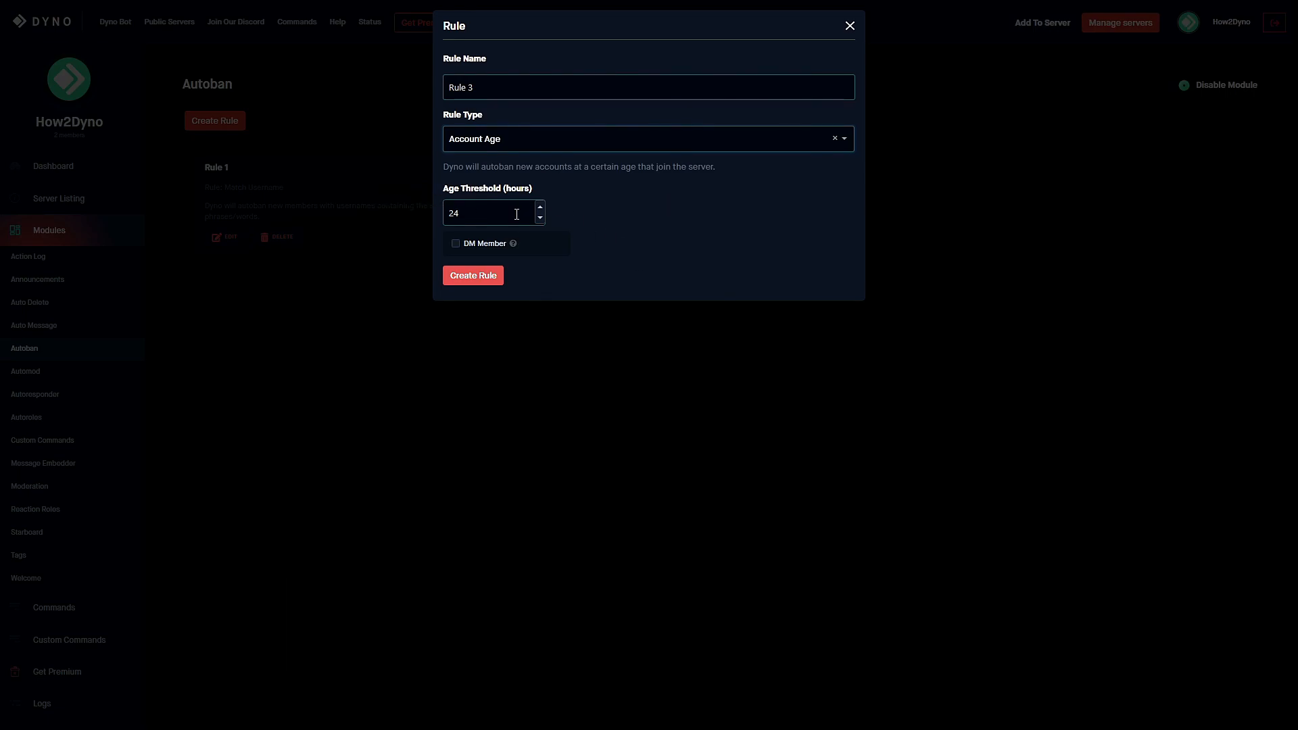
# Step: Set the Age Threshold to 336 hours, enable DM Member and create the rule
pyautogui.click(488, 212)
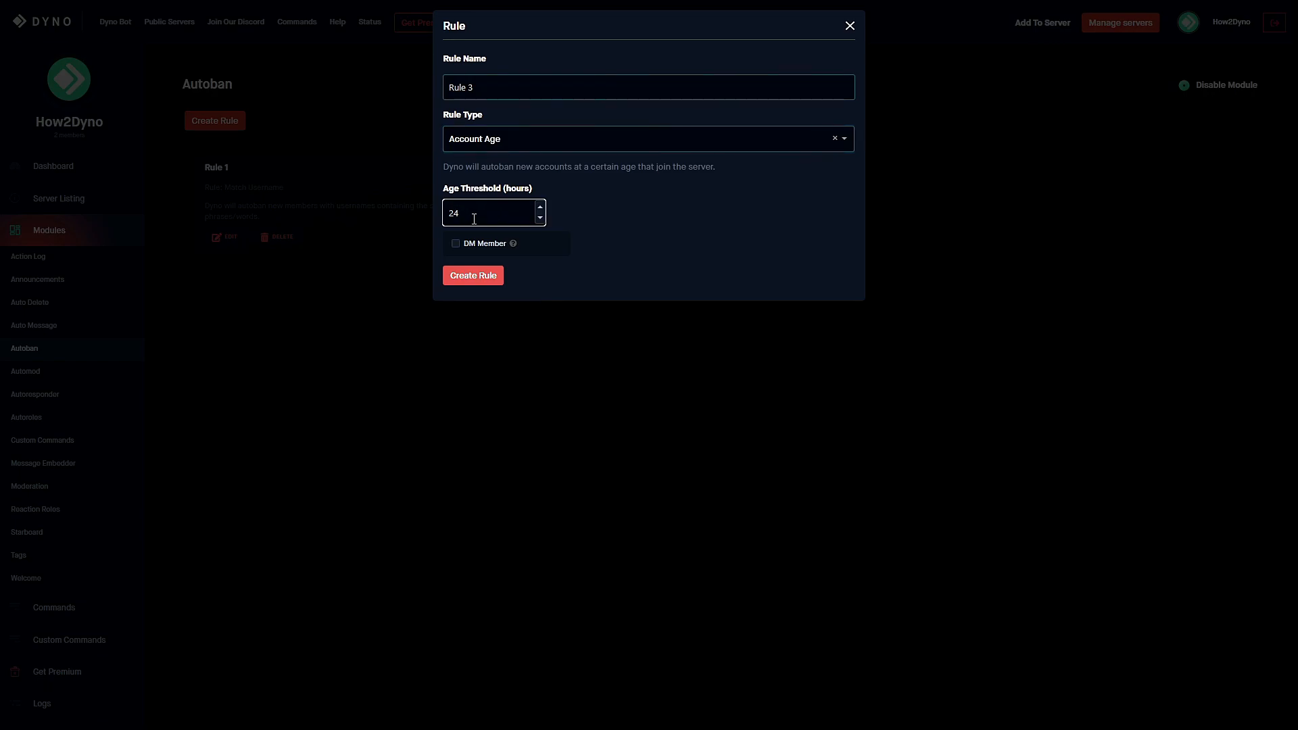
pyautogui.moveTo(504, 223)
pyautogui.write('60')
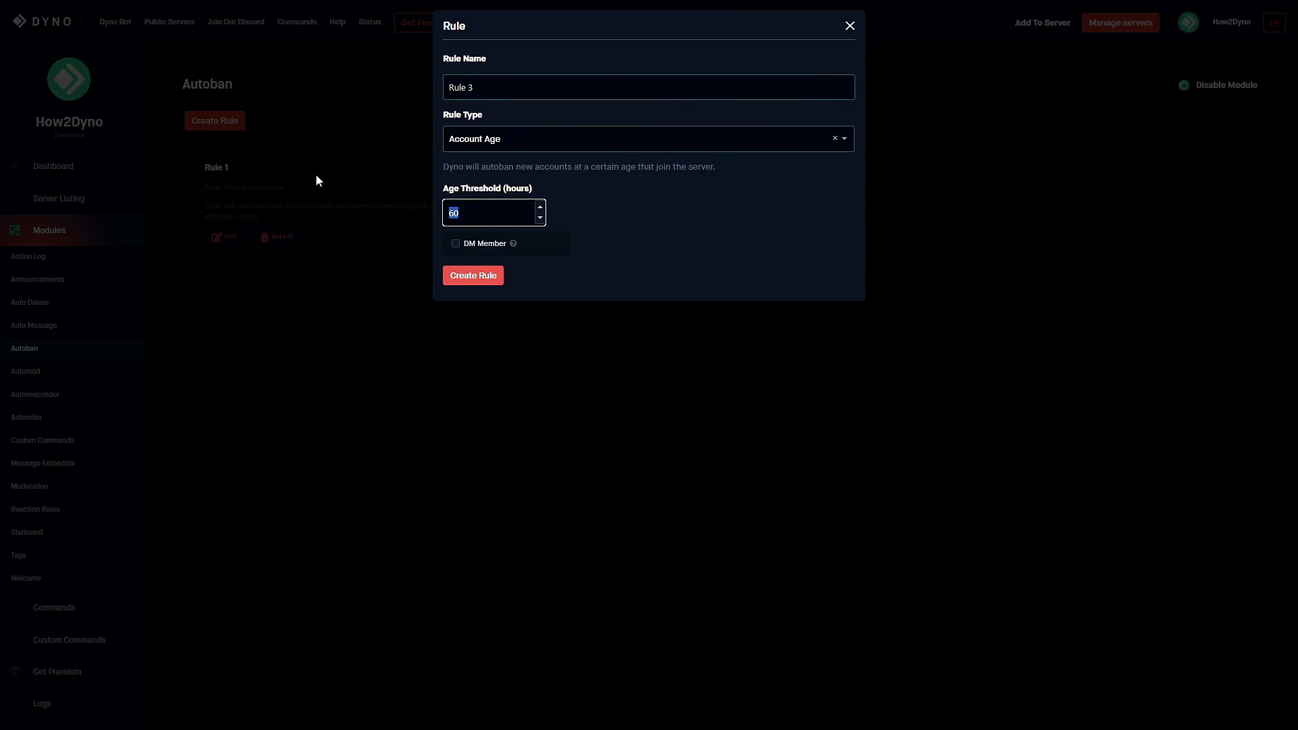
pyautogui.write('336')
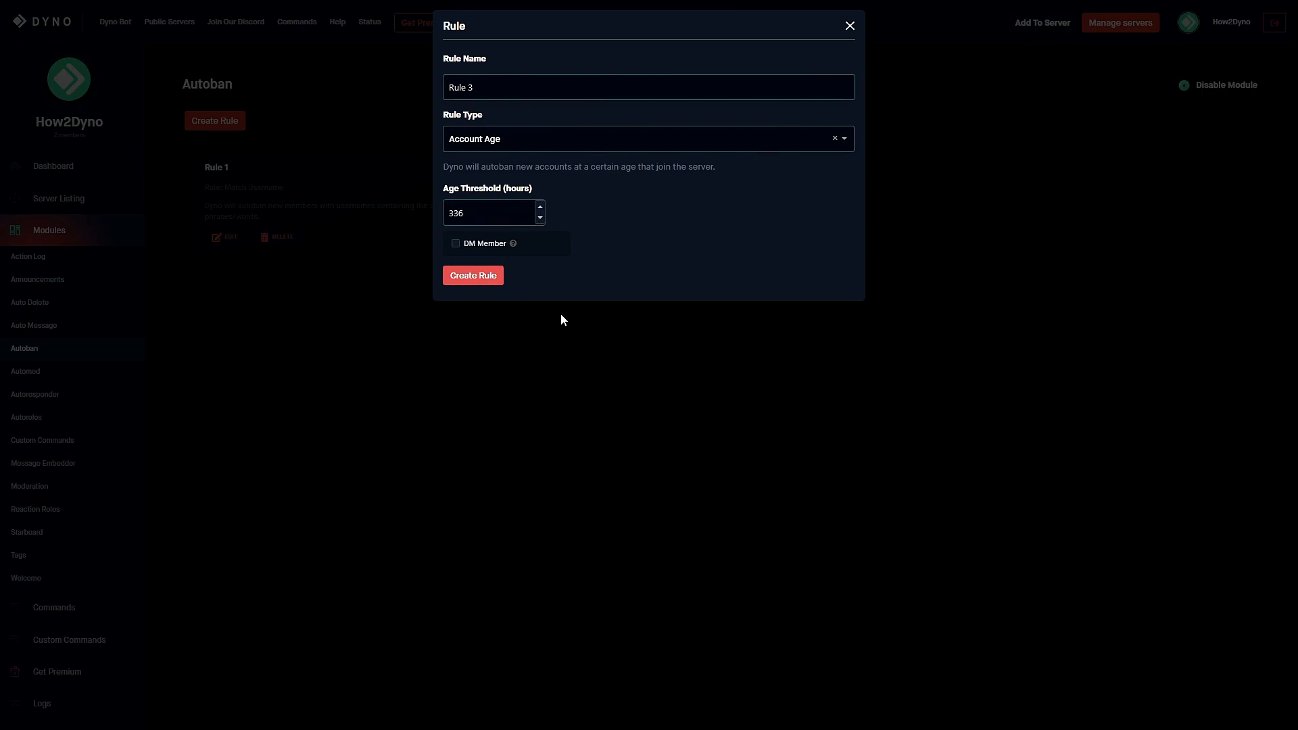
pyautogui.moveTo(760, 328)
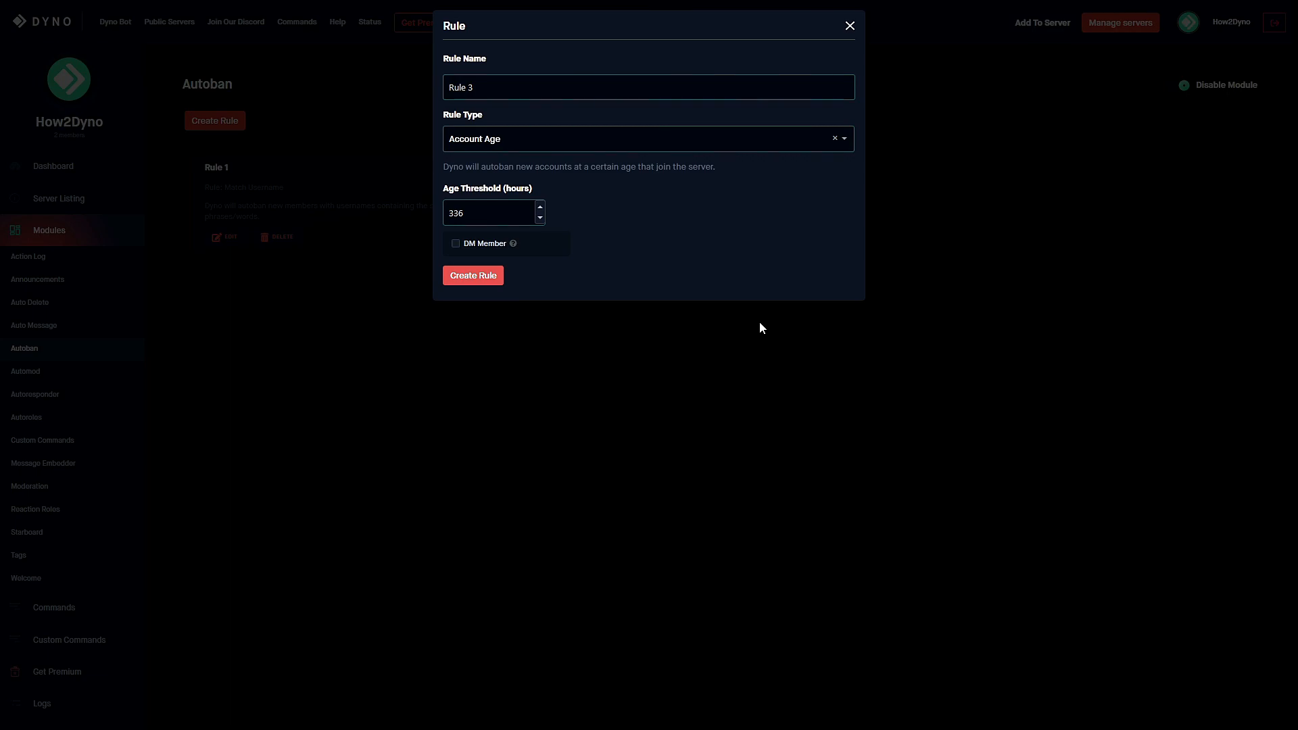
pyautogui.click(494, 212)
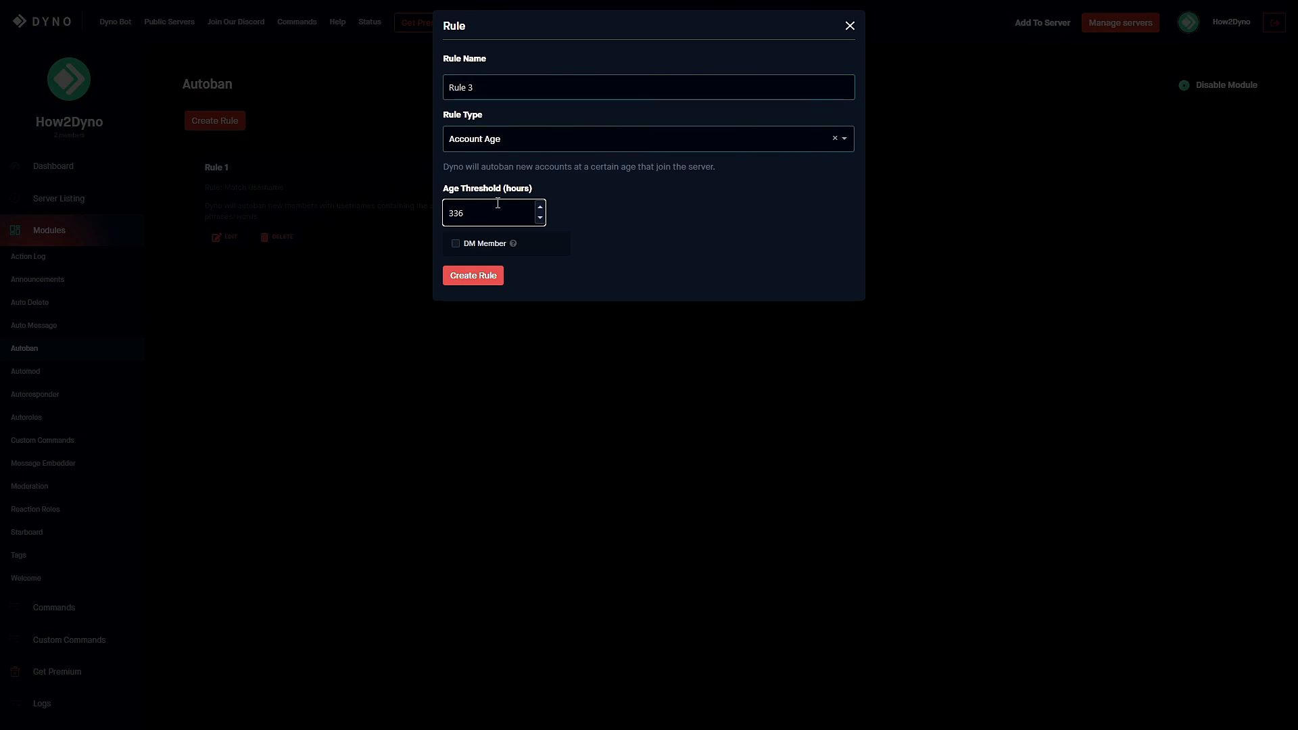
pyautogui.moveTo(506, 212)
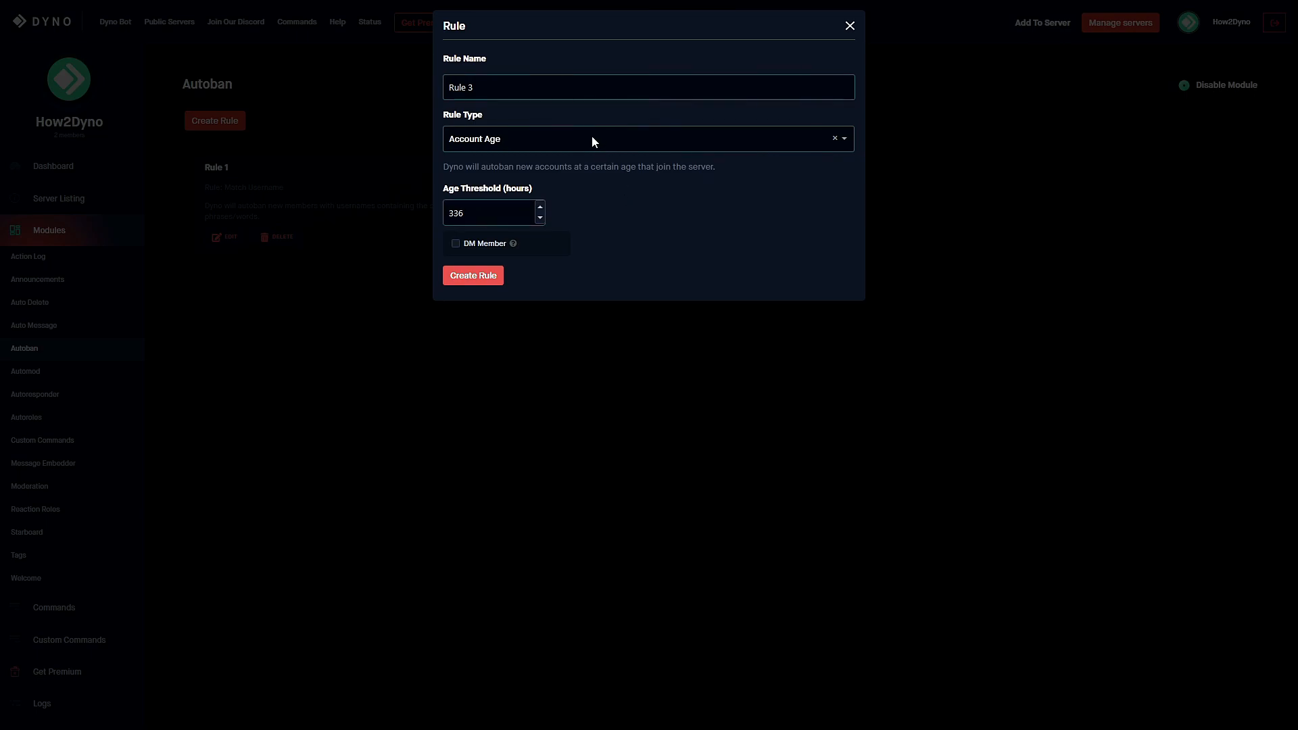
pyautogui.moveTo(533, 171)
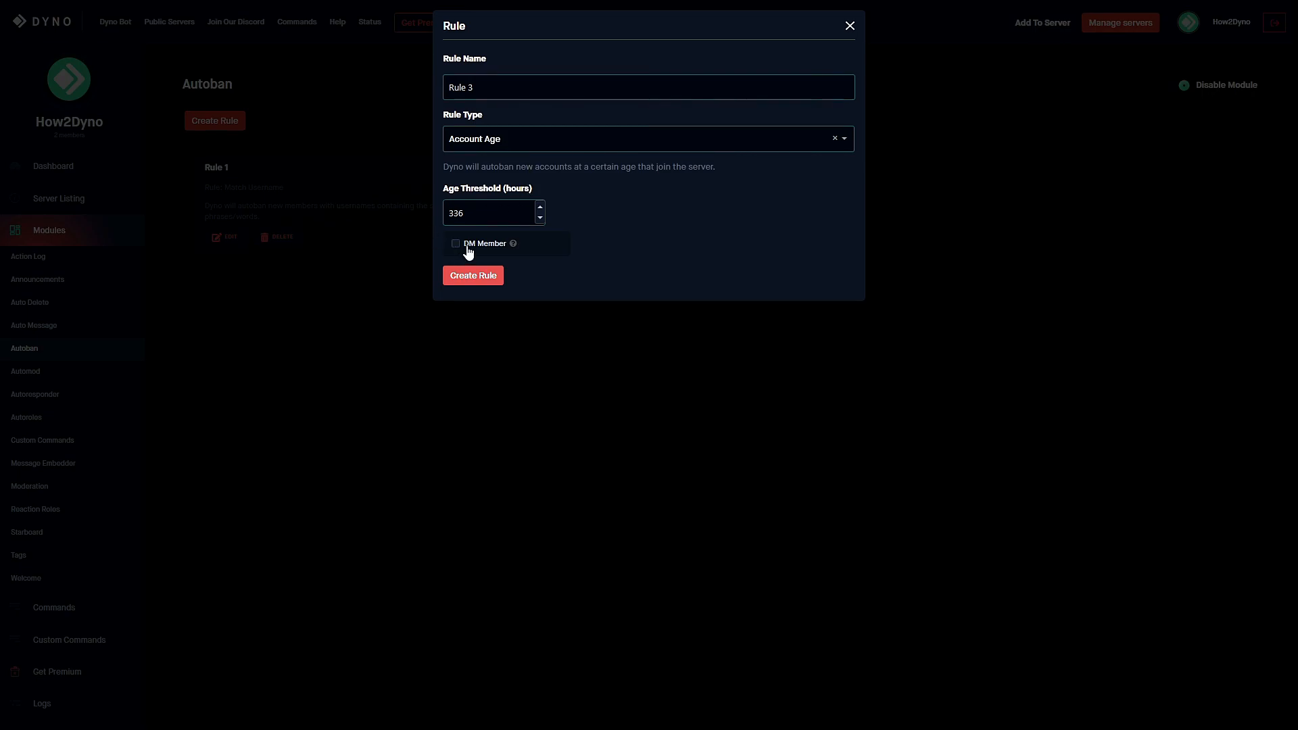
pyautogui.click(455, 242)
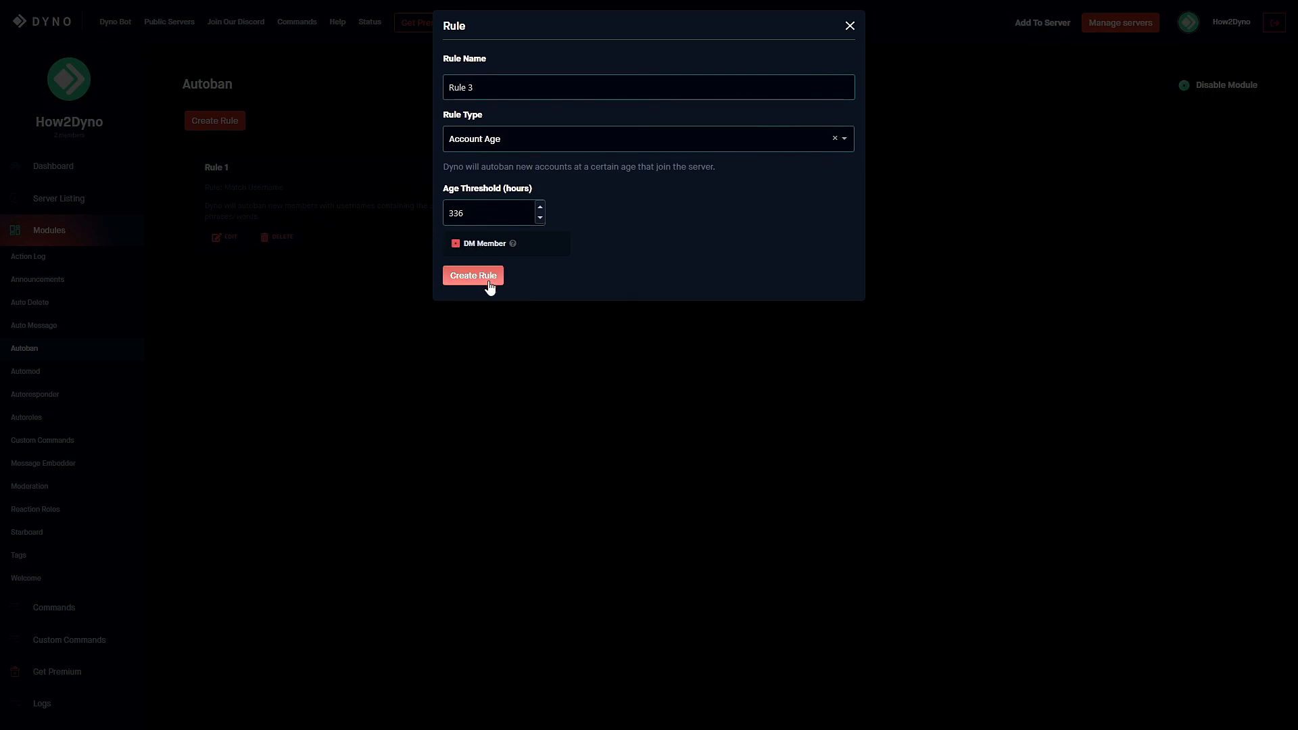
pyautogui.click(474, 275)
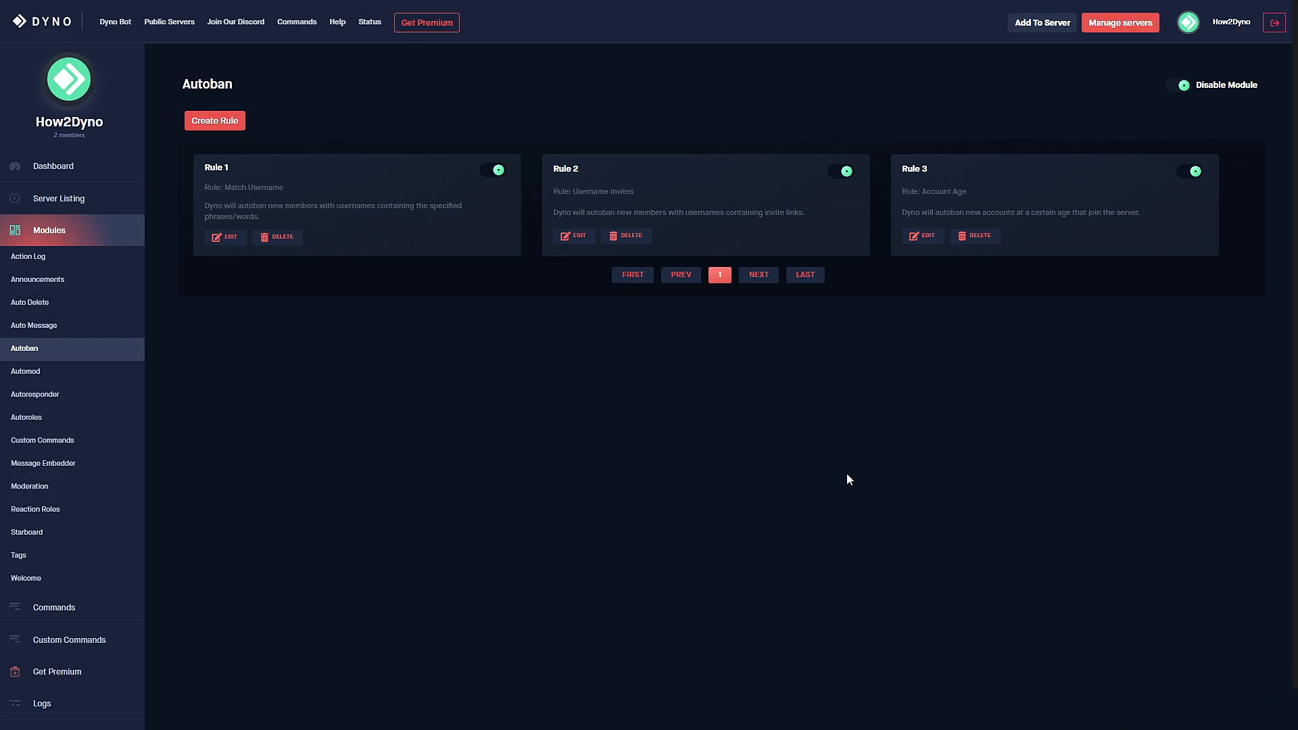
pyautogui.moveTo(868, 467)
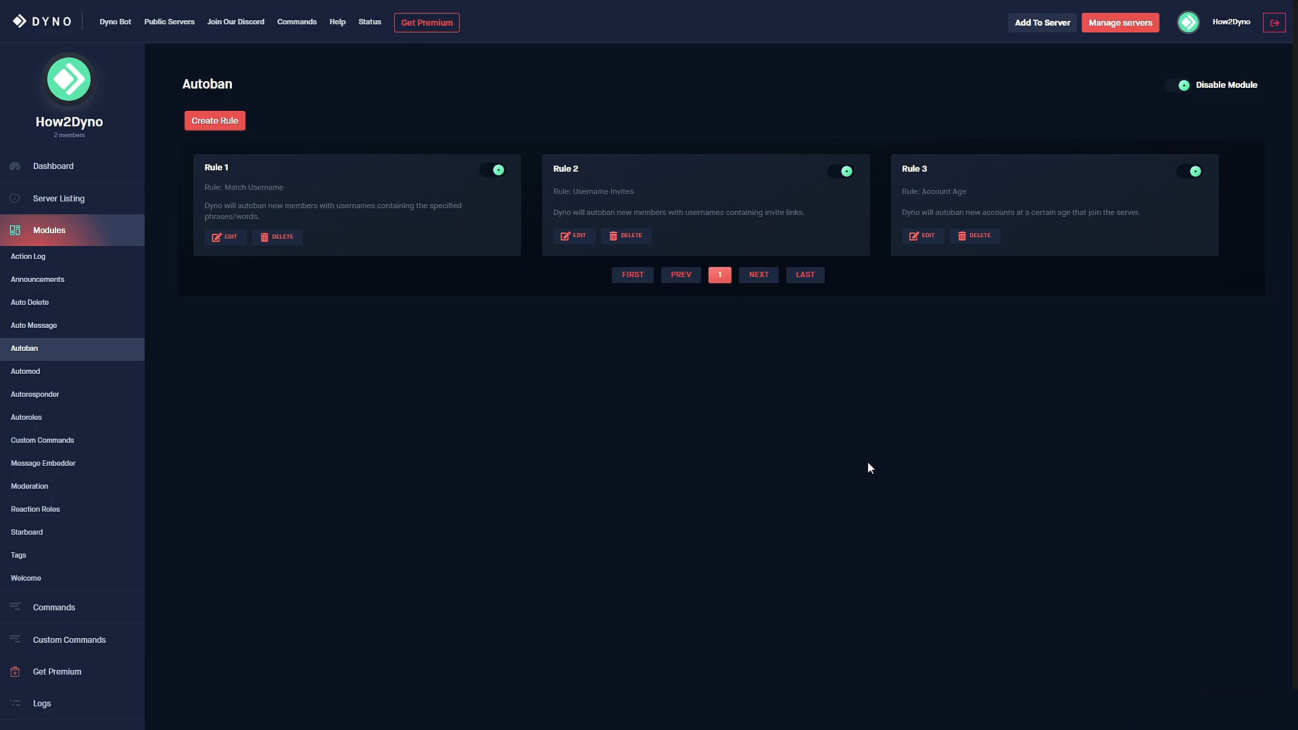
pyautogui.moveTo(968, 210)
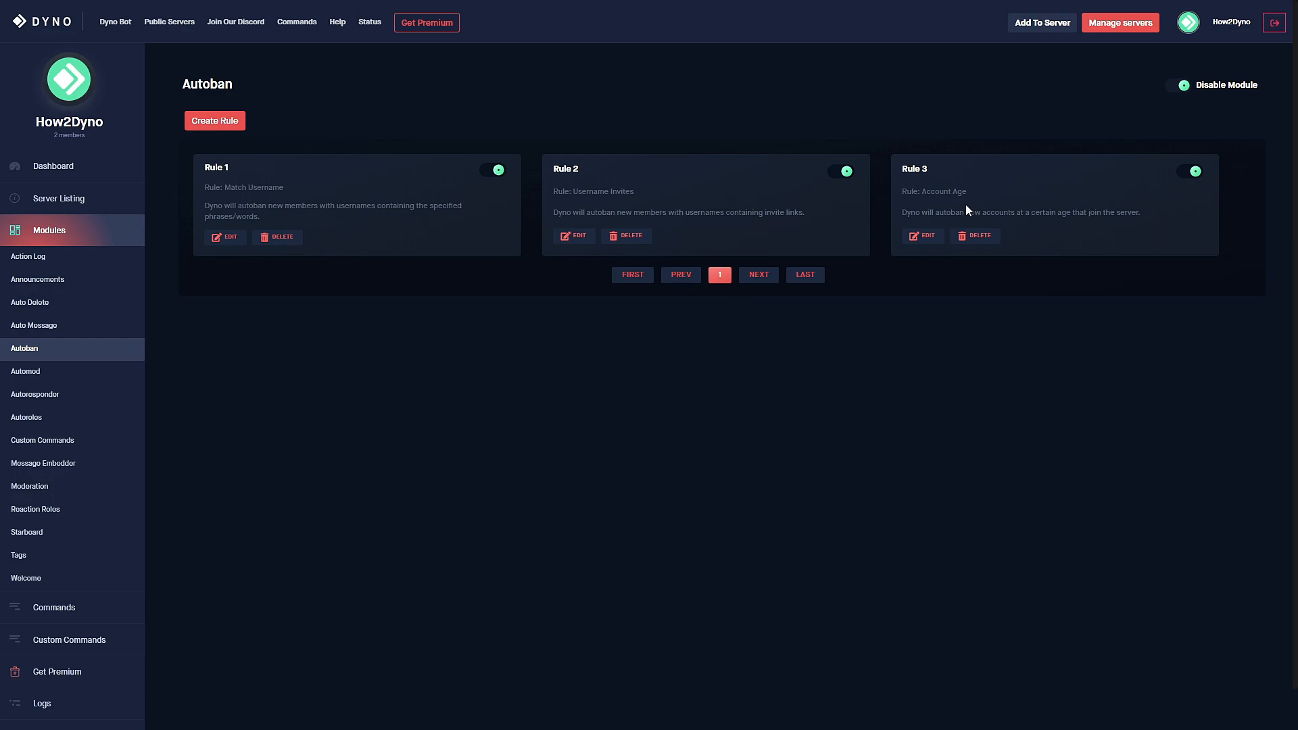
pyautogui.moveTo(240, 189)
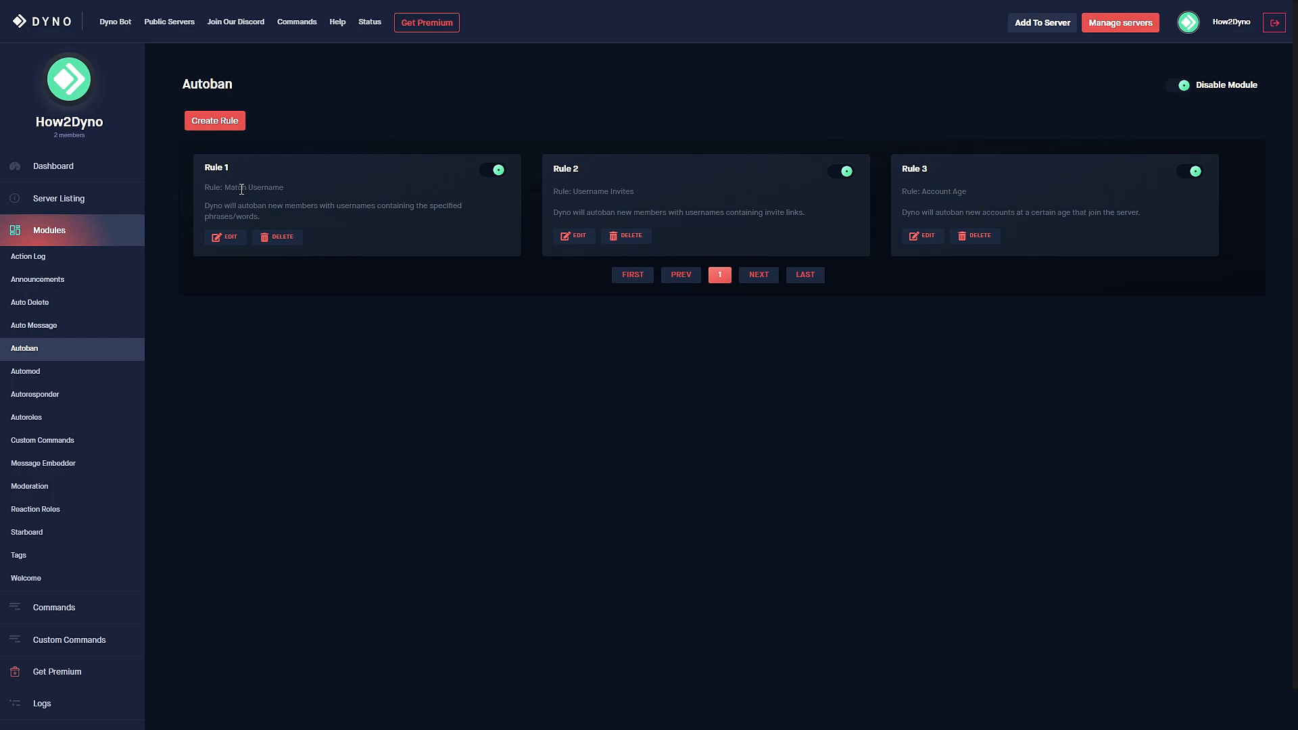
pyautogui.moveTo(555, 120)
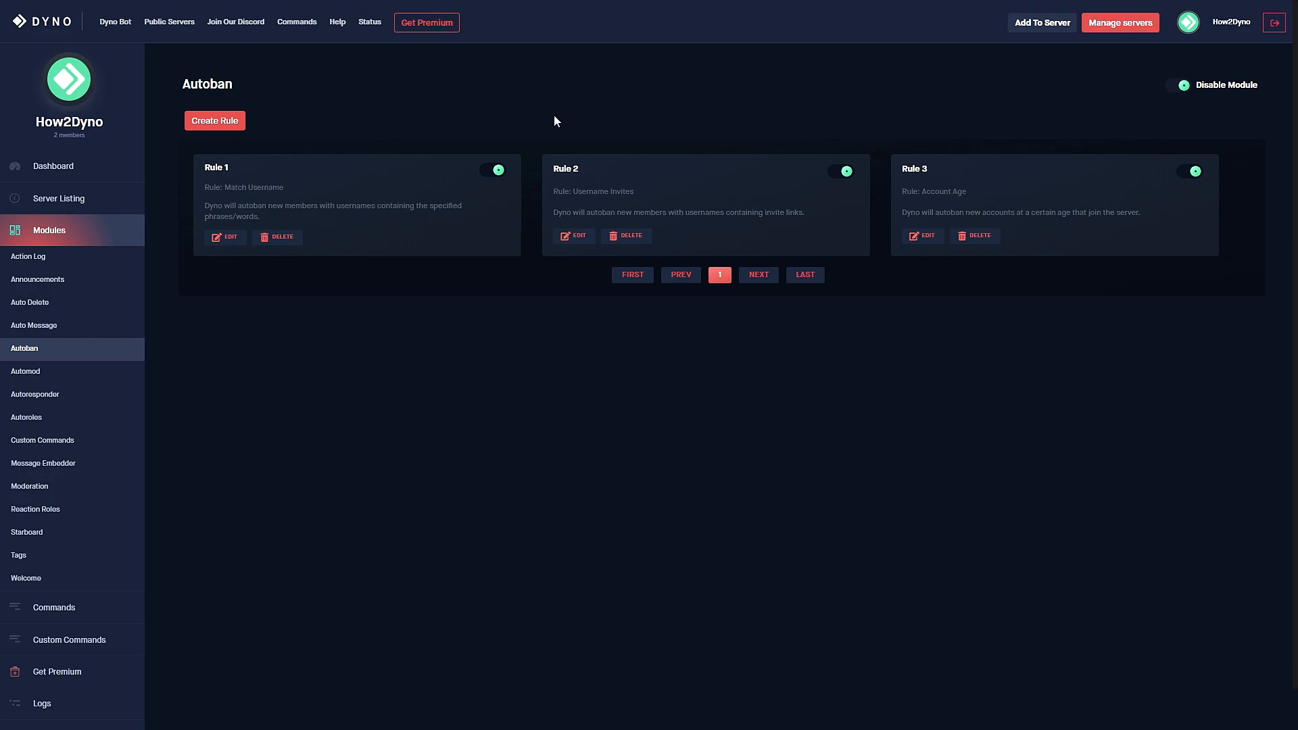
pyautogui.moveTo(558, 188)
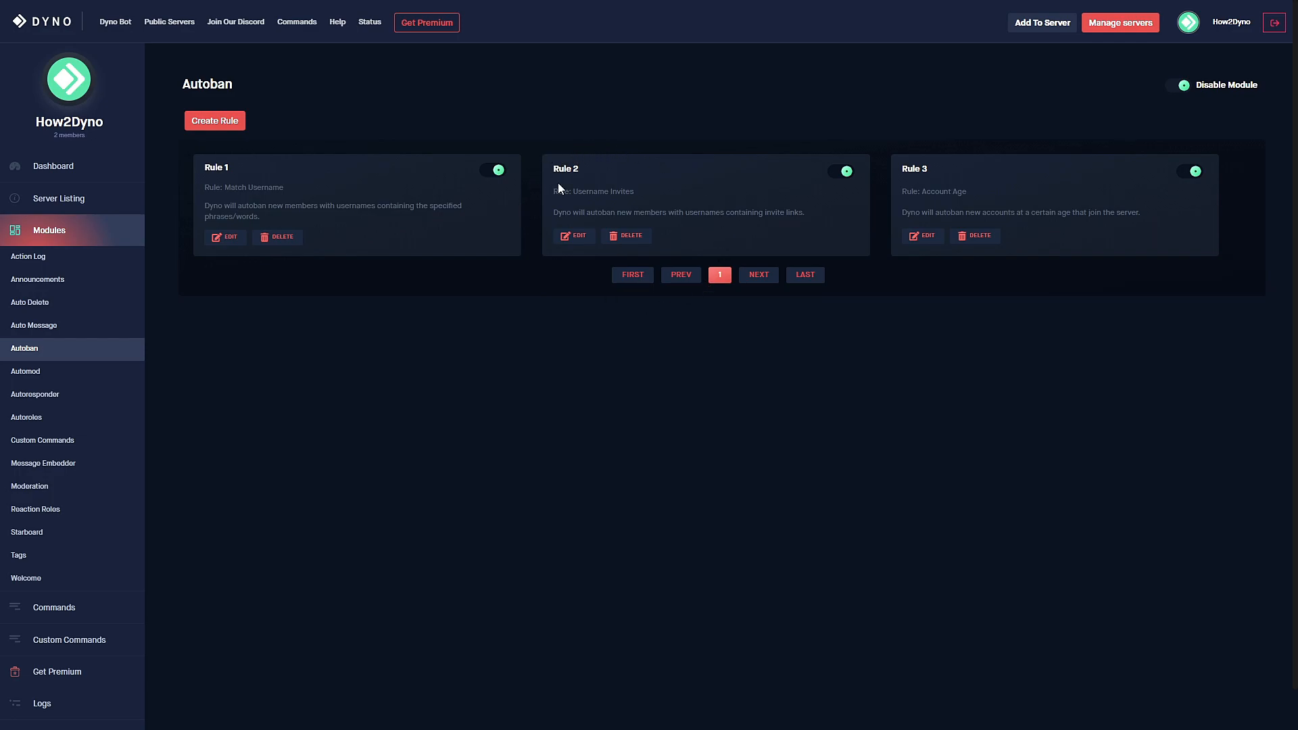
pyautogui.moveTo(704, 181)
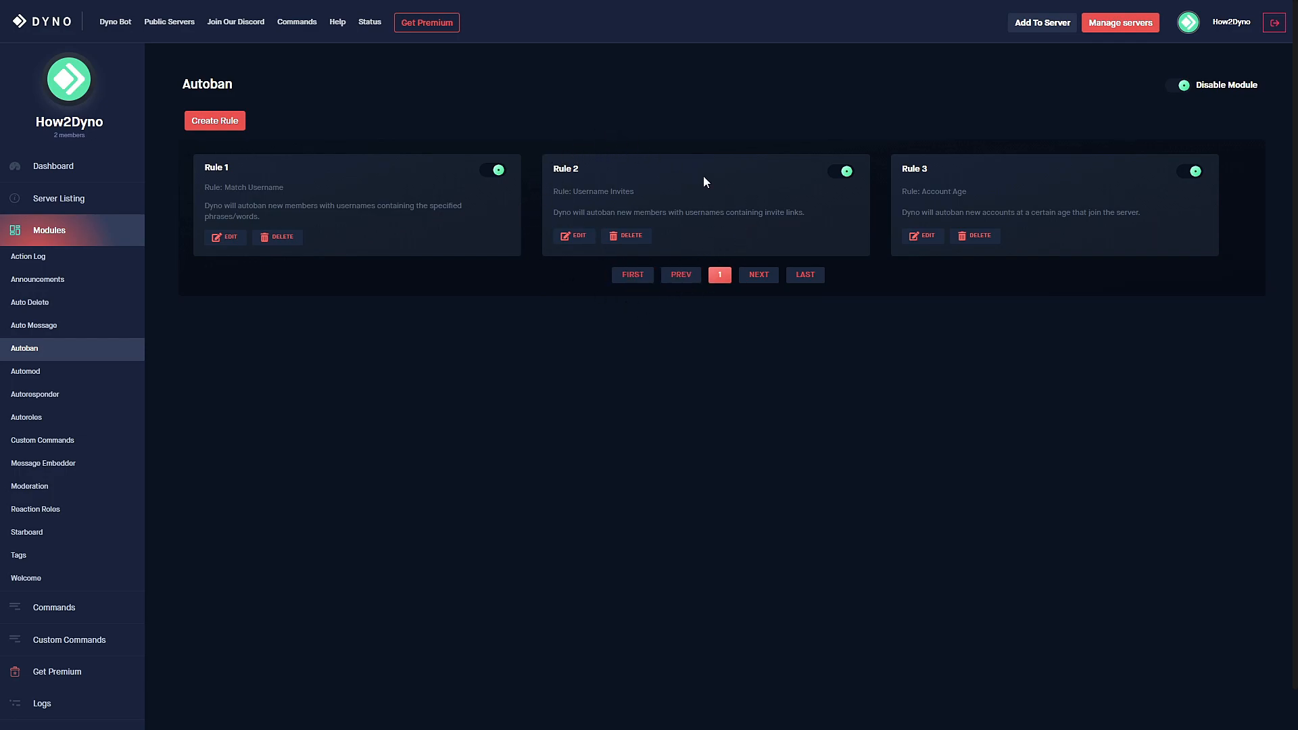
pyautogui.moveTo(616, 382)
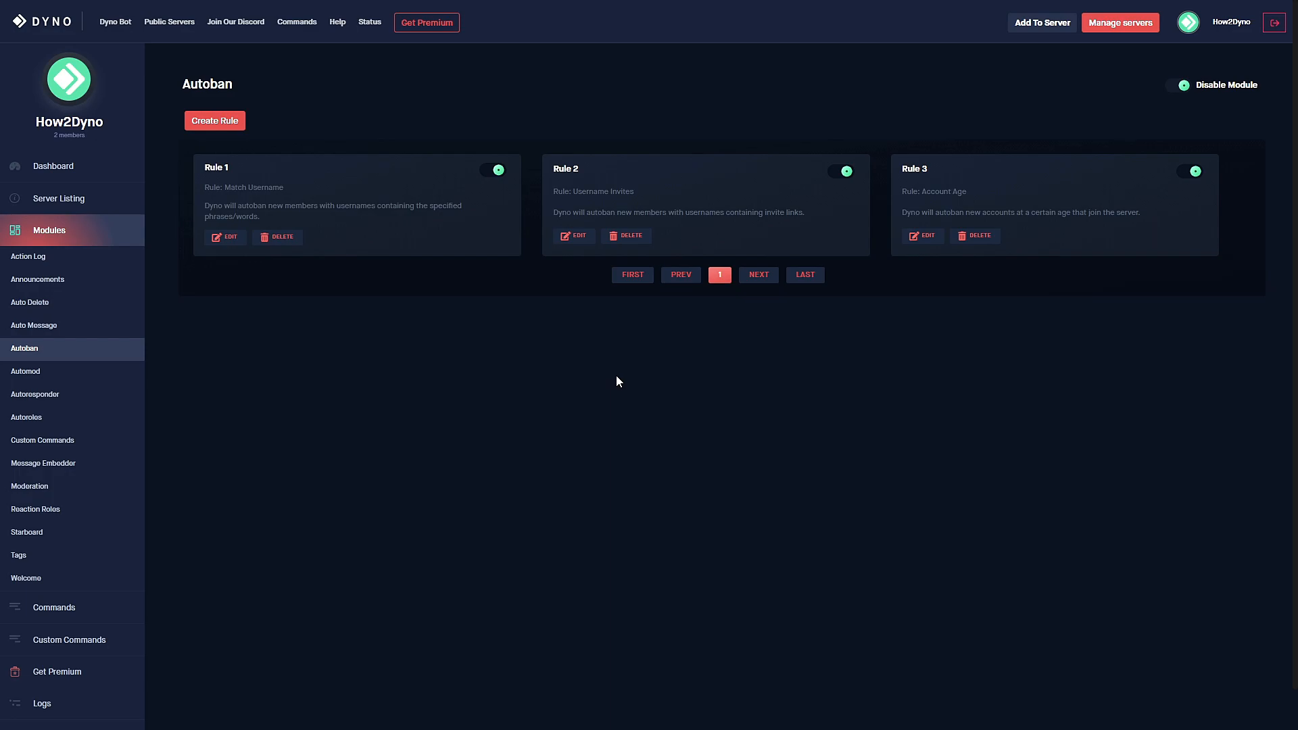
pyautogui.moveTo(404, 281)
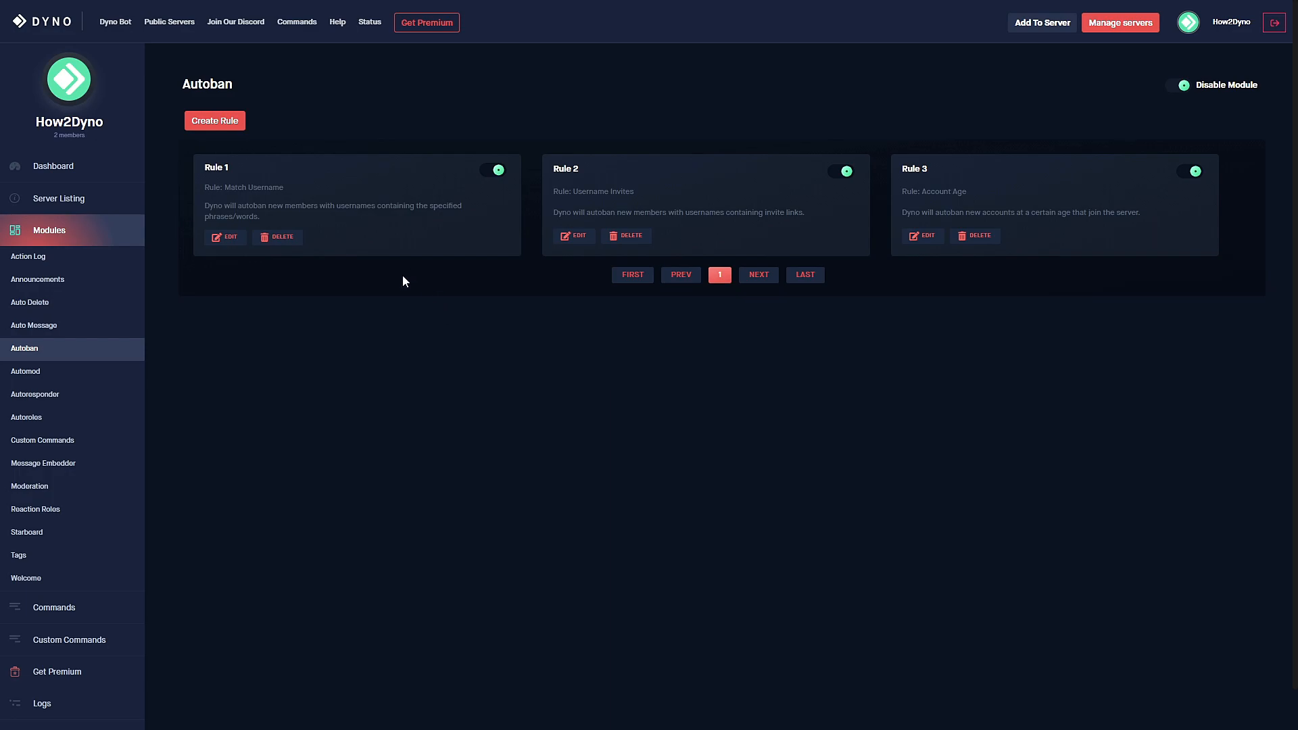